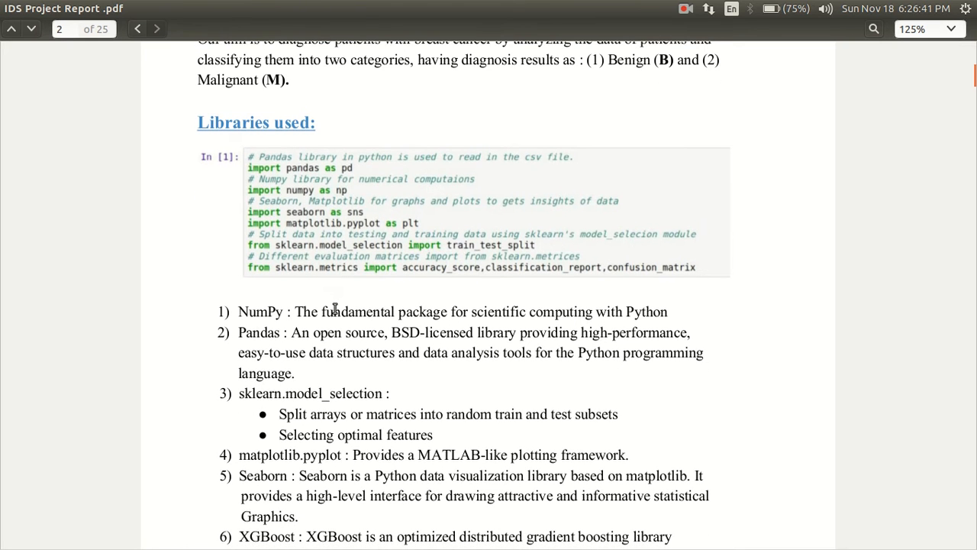
- Scroll through page 2's numbered 'Libraries used' list and the library descriptions
scroll("down", 3)
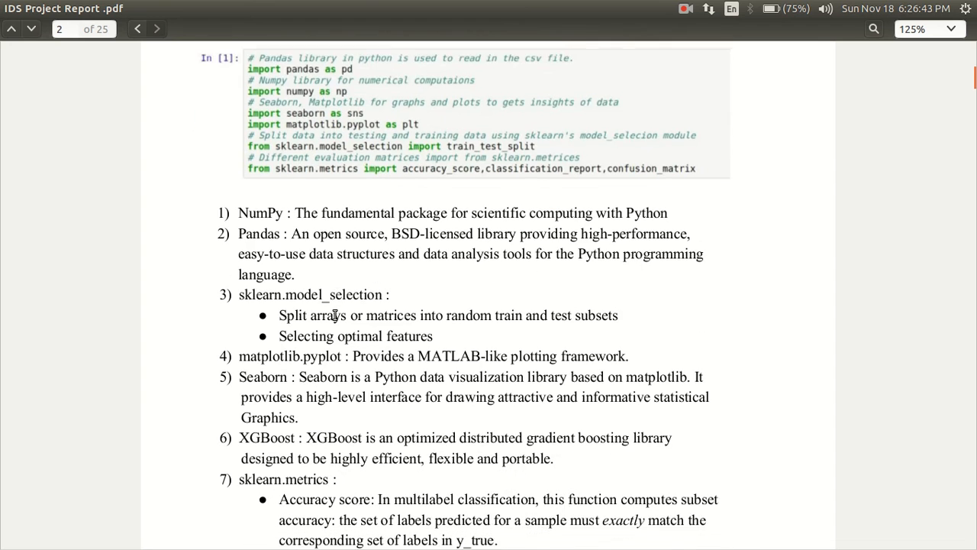
scroll("down", 3)
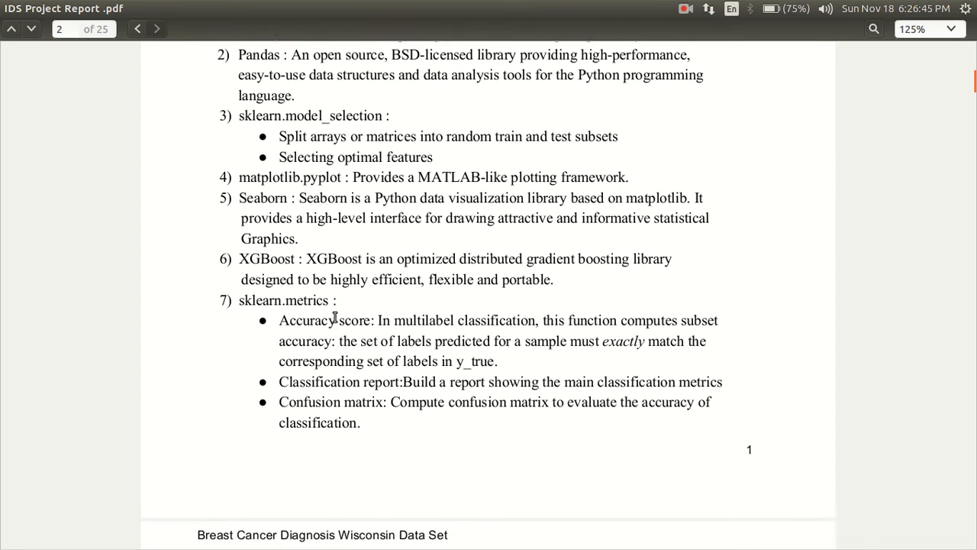
scroll("down", 3)
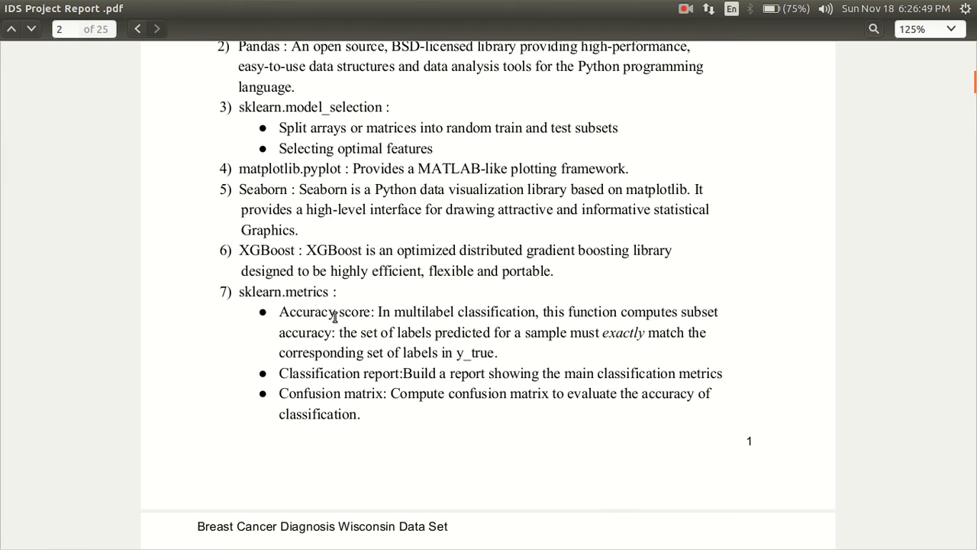
left_click(159, 27)
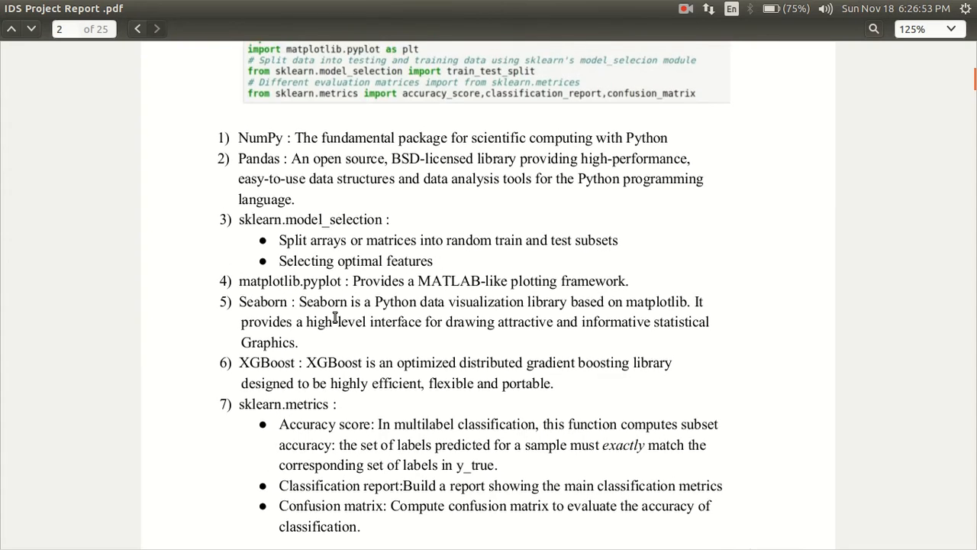
- Scroll past the page break through 'Details of Data' and the df.info() output to page 4's attribute list
scroll("down", 3)
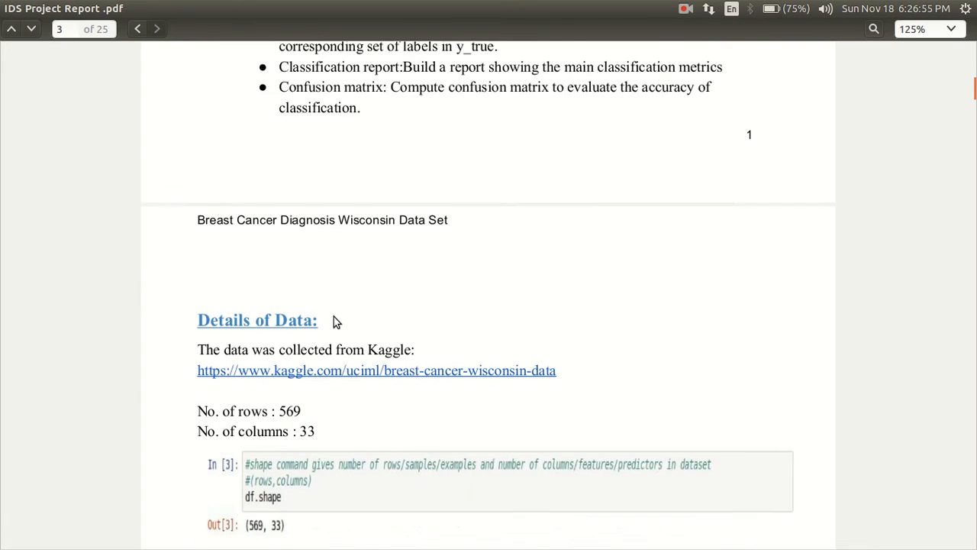
scroll("down", 3)
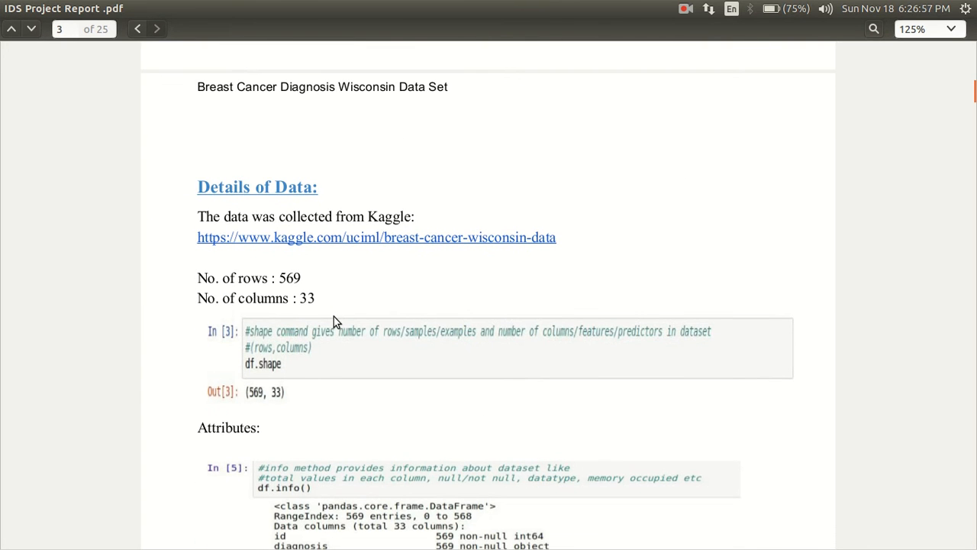
scroll("down", 3)
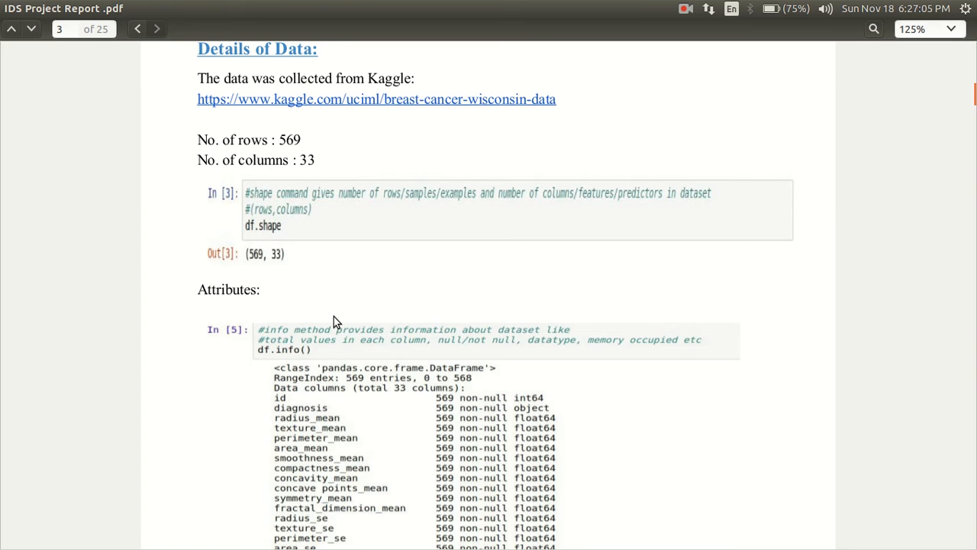
scroll("down", 3)
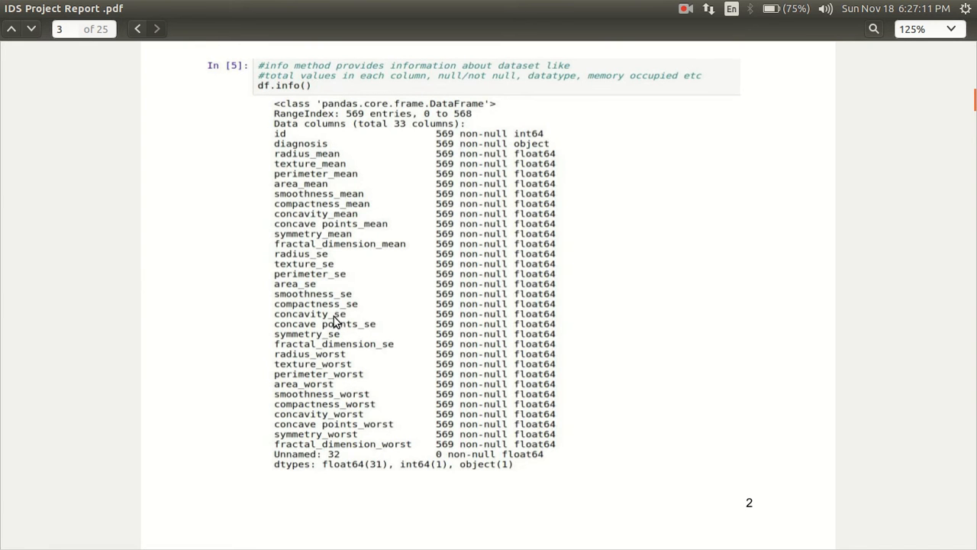
scroll("down", 3)
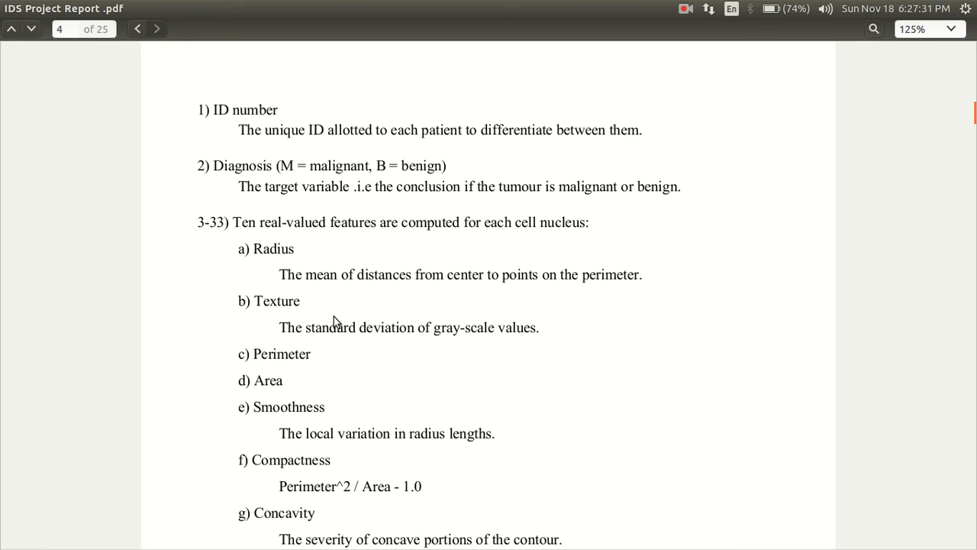
mouse_move(328, 316)
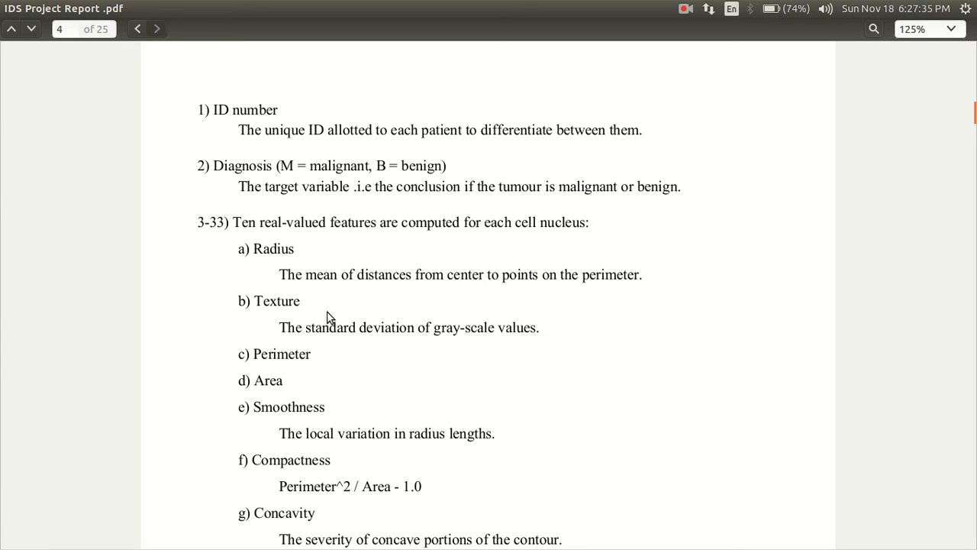
- Scroll down page 4's attribute descriptions to the note on 30 features and four significant digits
scroll("down", 3)
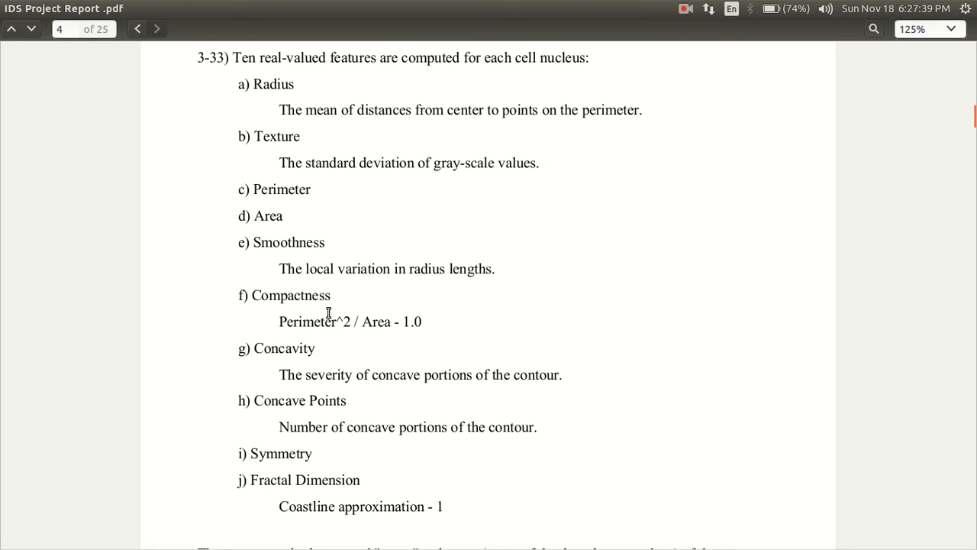
scroll("down", 3)
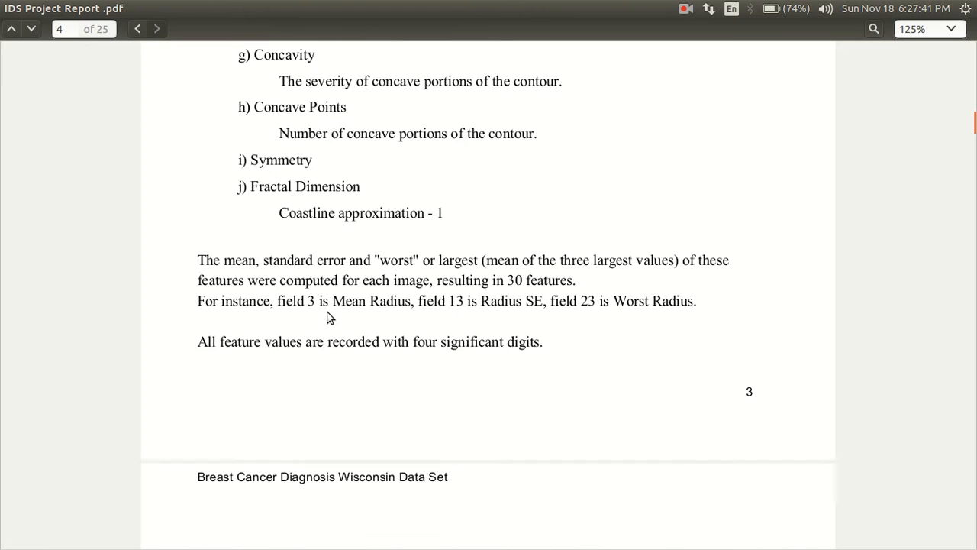
scroll("down", 3)
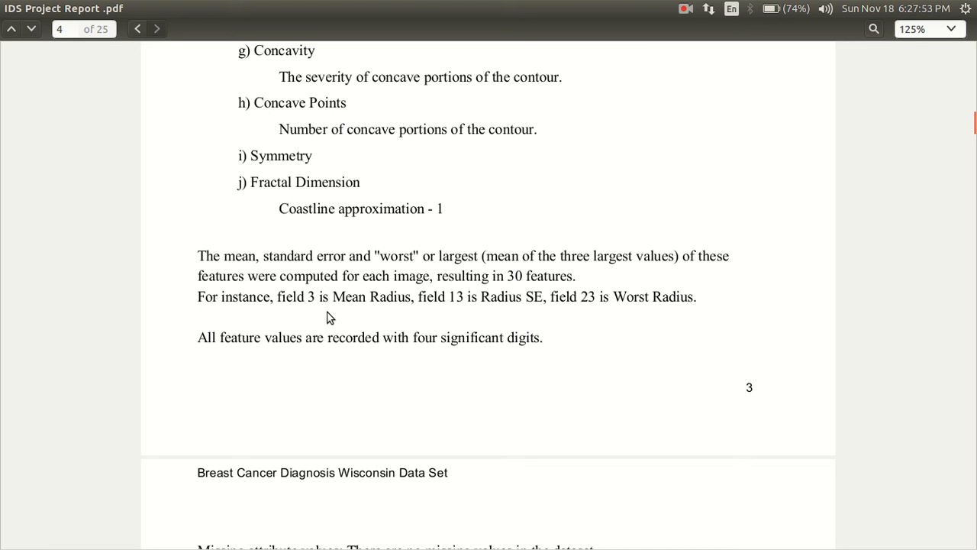
- Scroll through page 5's isnull check and the 357 benign / 212 malignant class distribution chart
scroll("down", 3)
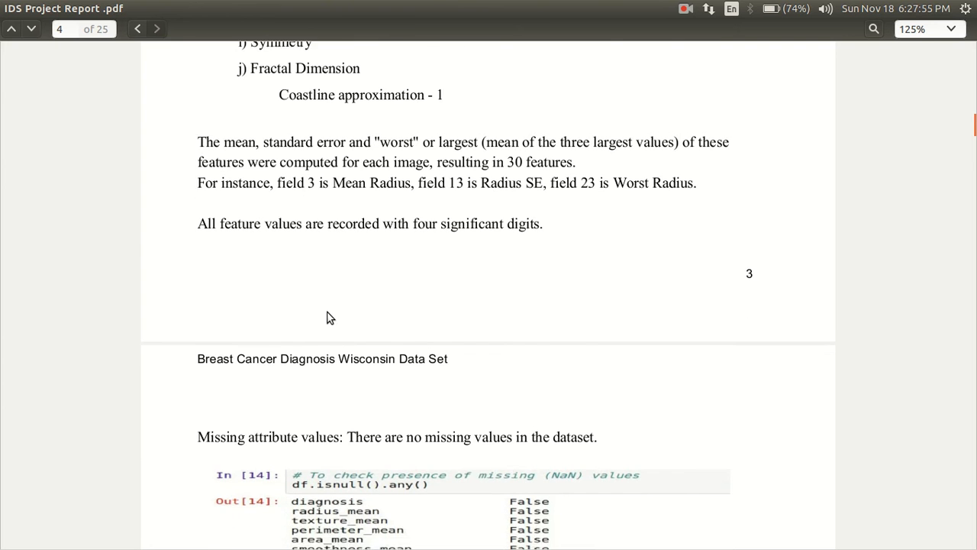
scroll("down", 3)
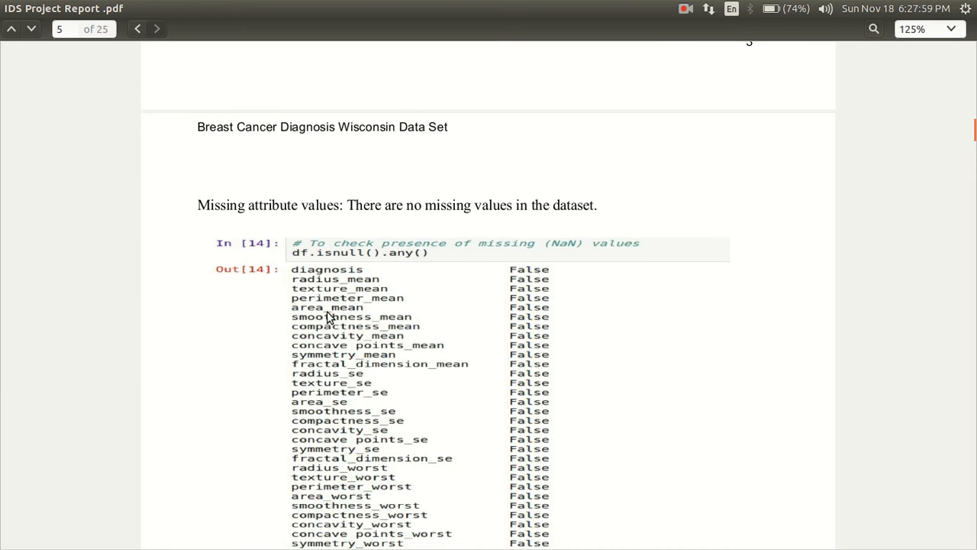
scroll("down", 3)
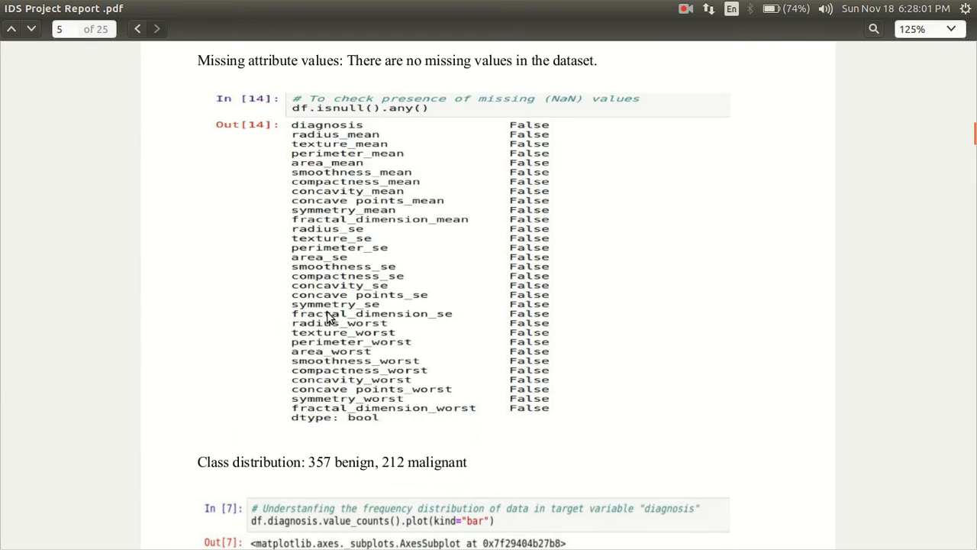
scroll("down", 3)
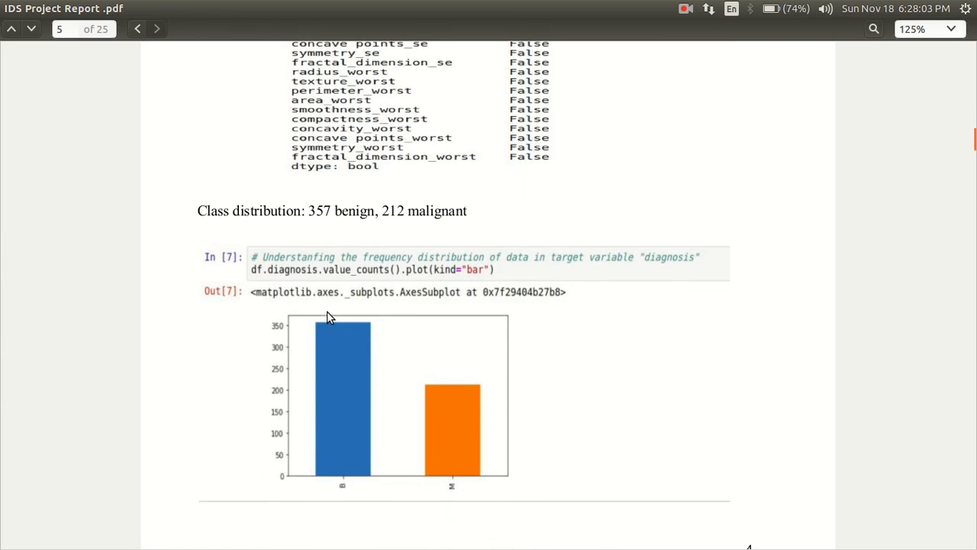
scroll("down", 3)
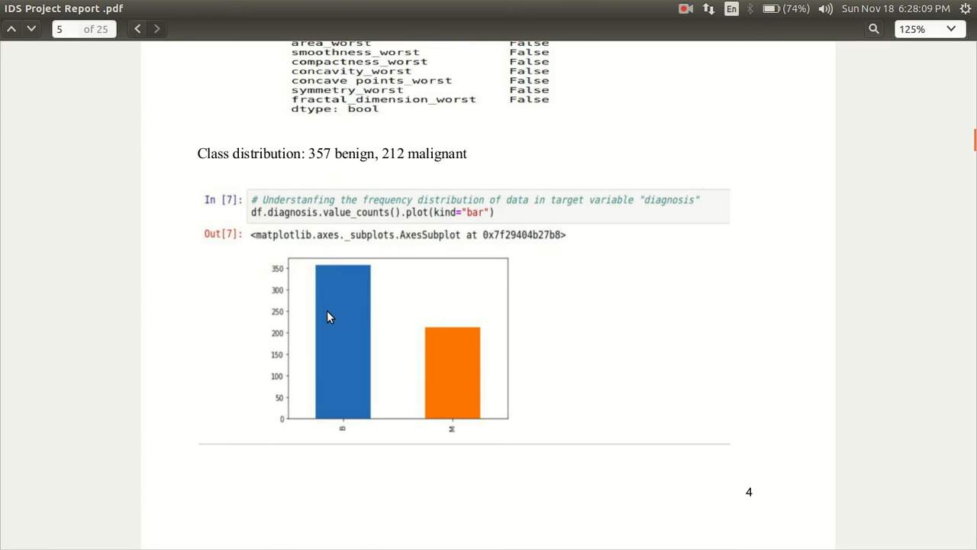
scroll("down", 3)
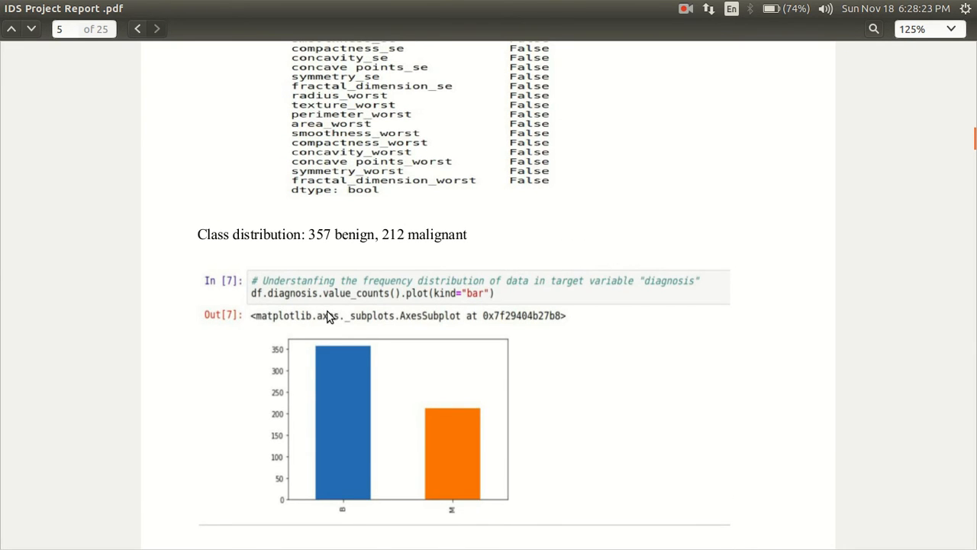
scroll("down", 3)
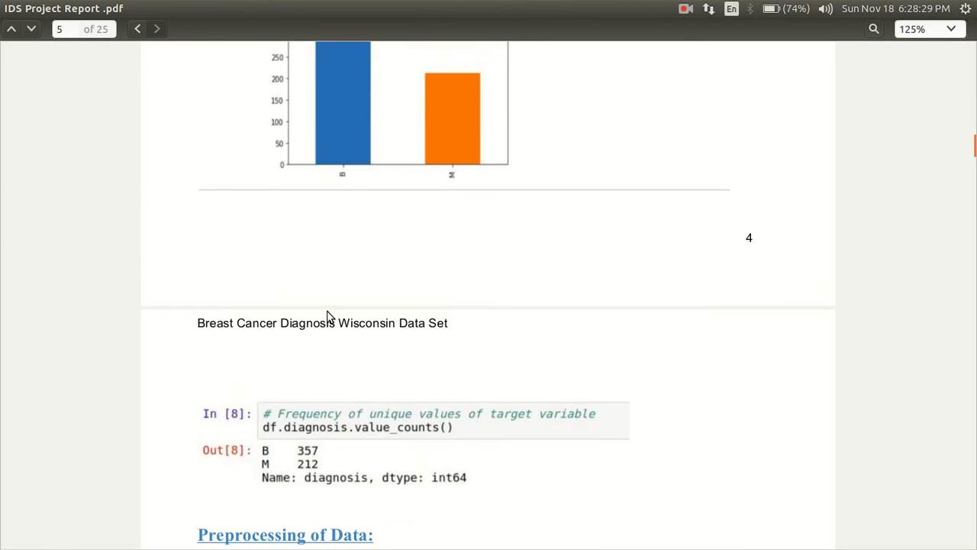
- Scroll through page 6's Visualization section and hist() code to the histogram grid on page 7
scroll("down", 3)
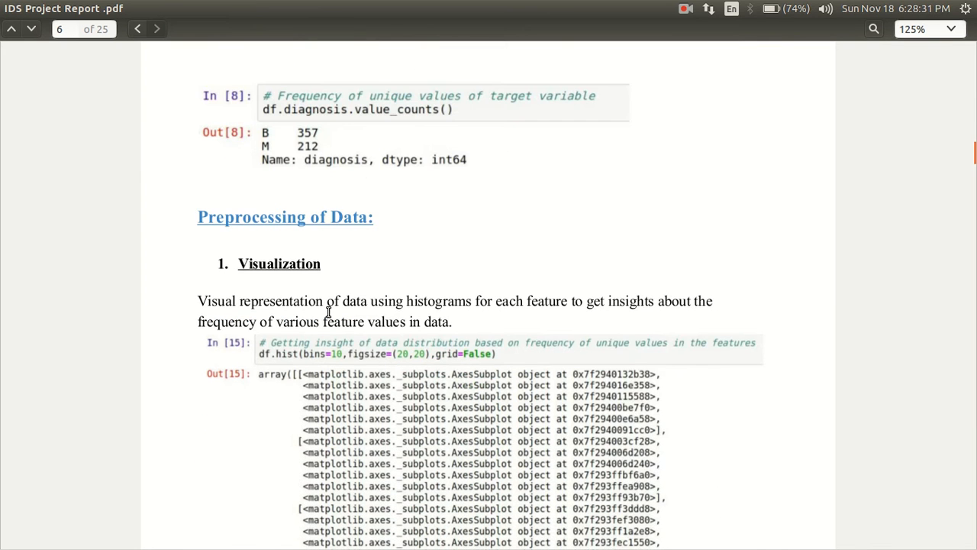
scroll("down", 3)
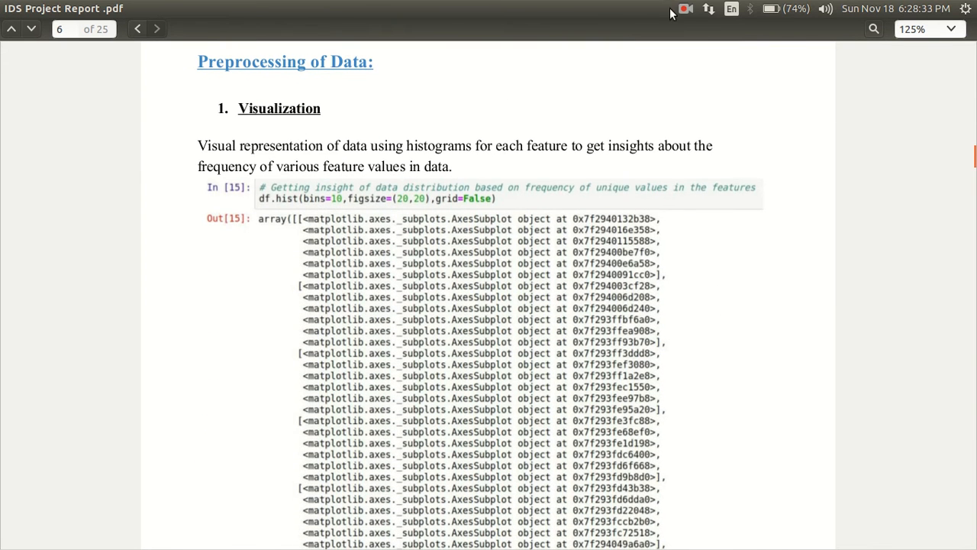
left_click(681, 9)
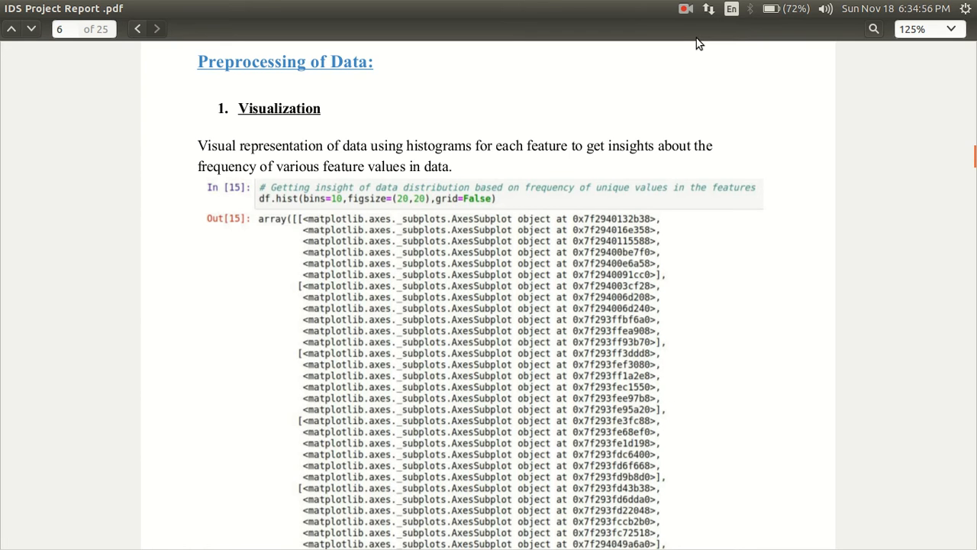
scroll("down", 3)
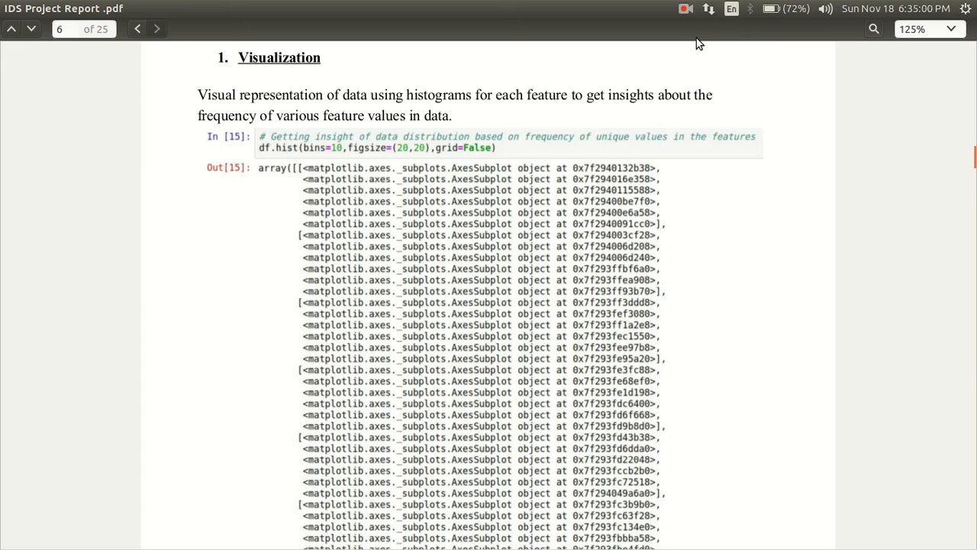
scroll("down", 3)
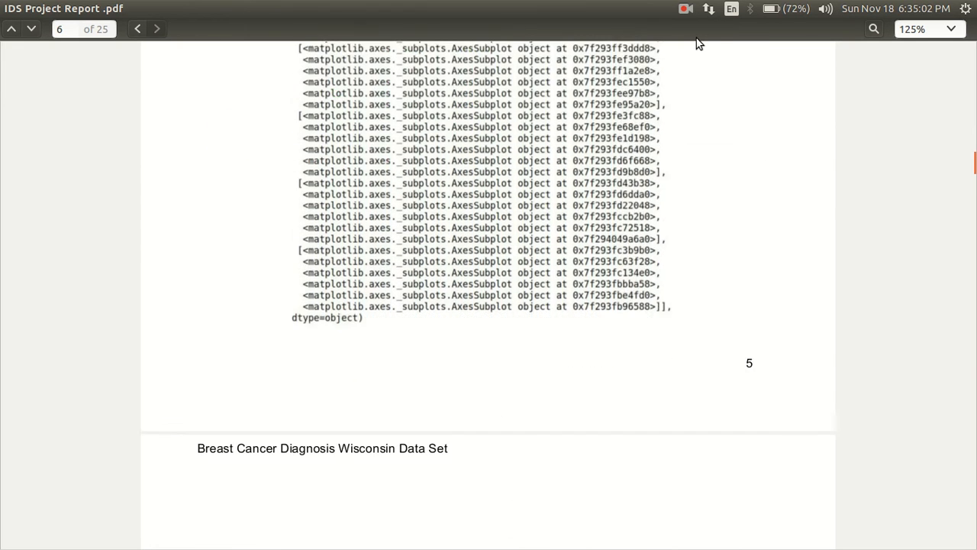
scroll("down", 3)
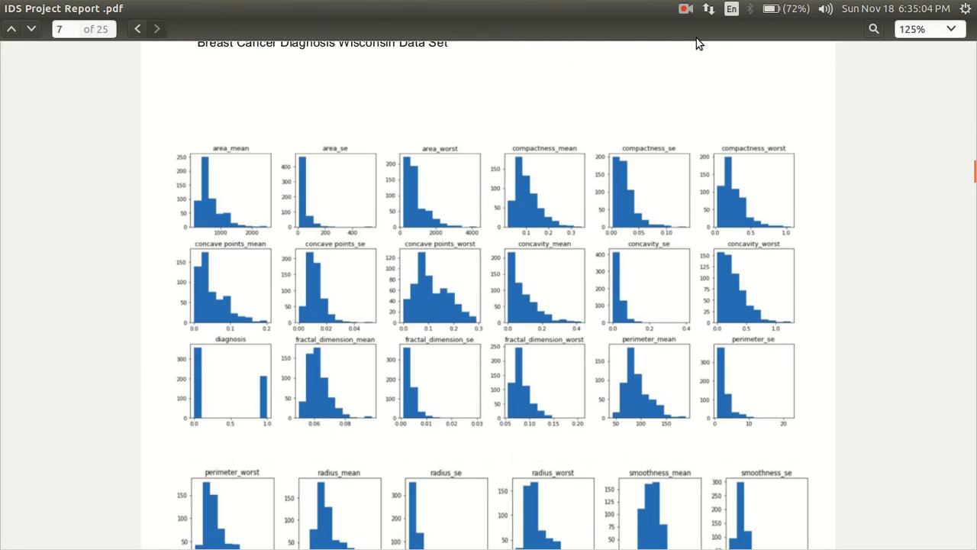
scroll("down", 3)
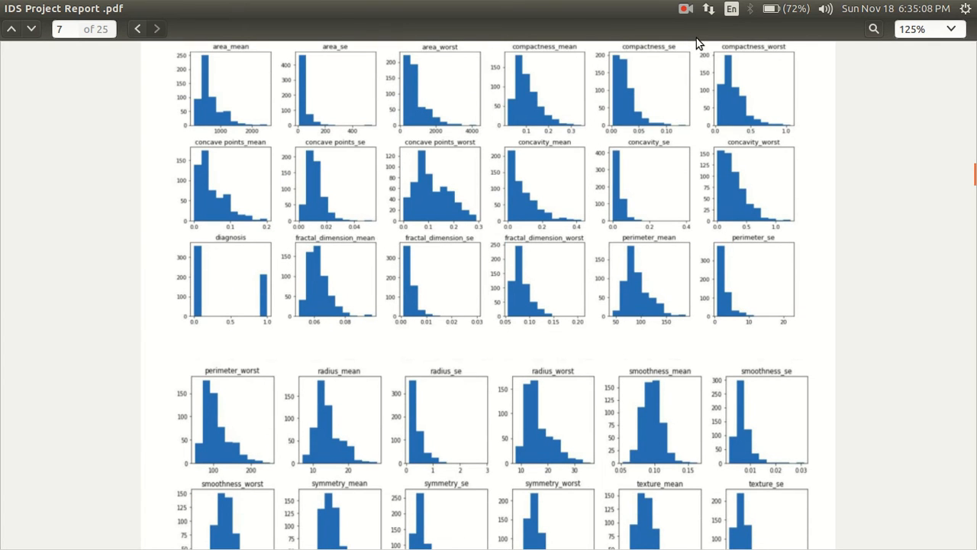
mouse_move(694, 9)
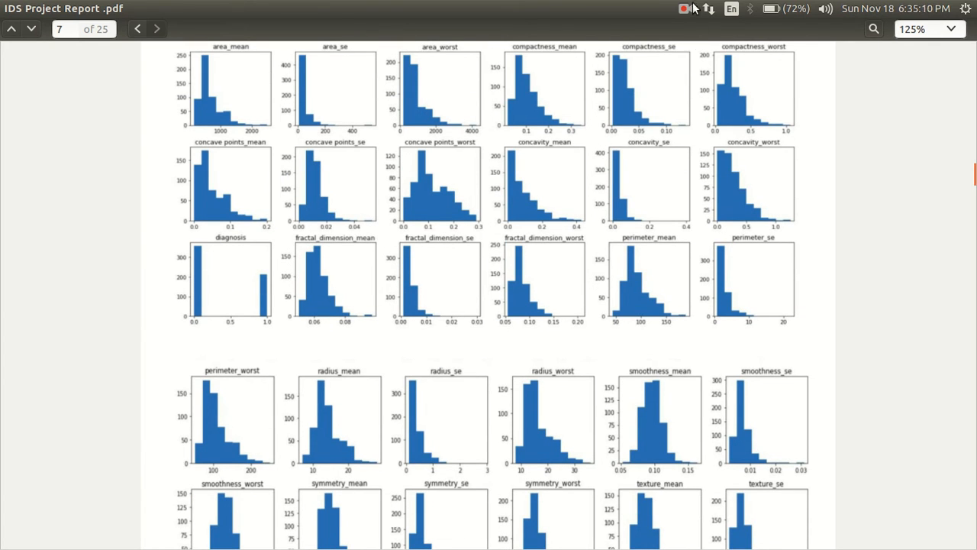
- Check the recorder controls, then scroll past the histogram grid to the Box Plots for attributes heading
left_click(682, 9)
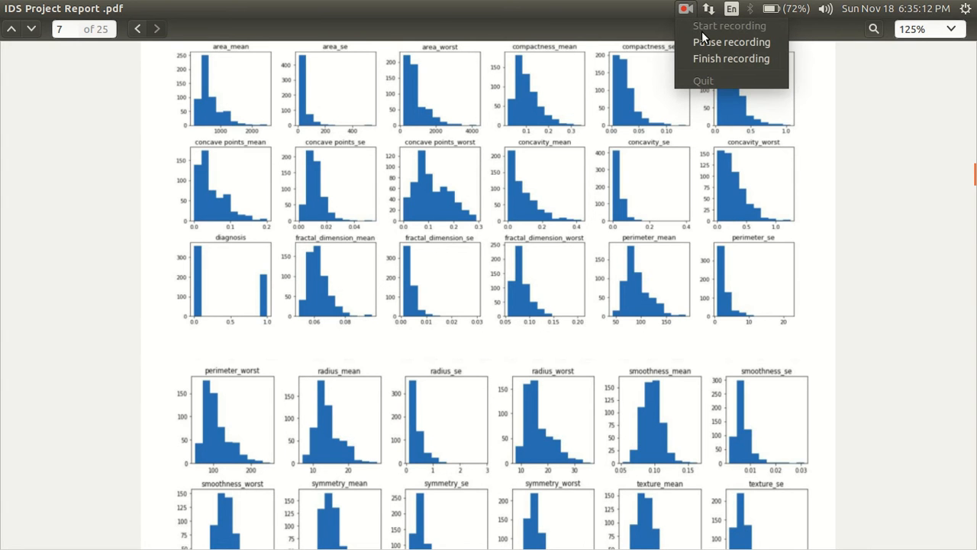
left_click(138, 29)
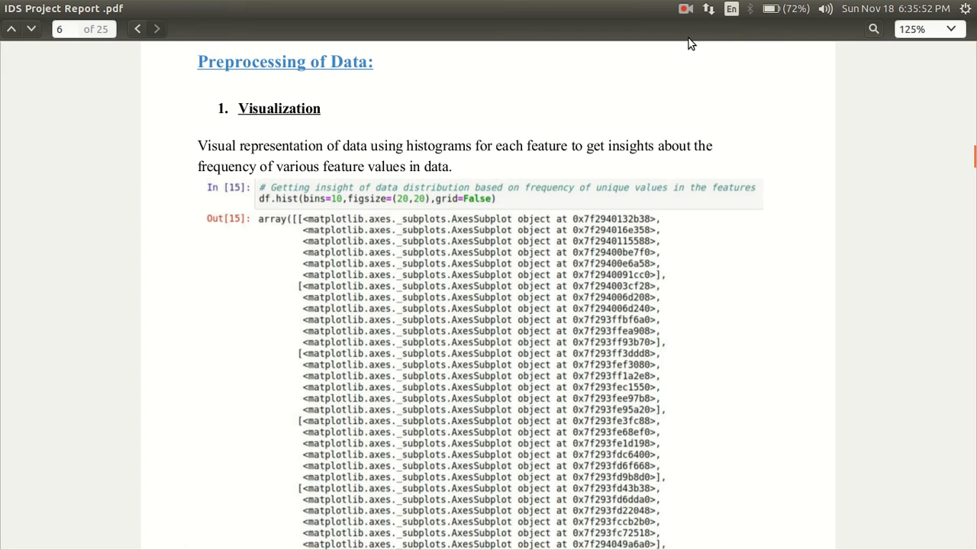
scroll("down", 3)
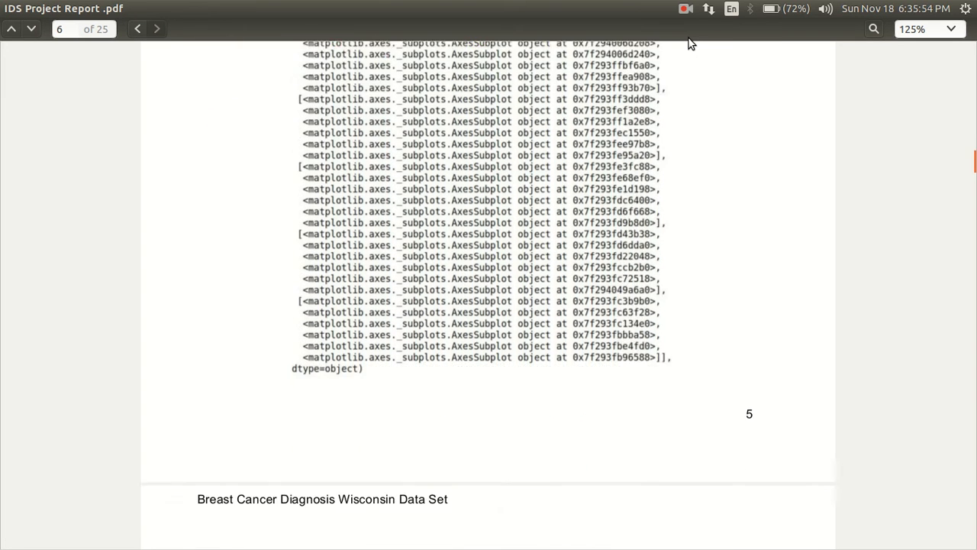
scroll("down", 3)
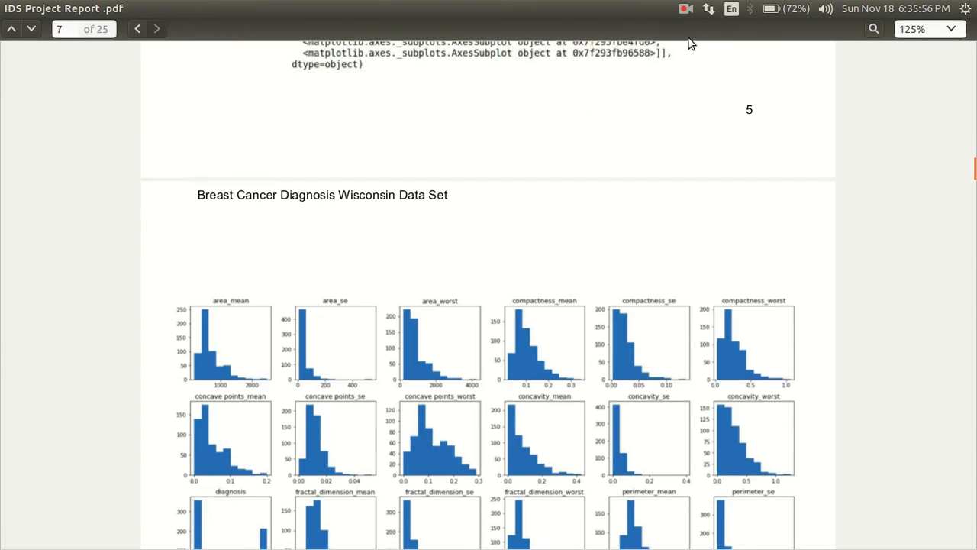
scroll("down", 3)
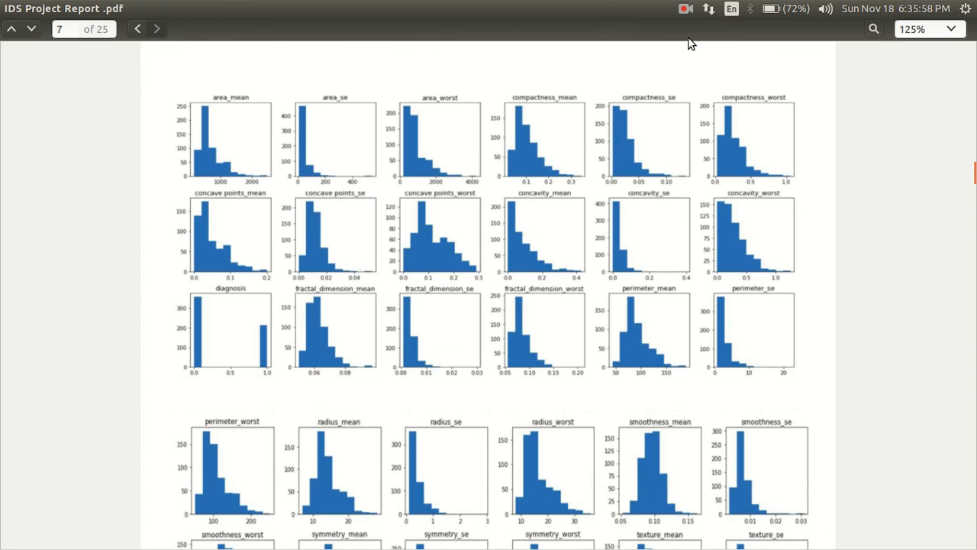
scroll("down", 3)
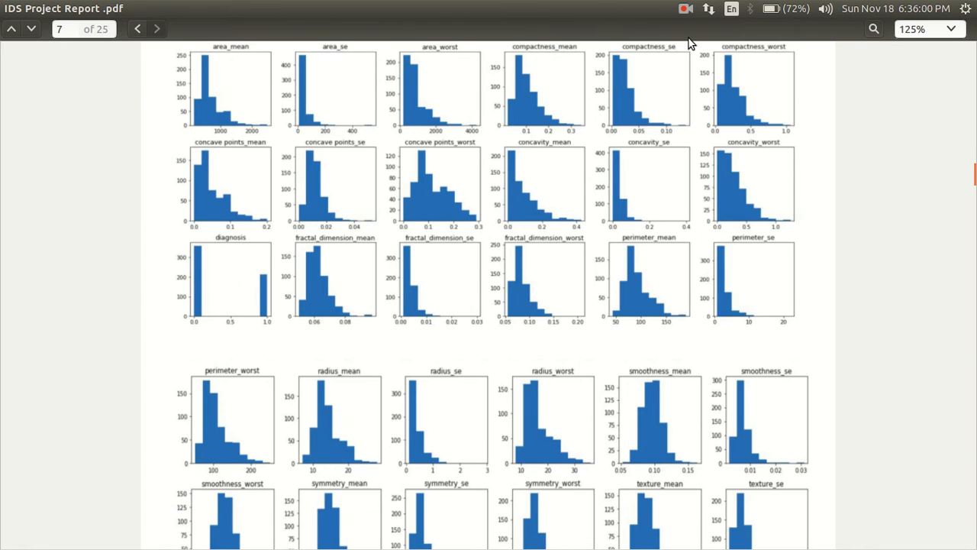
scroll("down", 3)
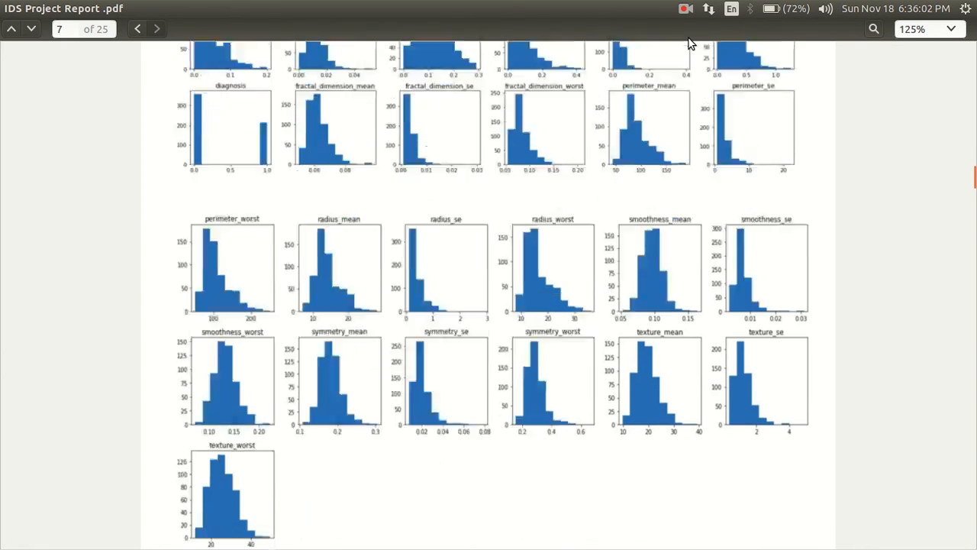
scroll("down", 3)
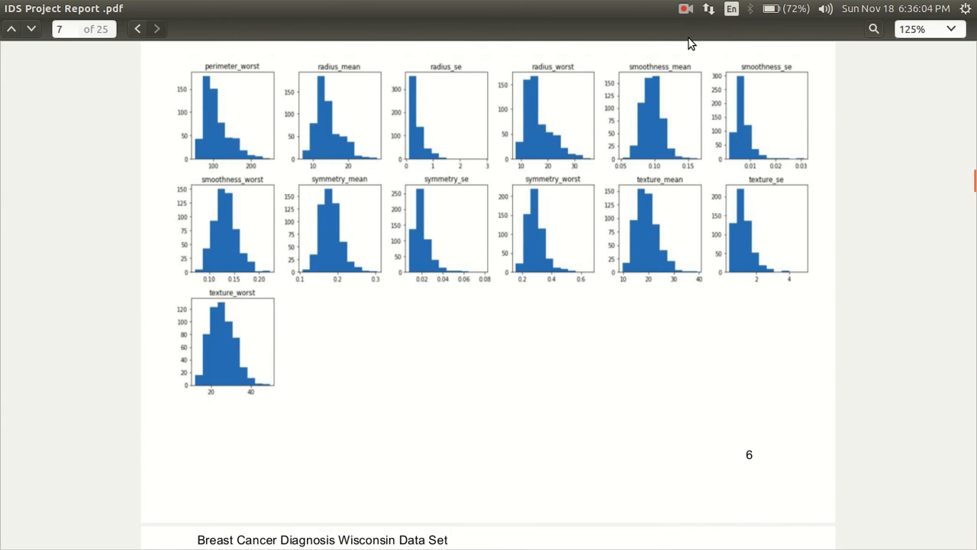
scroll("down", 3)
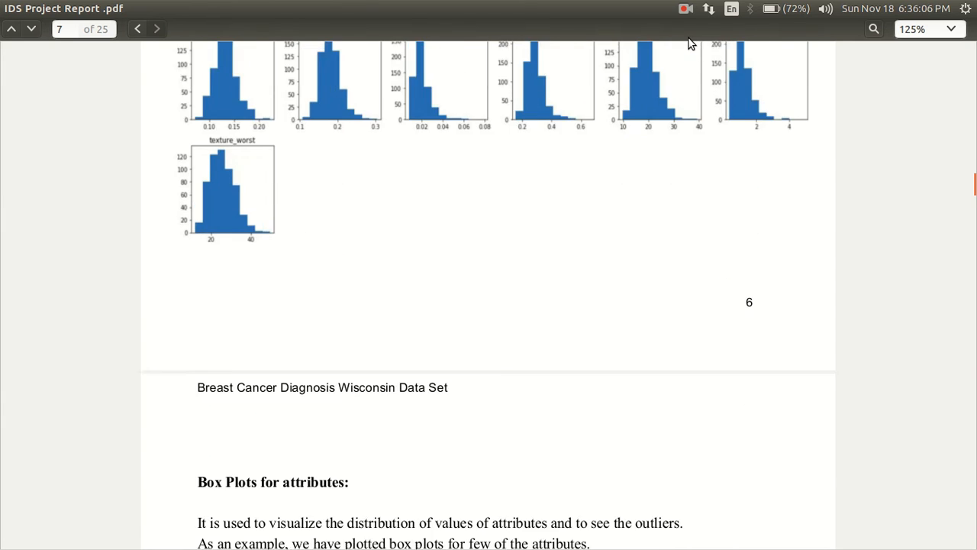
- Scroll through page 8's box plot of worst-value features by diagnosis to the Swarm Plots heading
scroll("down", 3)
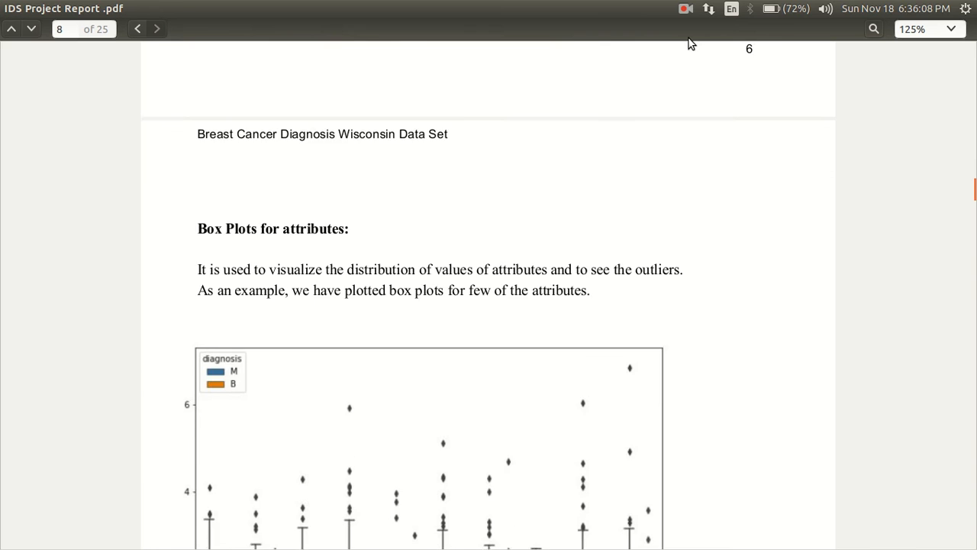
scroll("down", 3)
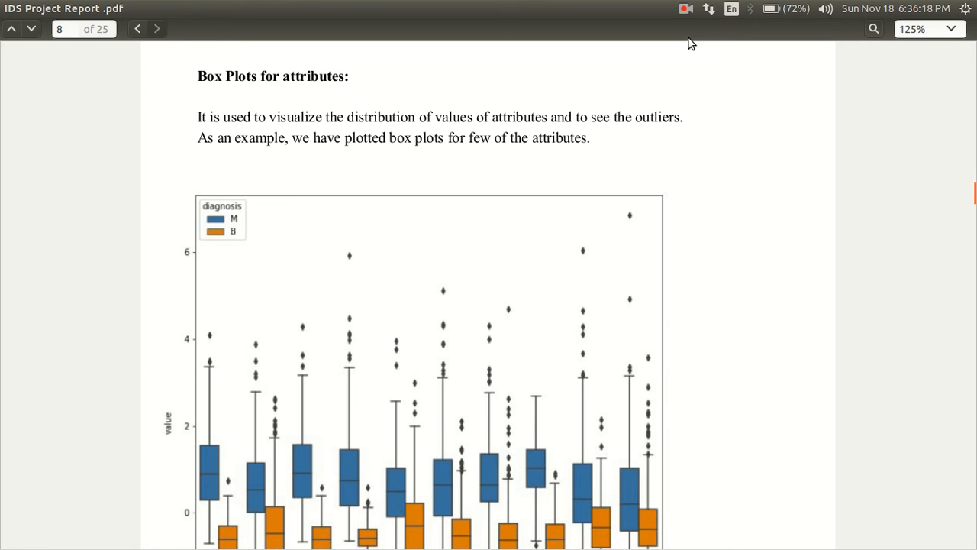
scroll("down", 3)
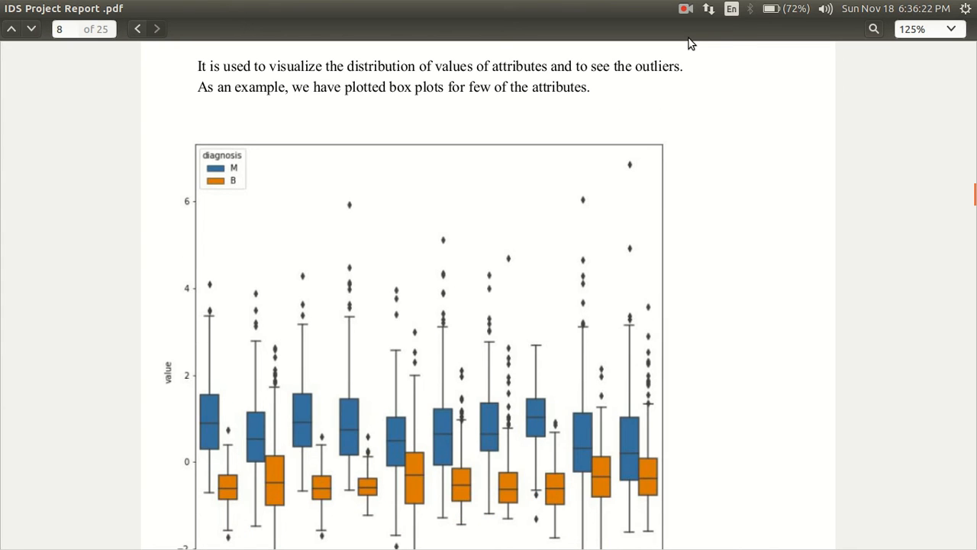
scroll("down", 3)
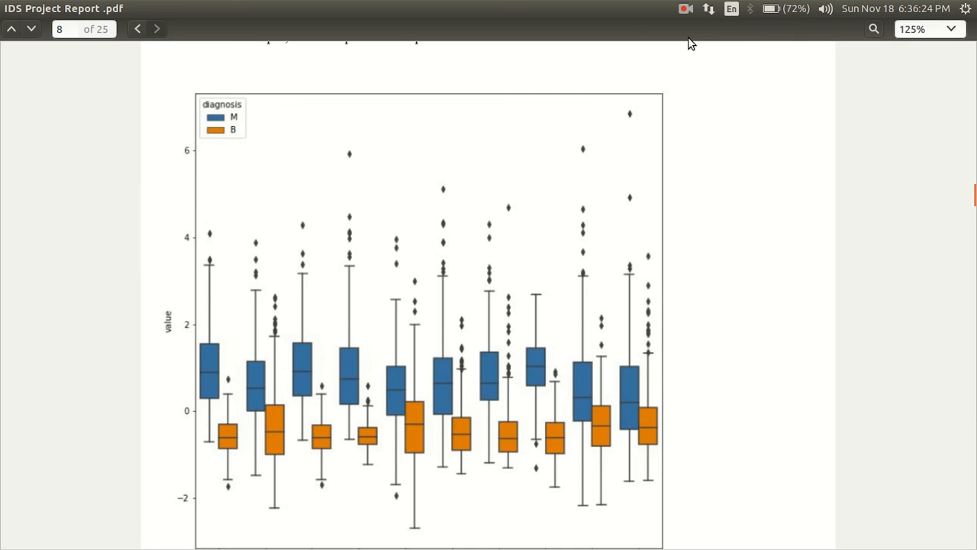
scroll("down", 3)
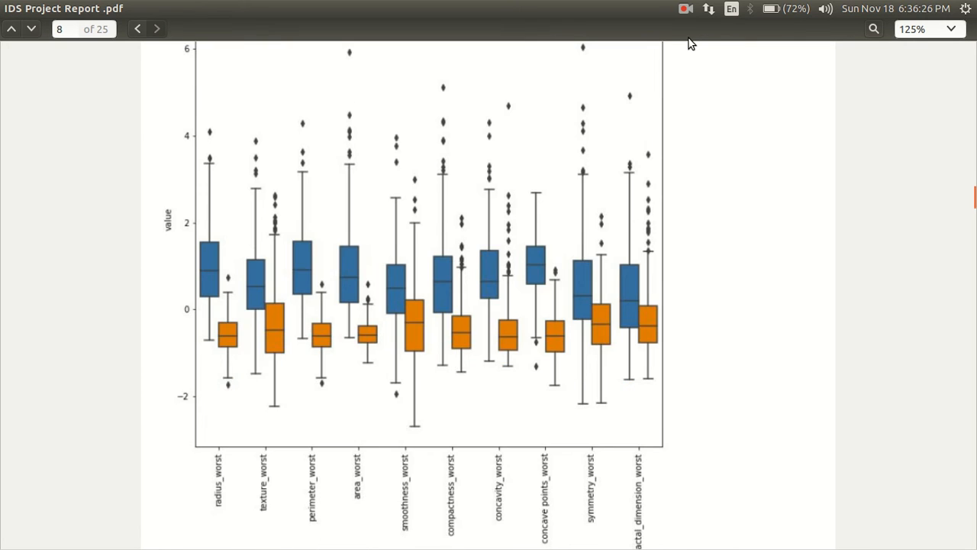
scroll("down", 3)
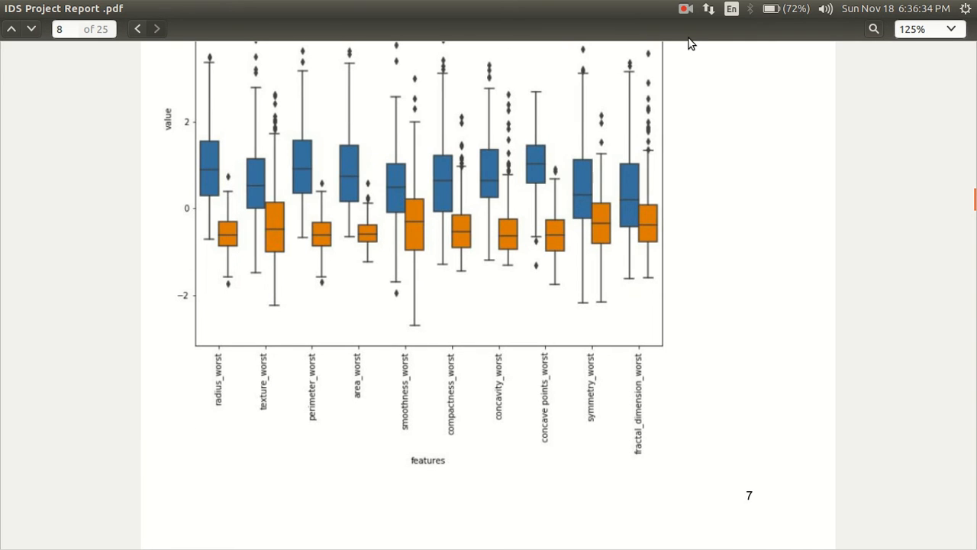
scroll("down", 3)
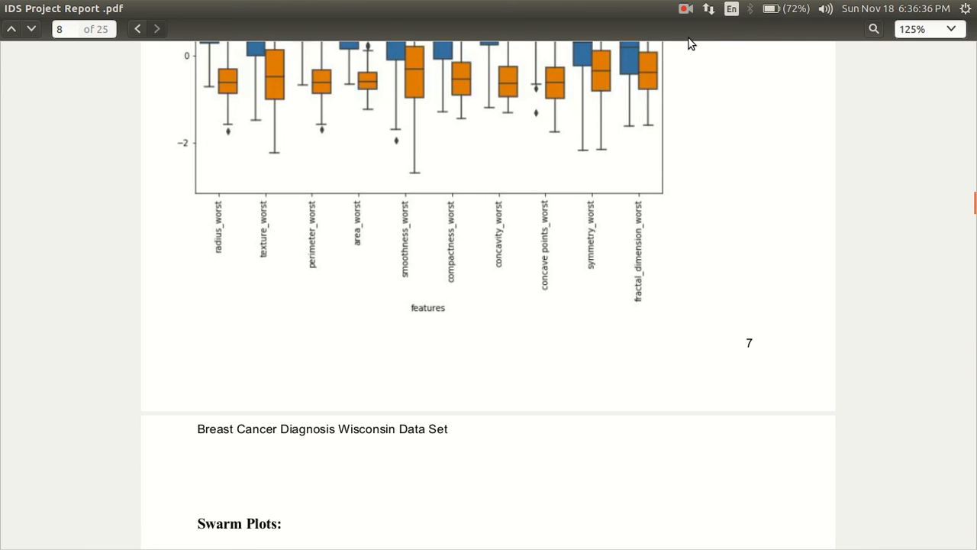
- Scroll through the mean, standard-error and worst-feature swarm plots on pages 9–11 to page 12
scroll("down", 3)
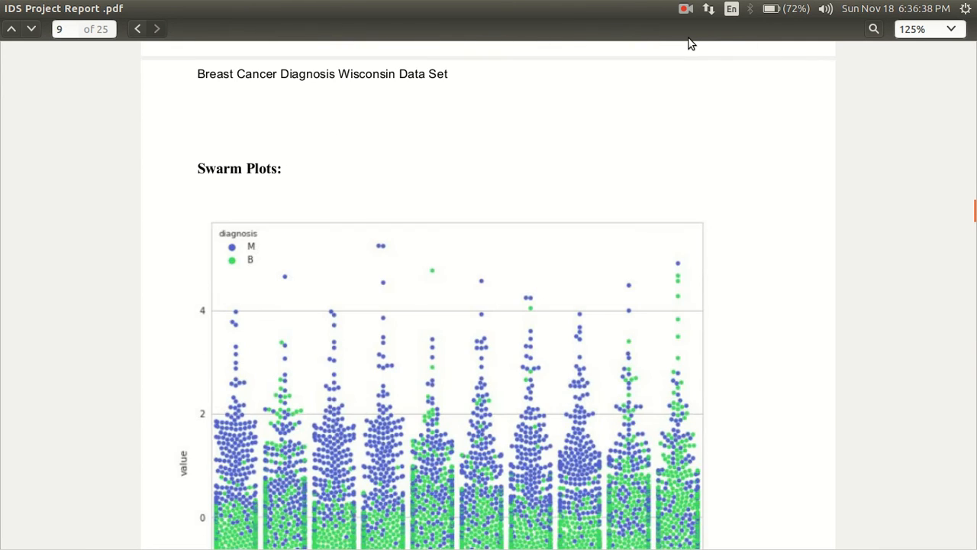
scroll("down", 3)
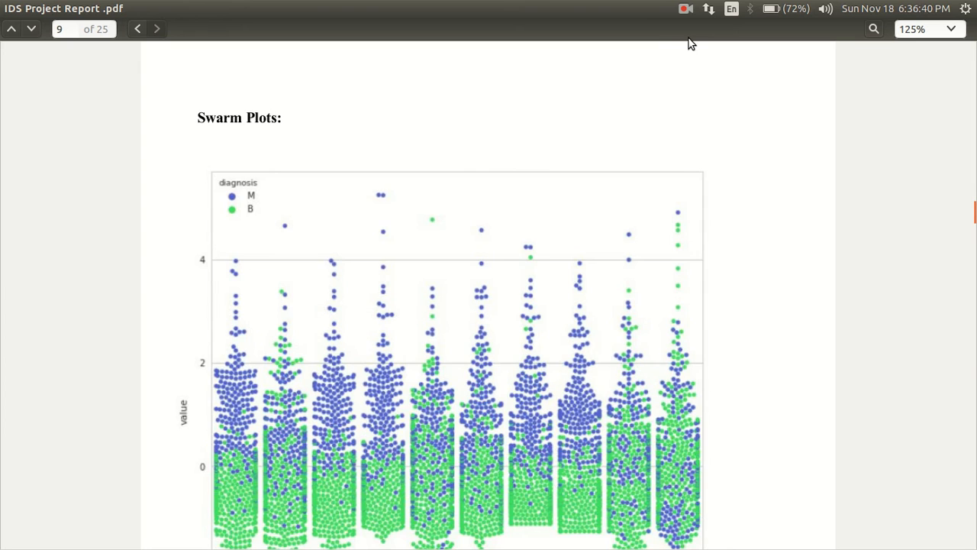
scroll("down", 3)
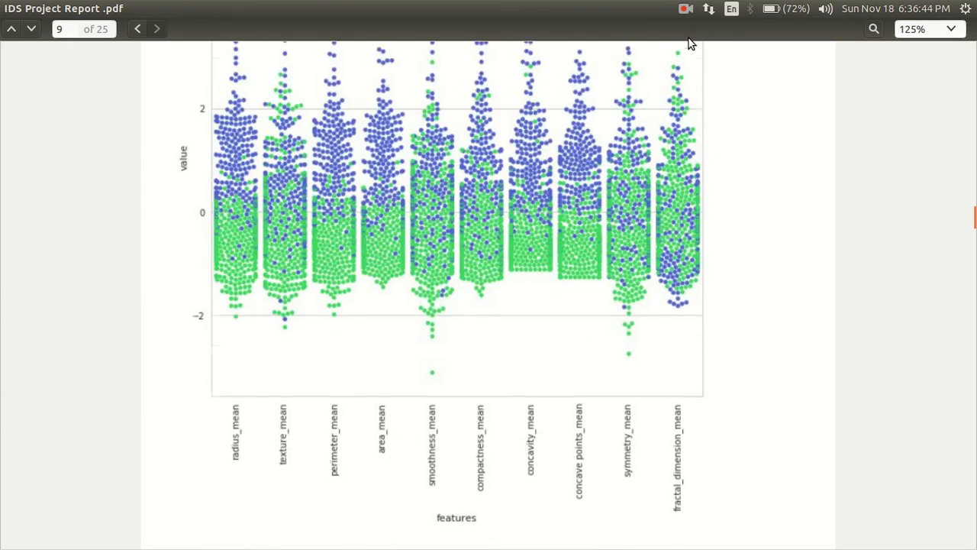
scroll("down", 3)
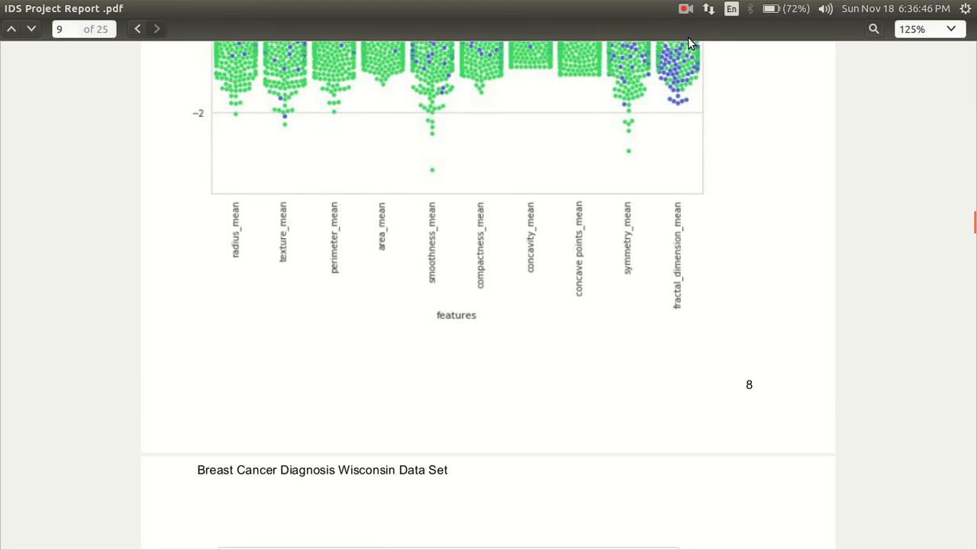
scroll("down", 3)
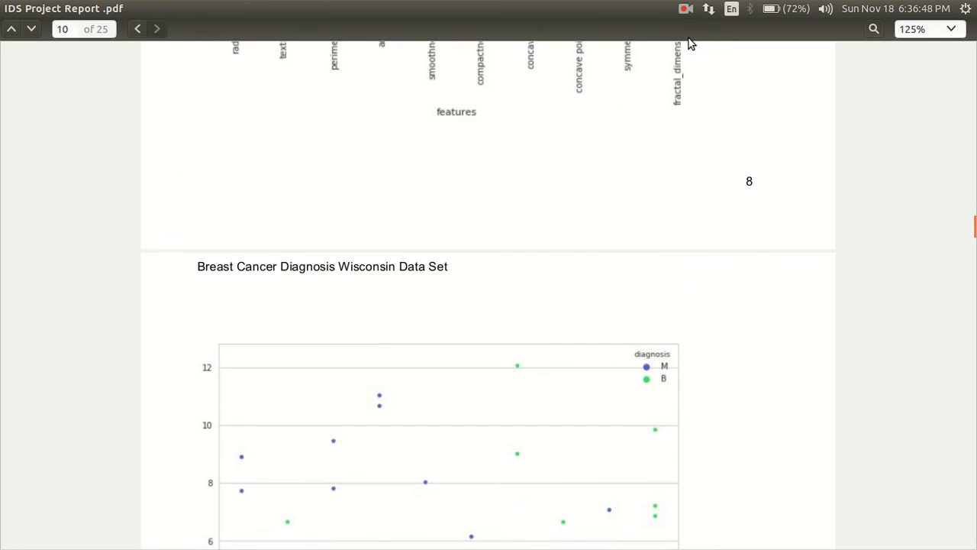
scroll("down", 3)
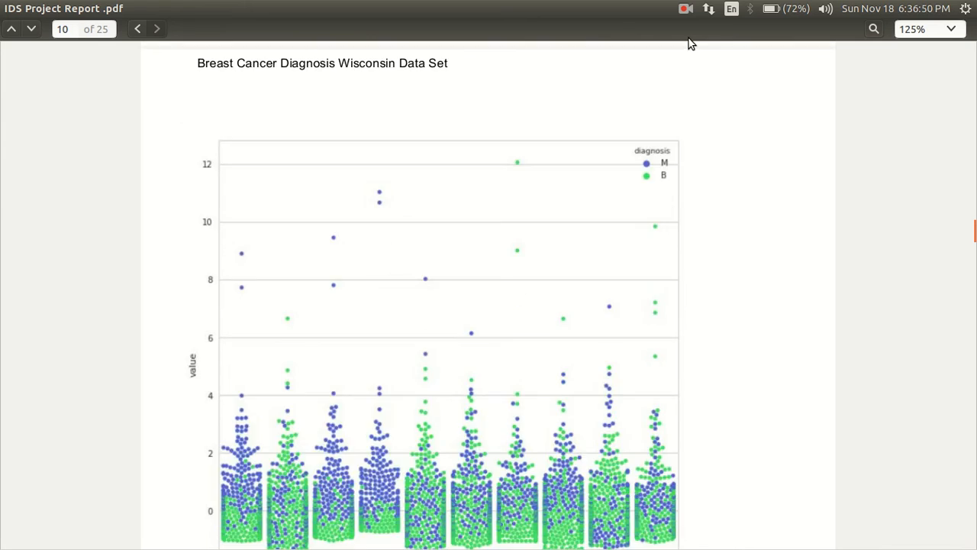
scroll("down", 3)
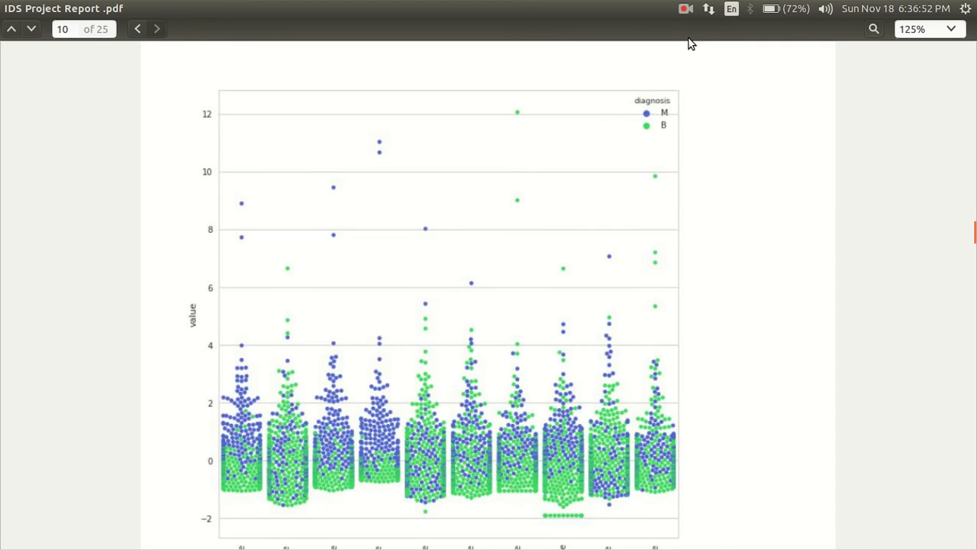
scroll("down", 3)
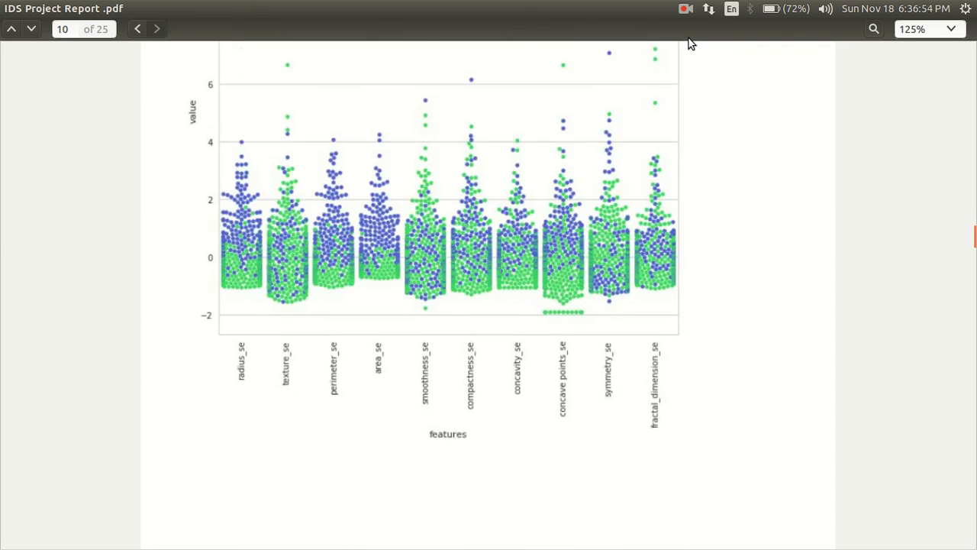
scroll("down", 3)
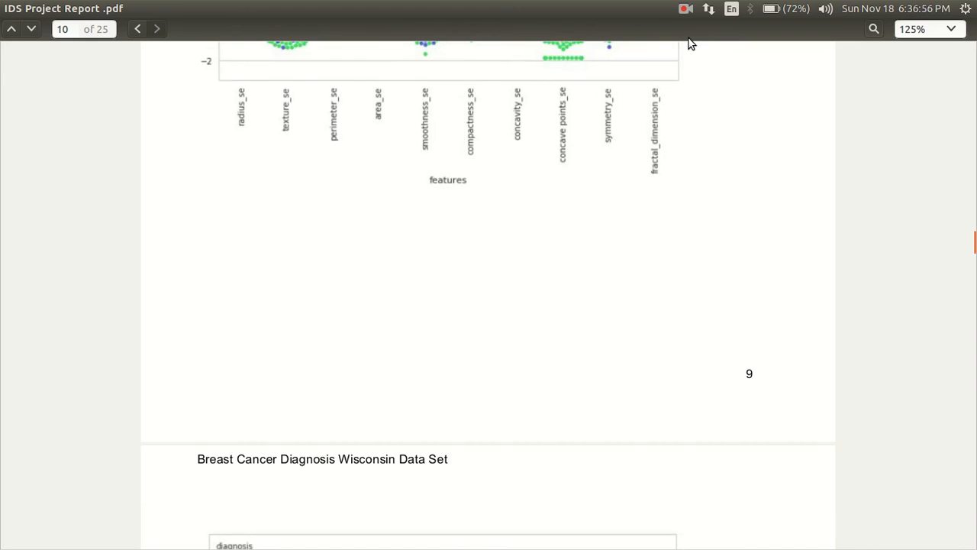
scroll("down", 3)
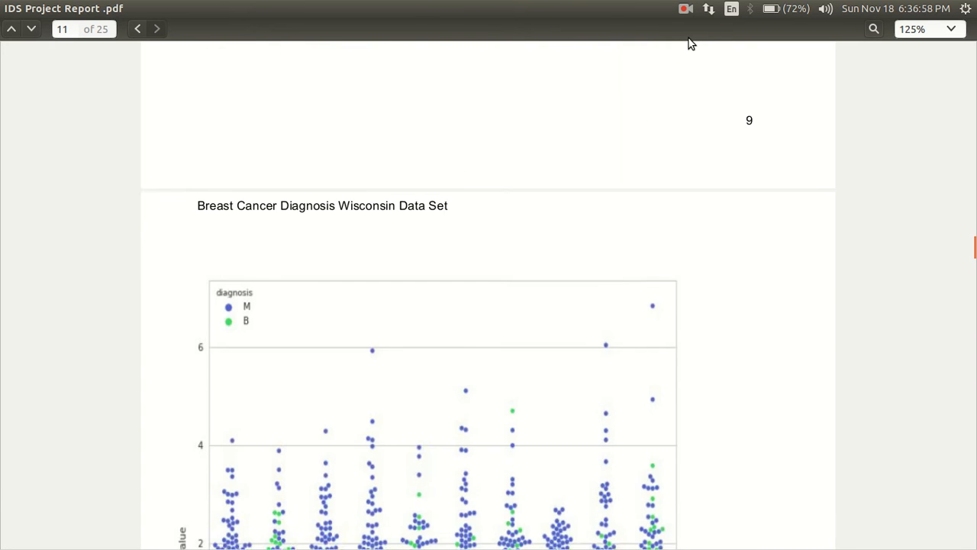
scroll("down", 3)
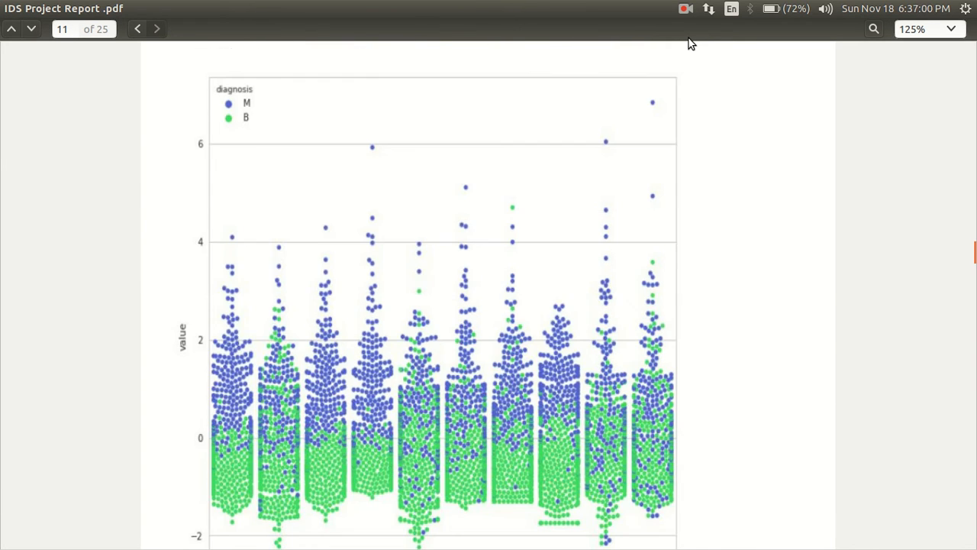
scroll("down", 3)
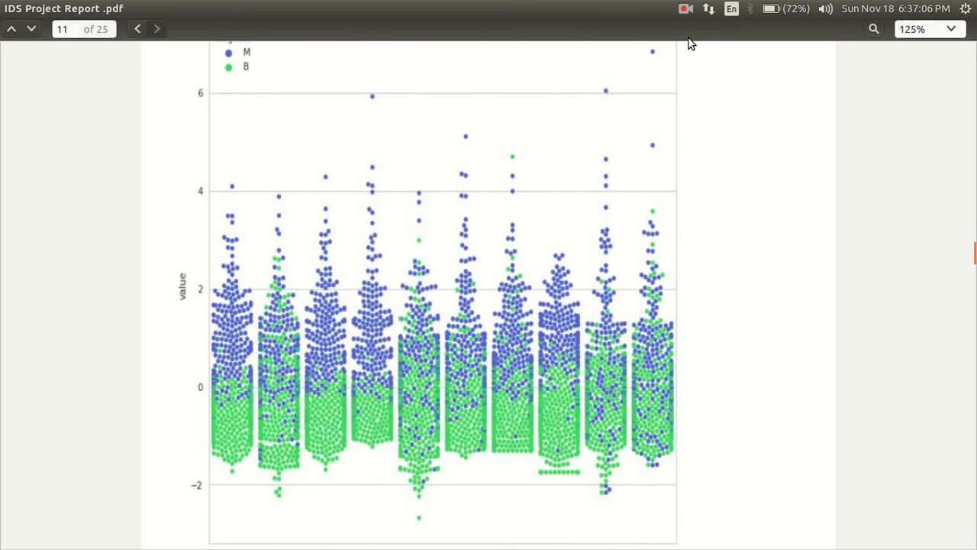
scroll("down", 3)
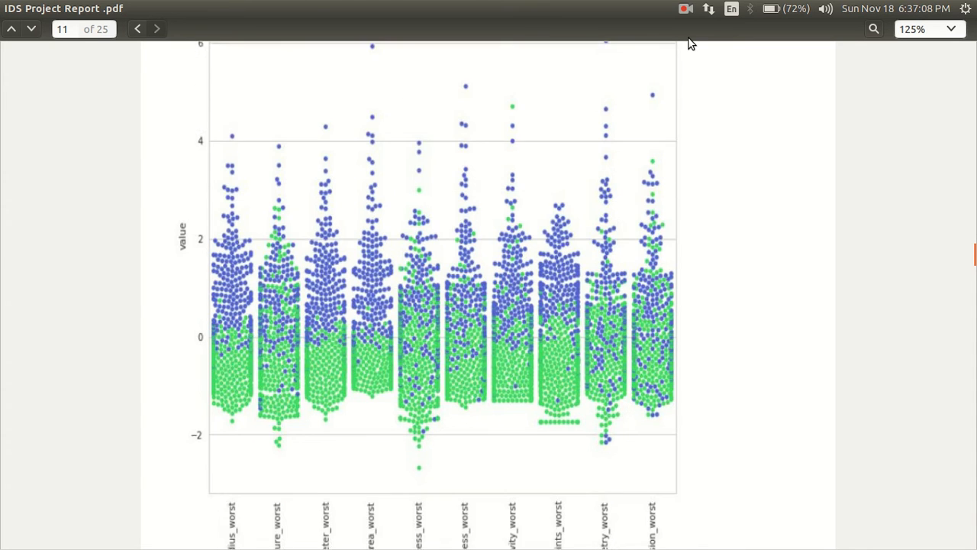
scroll("down", 3)
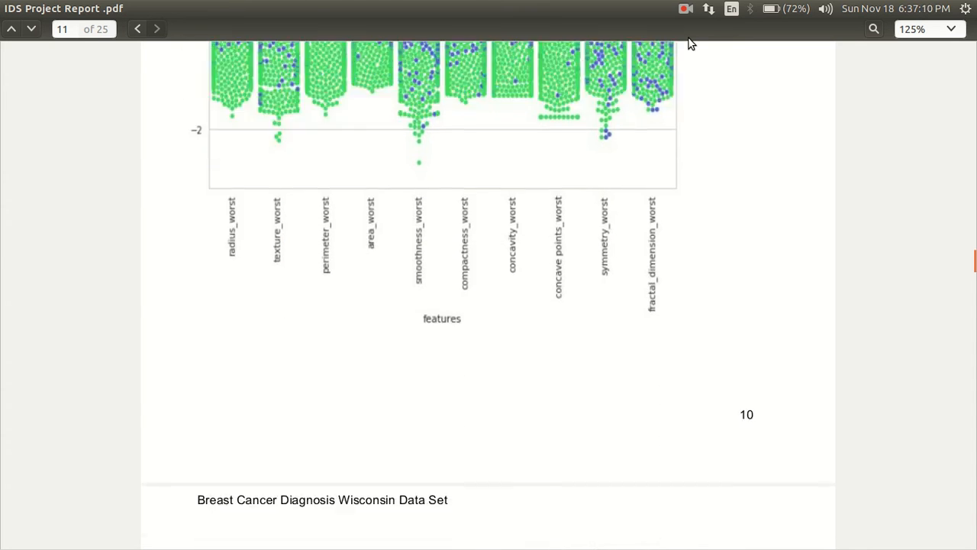
scroll("down", 3)
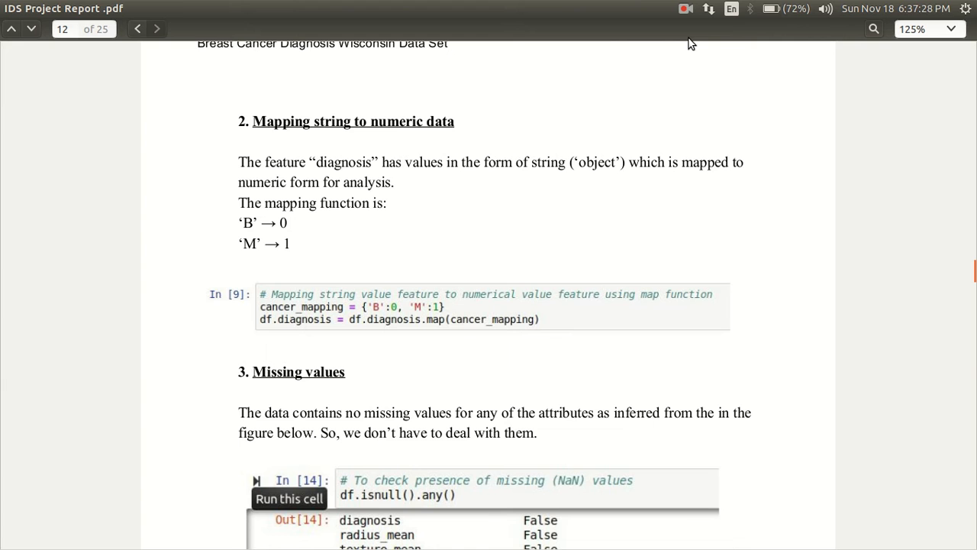
- Scroll through page 12's diagnosis-to-number mapping and missing-values table to page 13
scroll("down", 3)
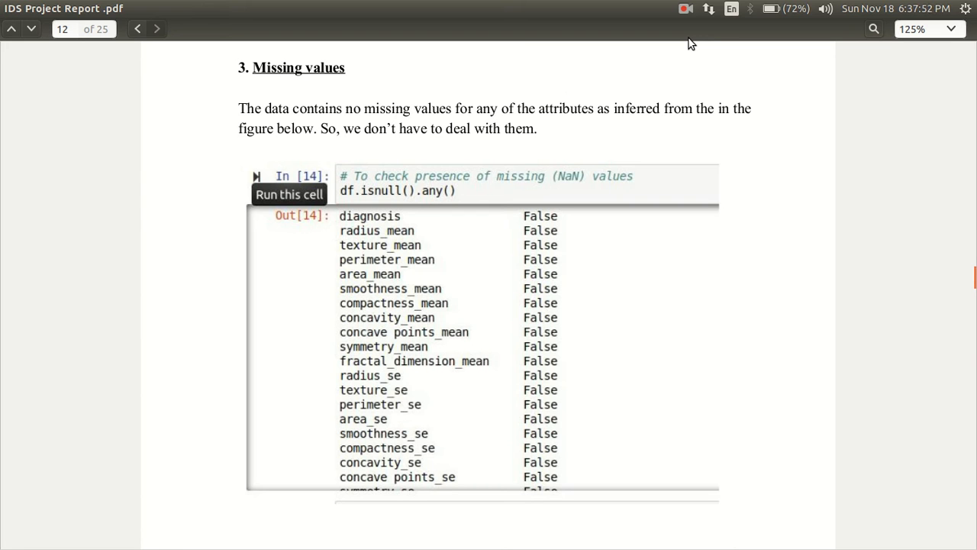
scroll("down", 3)
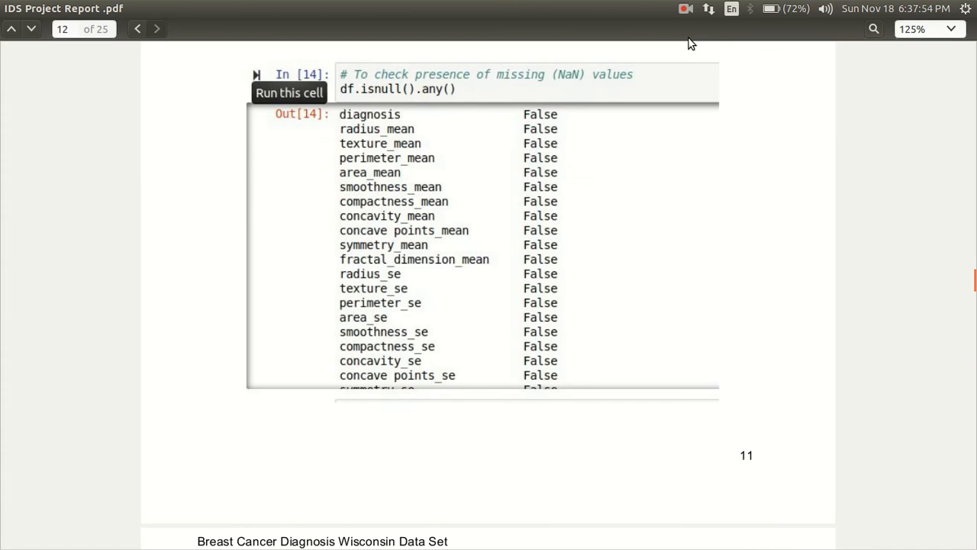
scroll("down", 3)
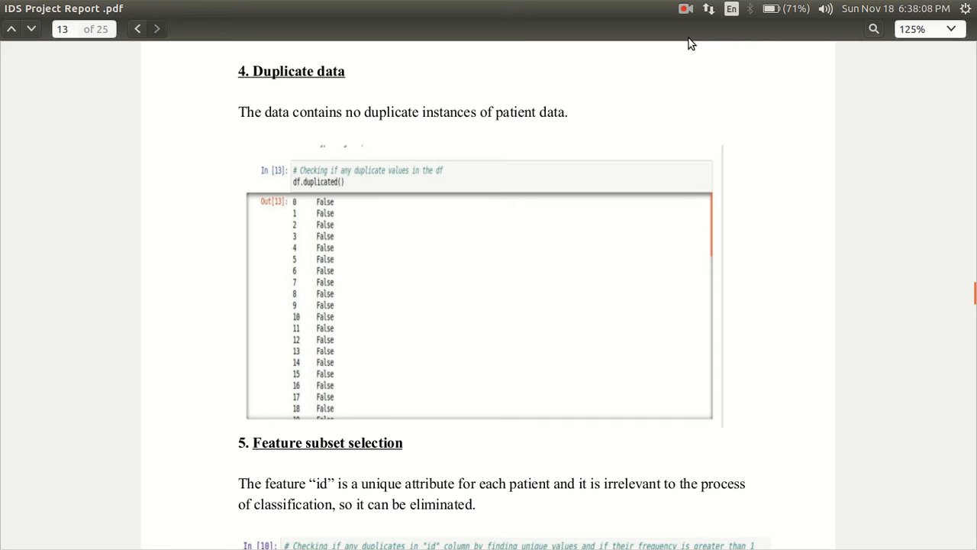
- Scroll past the duplicate-data and feature subset sections to page 14's Dimensionality reduction heatmap code
scroll("down", 3)
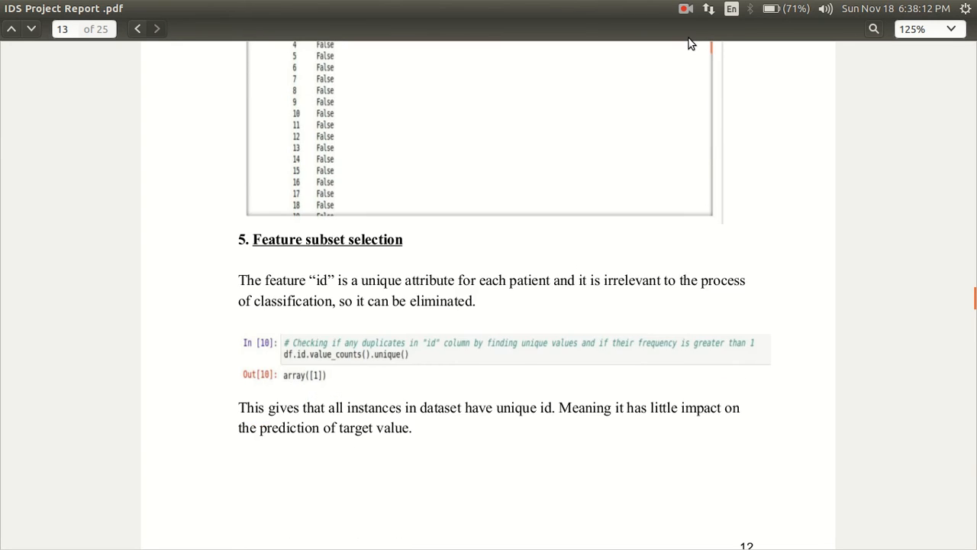
scroll("down", 3)
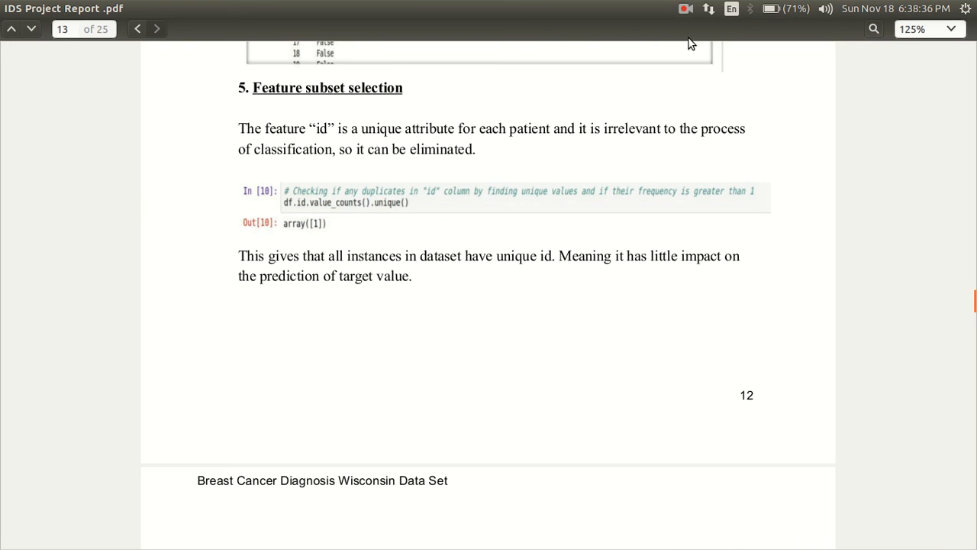
scroll("down", 3)
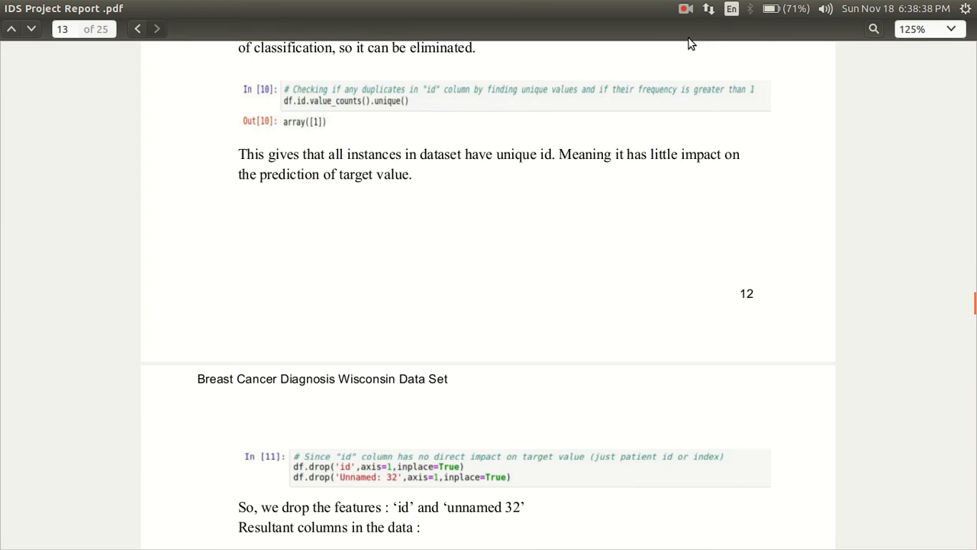
scroll("down", 3)
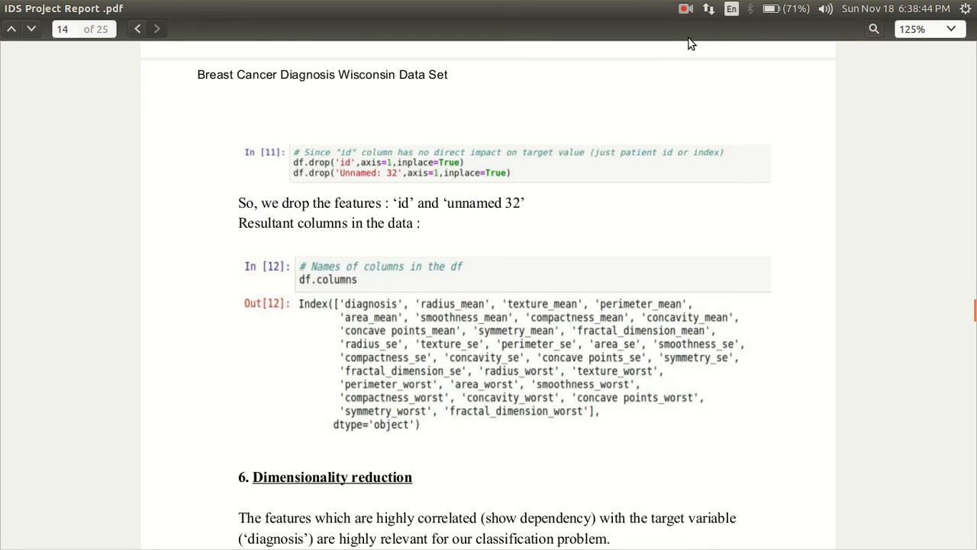
scroll("down", 3)
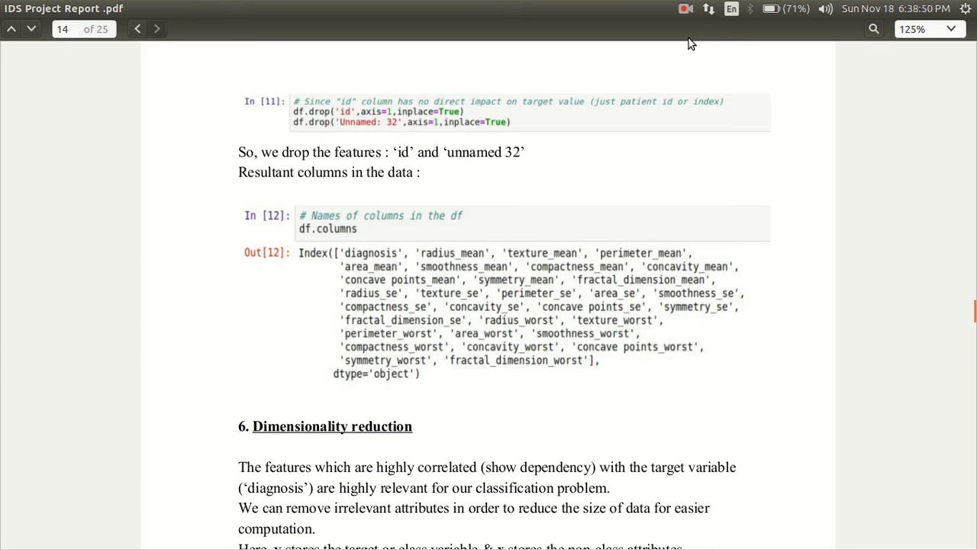
scroll("down", 3)
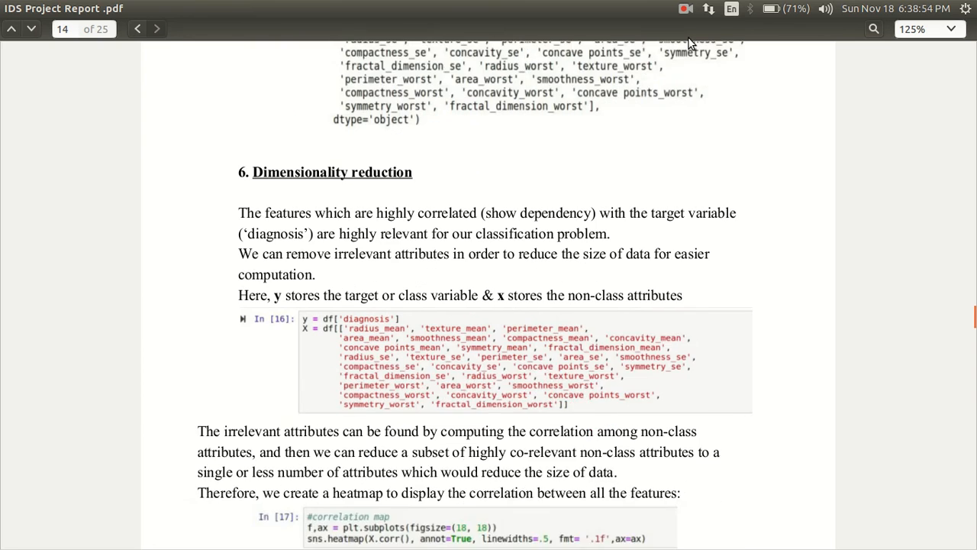
- Scroll through page 14's Dimensionality reduction text until the correlation heatmap's first rows appear
scroll("down", 3)
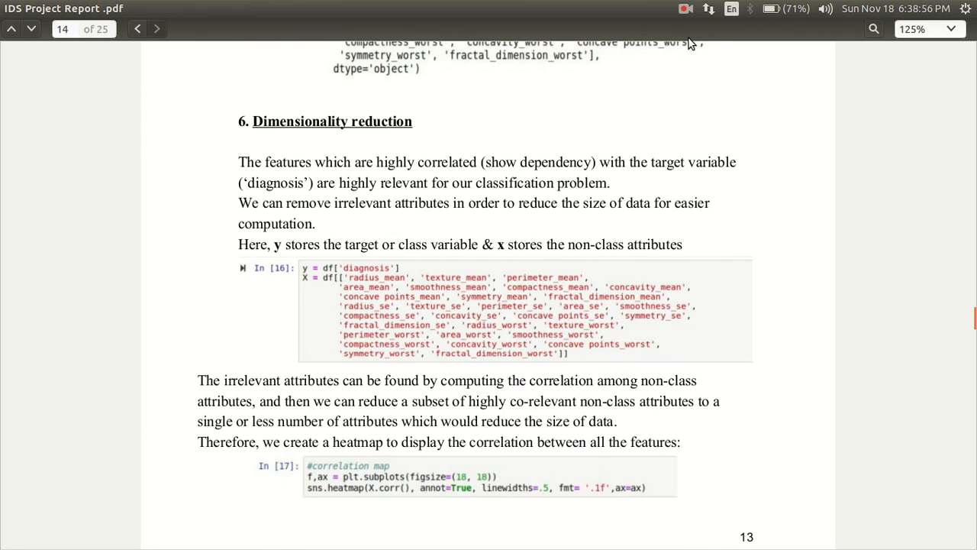
scroll("down", 3)
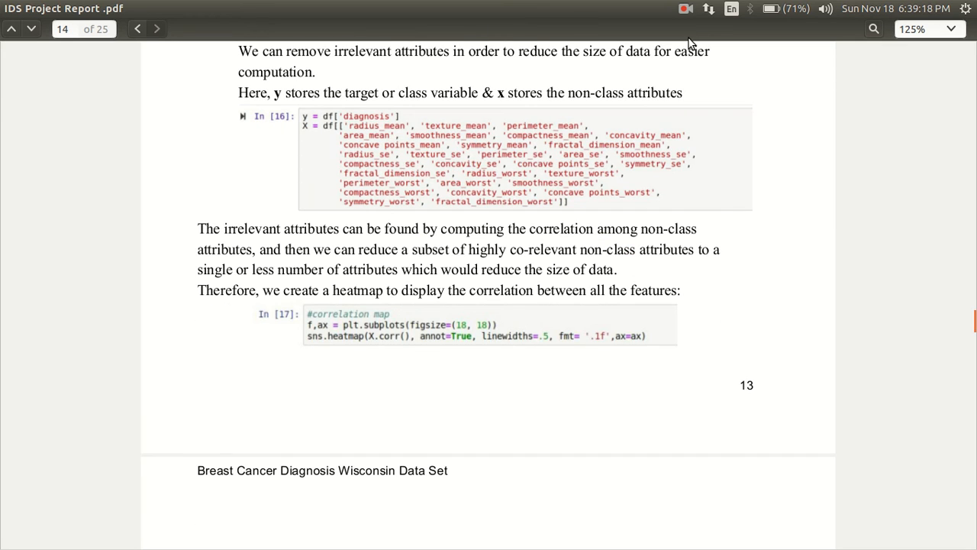
scroll("down", 3)
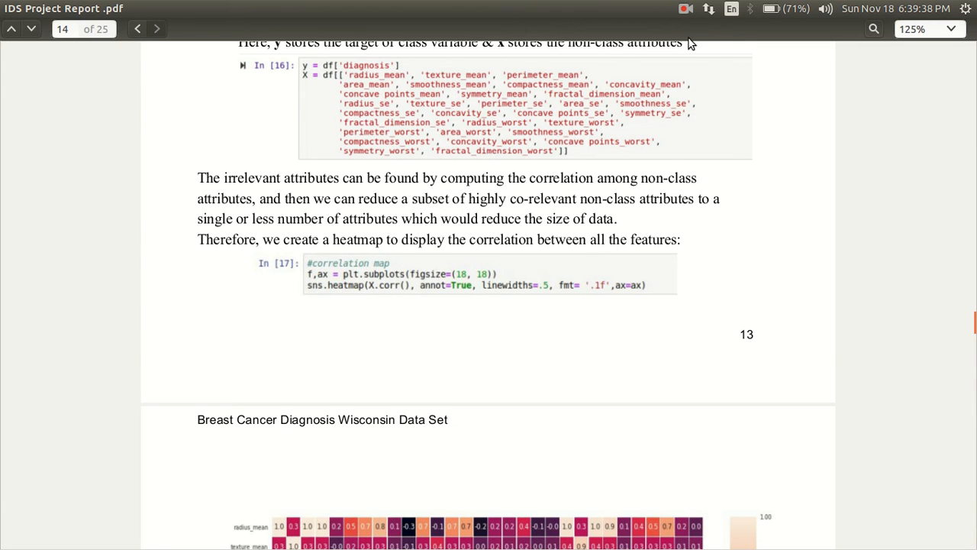
- Scroll over the full correlation heatmap to its bottom labels and the next page's heatplot explanation
scroll("down", 3)
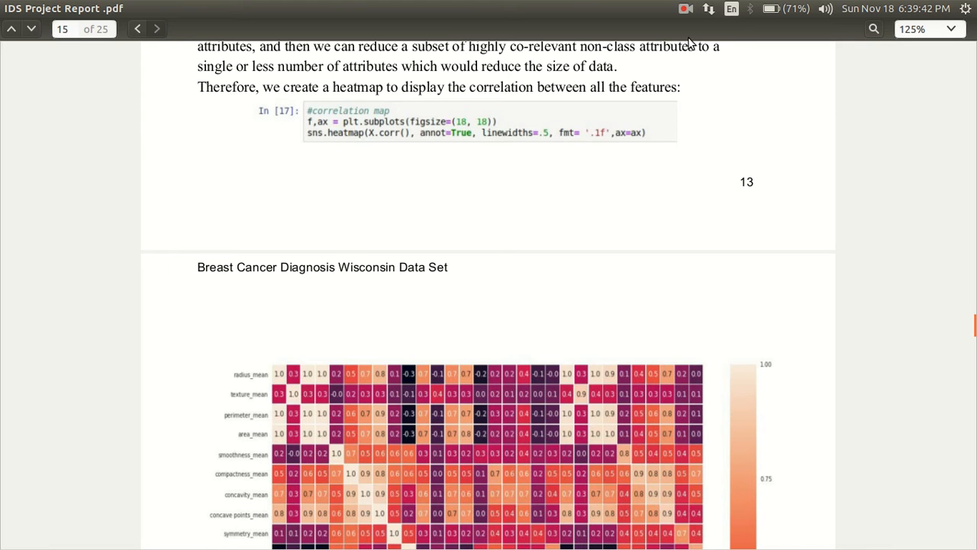
scroll("down", 3)
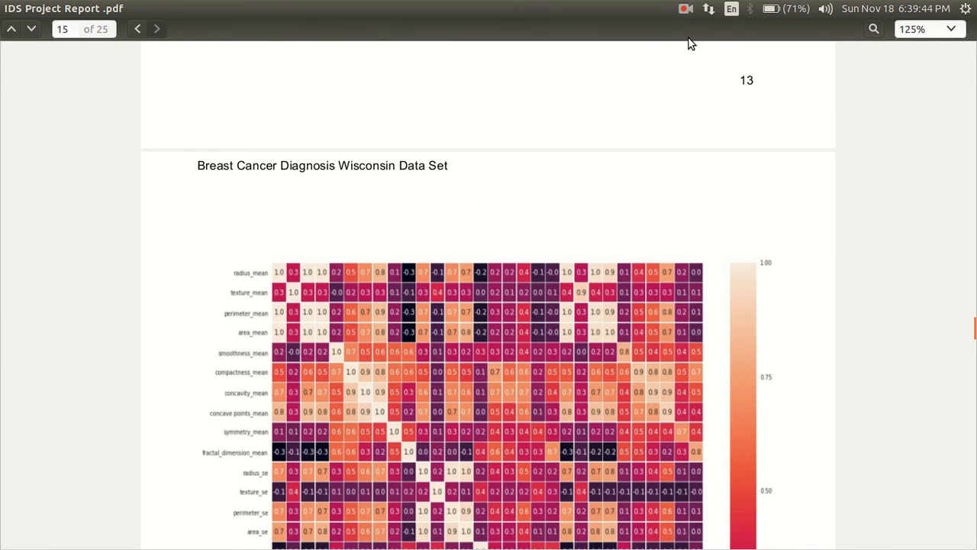
scroll("down", 3)
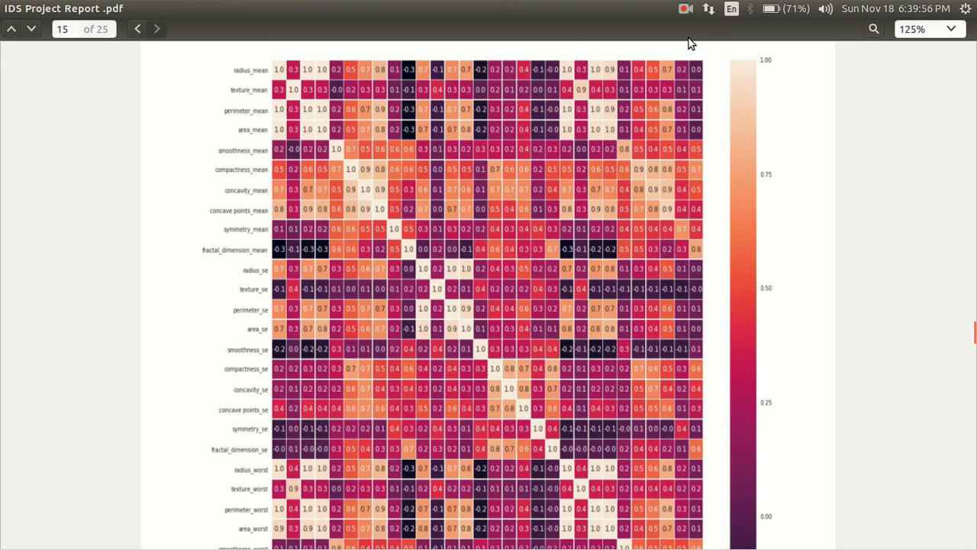
scroll("down", 3)
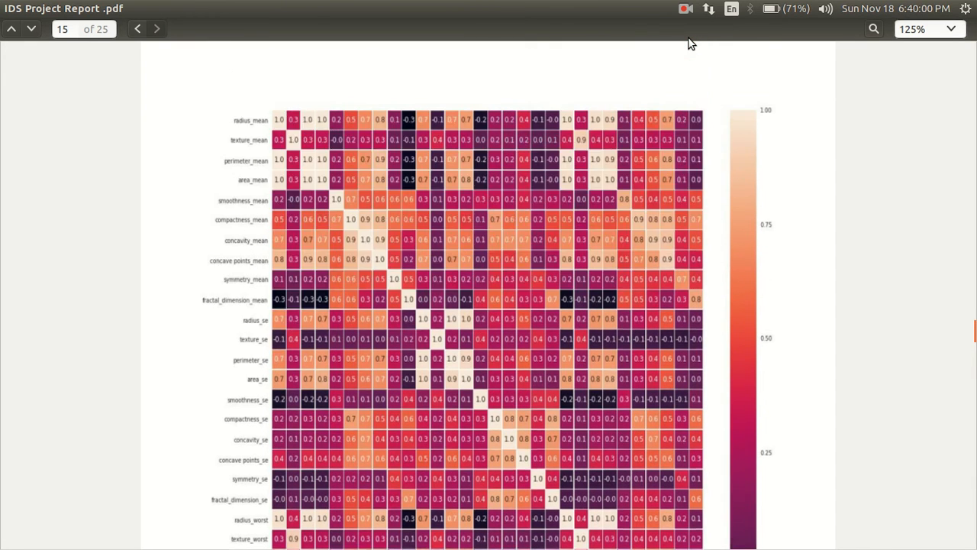
scroll("down", 3)
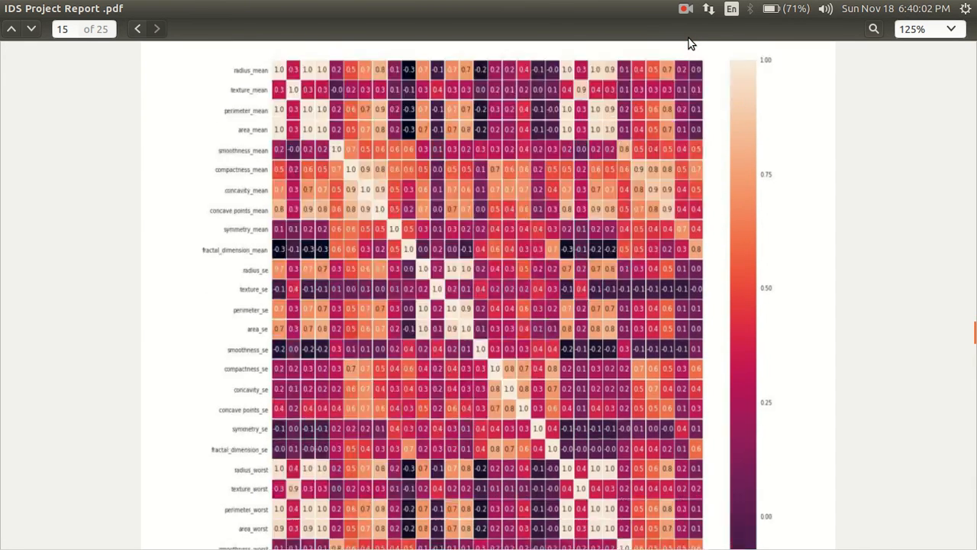
scroll("down", 3)
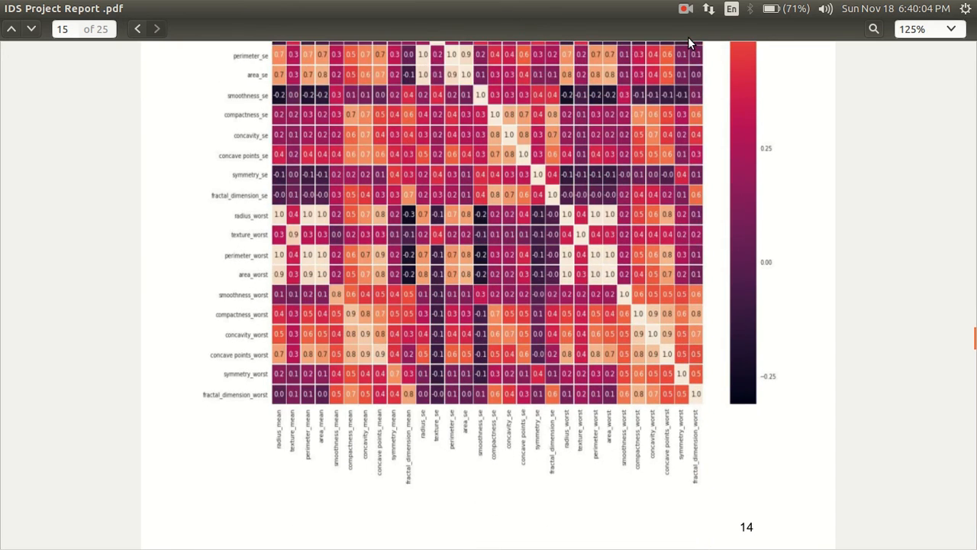
scroll("down", 3)
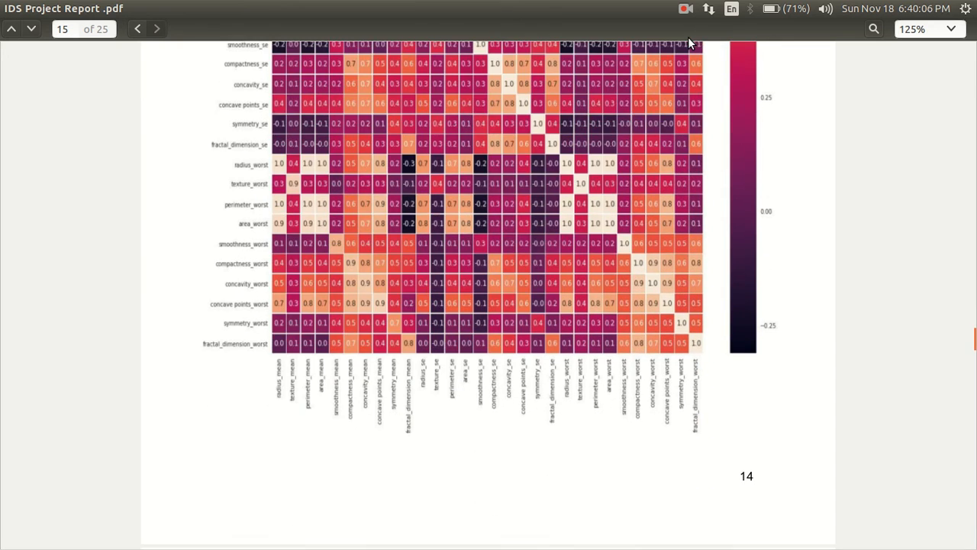
scroll("down", 3)
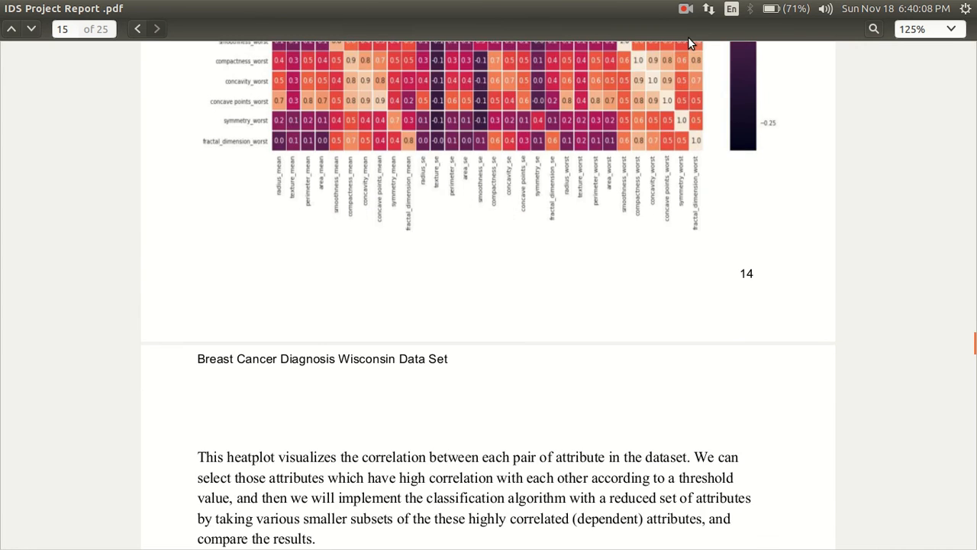
- Scroll past the 0.90 threshold feature list and code cell to the Radius mean wrt Diagnosis scatter plot
scroll("down", 3)
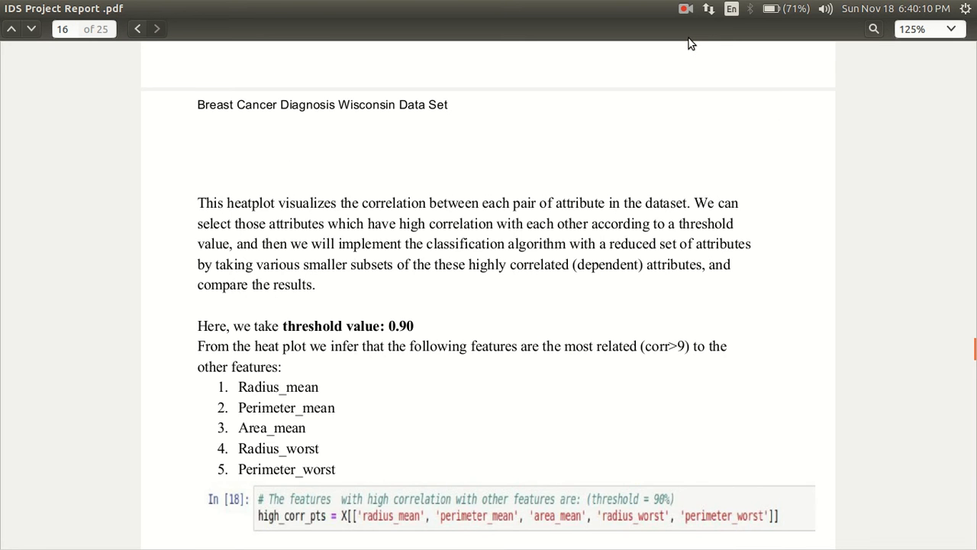
scroll("down", 3)
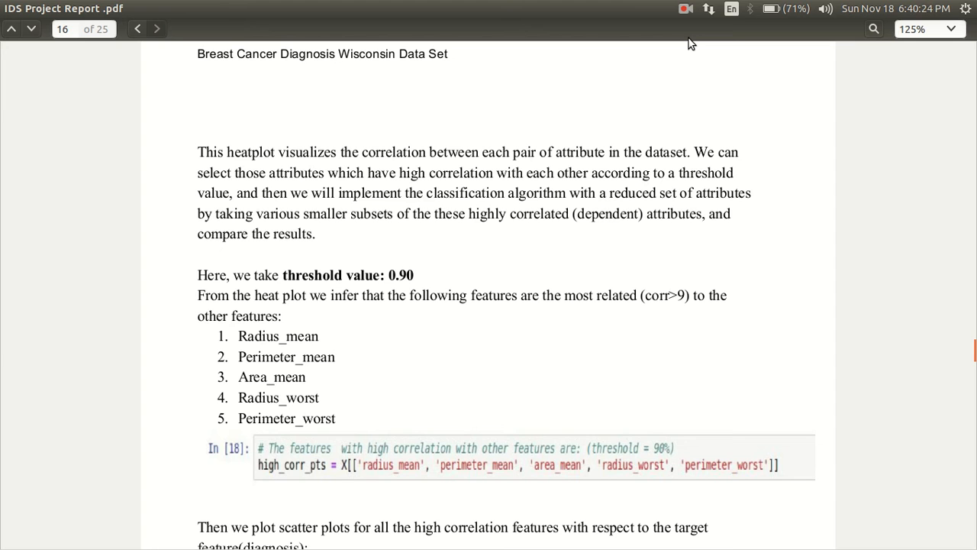
scroll("down", 3)
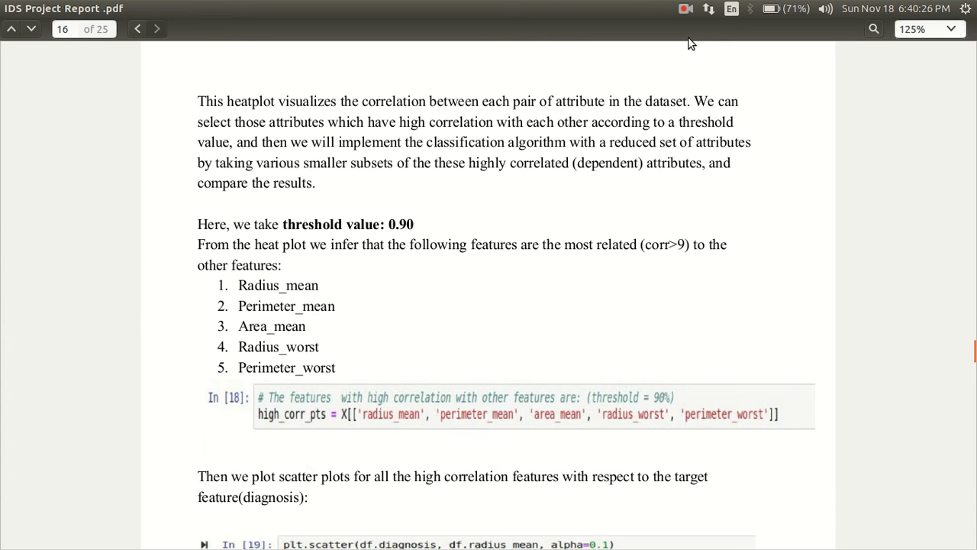
scroll("down", 3)
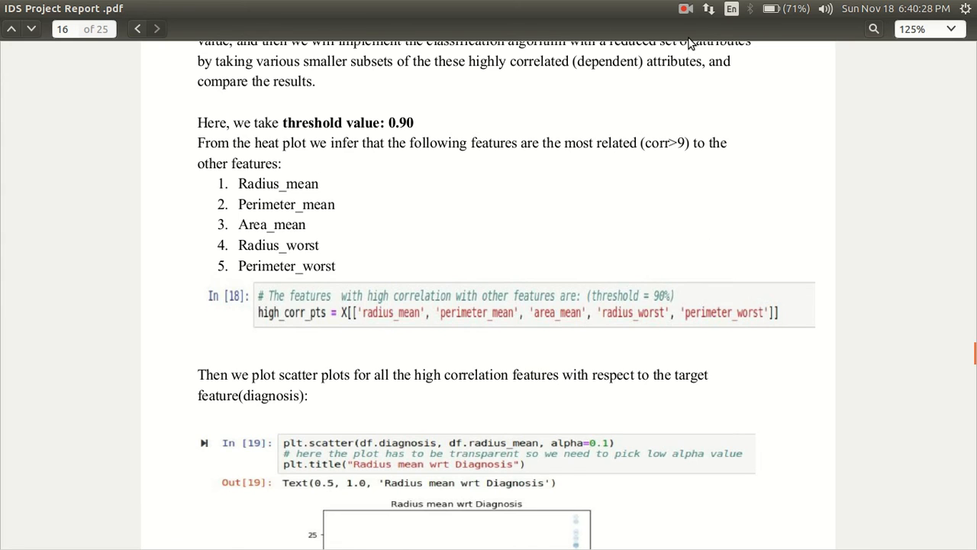
scroll("down", 3)
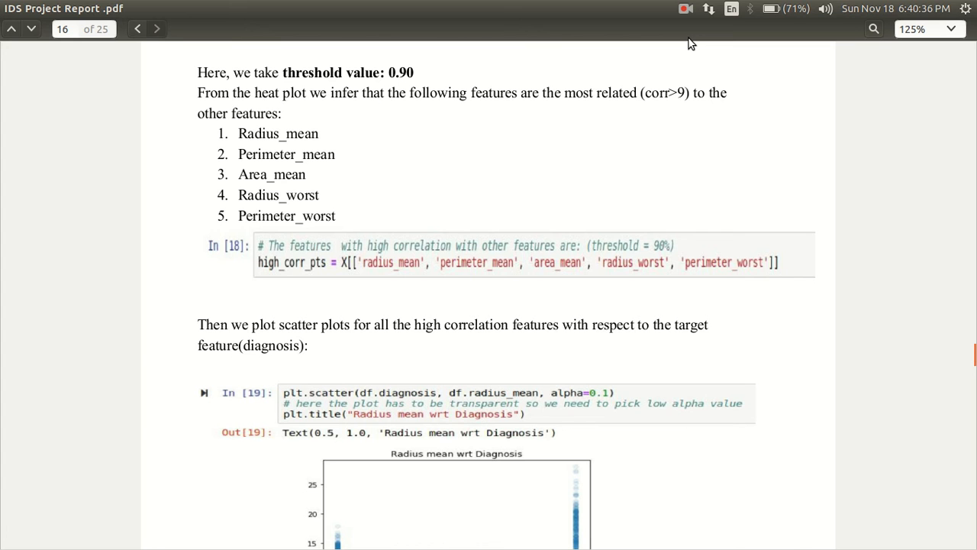
scroll("down", 3)
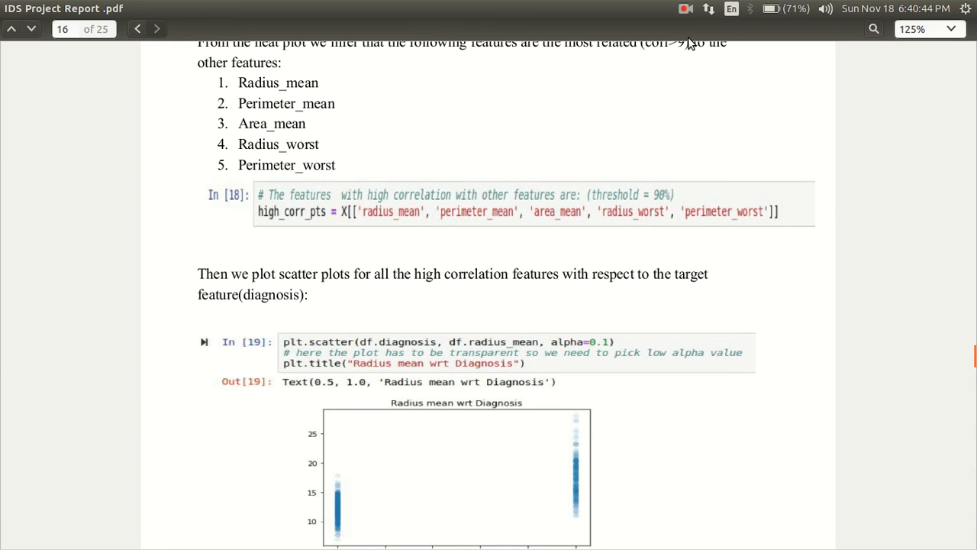
scroll("down", 3)
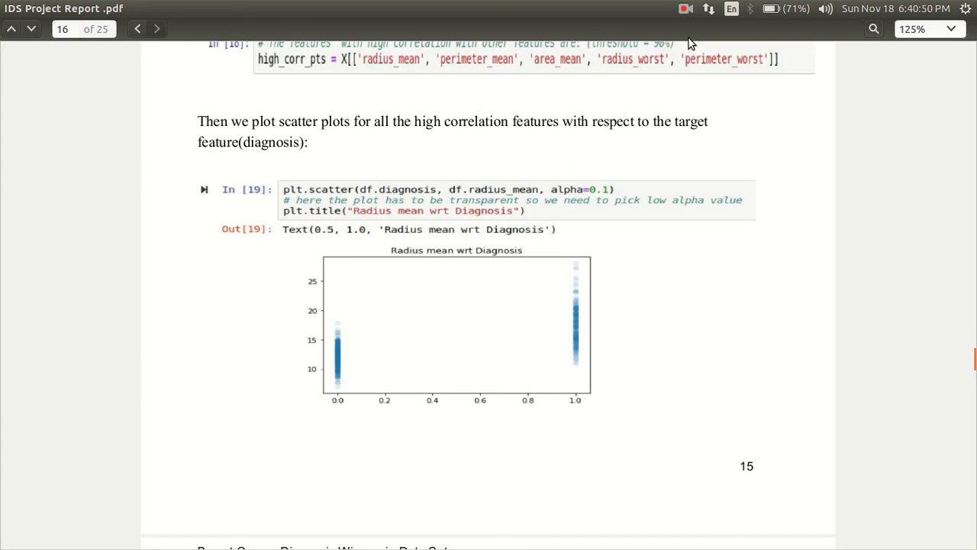
- Scroll through the perimeter mean, area mean and perimeter worst scatter plots to the train/test splitting section
scroll("down", 3)
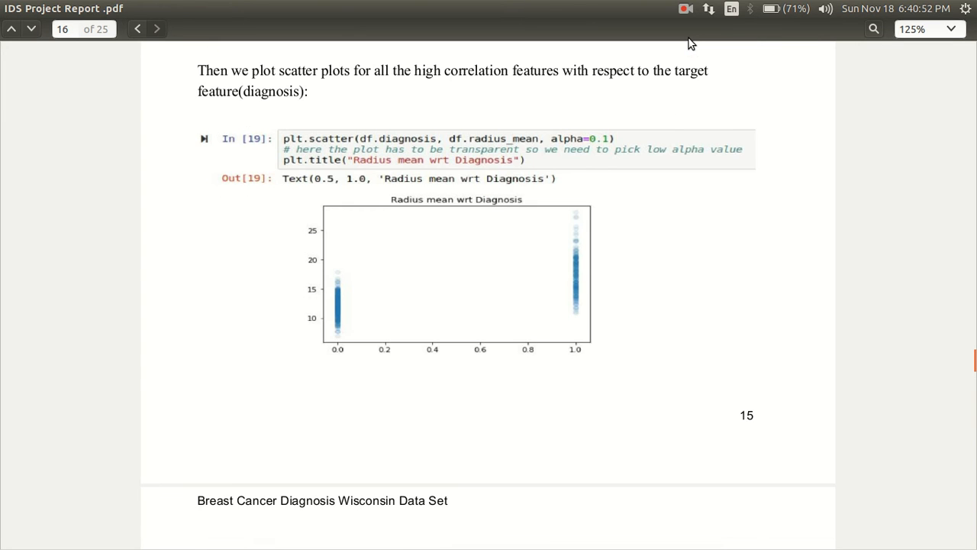
scroll("down", 3)
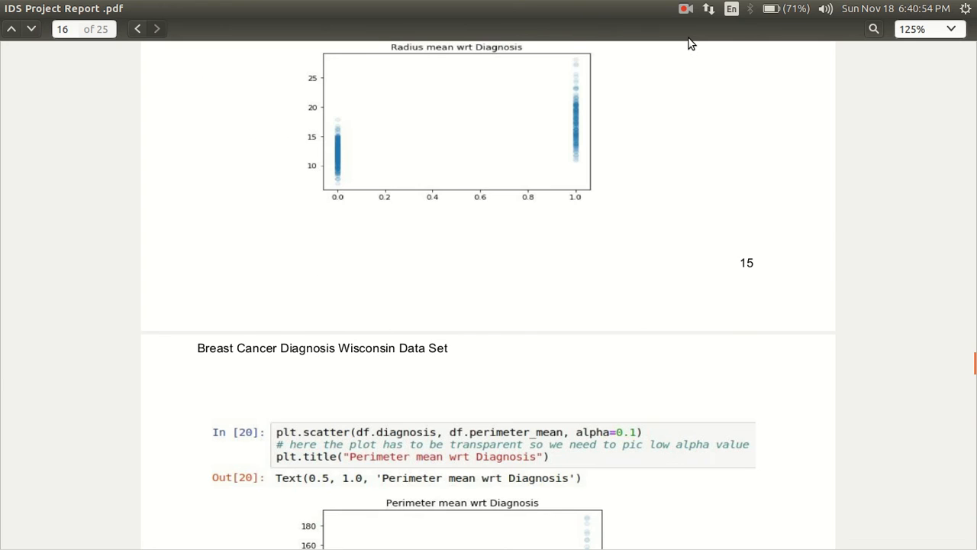
scroll("down", 3)
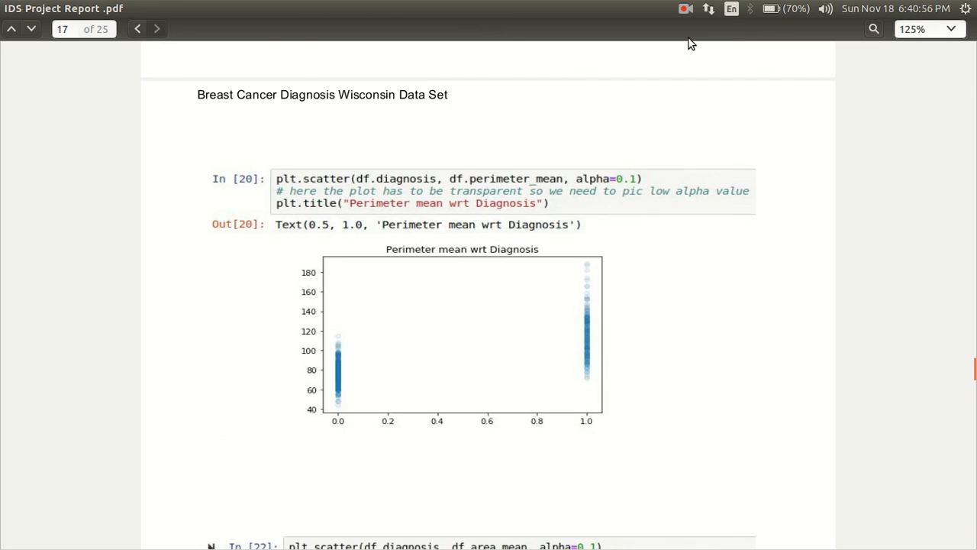
scroll("down", 3)
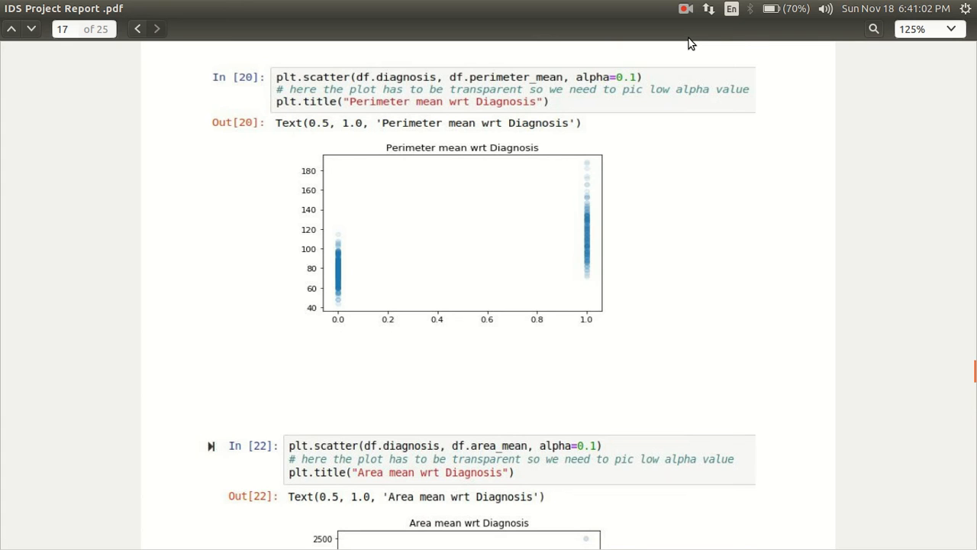
scroll("down", 3)
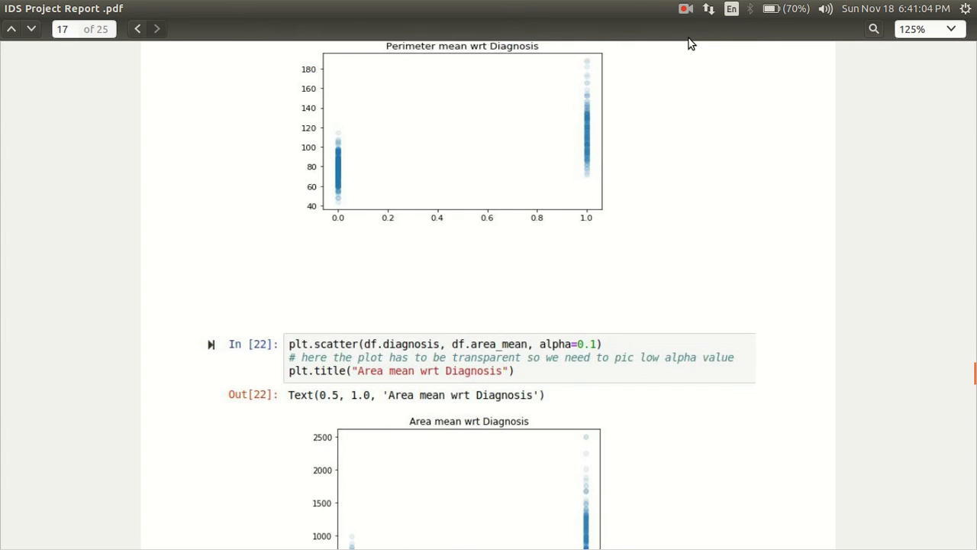
scroll("down", 3)
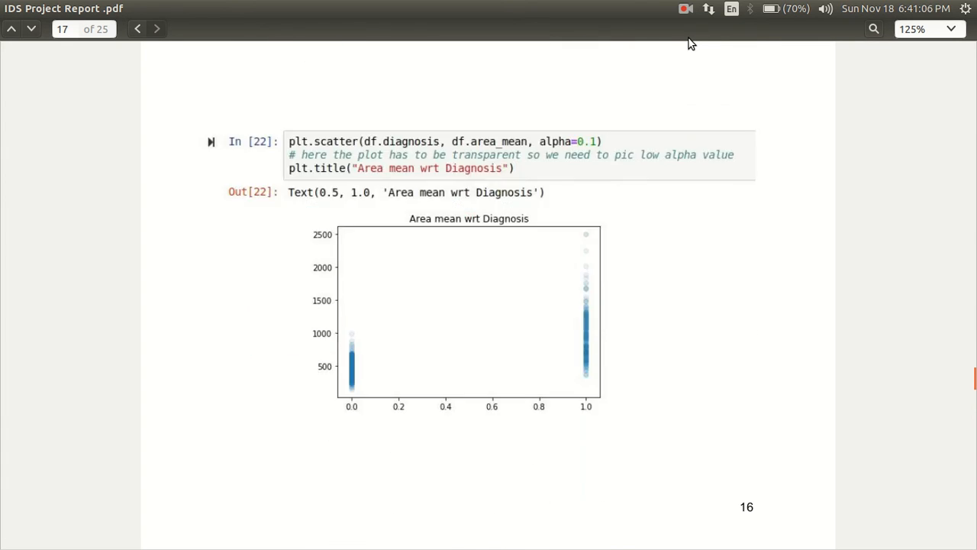
scroll("down", 3)
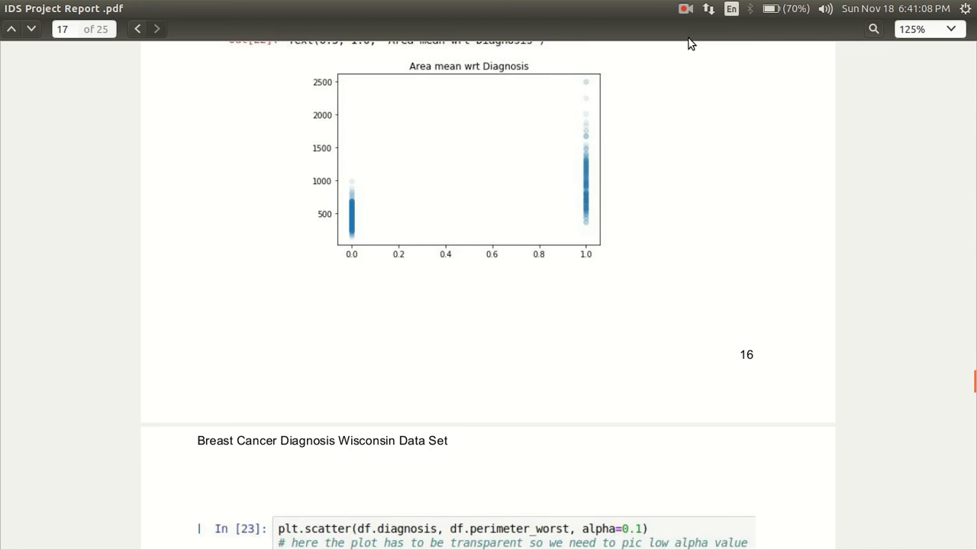
scroll("down", 3)
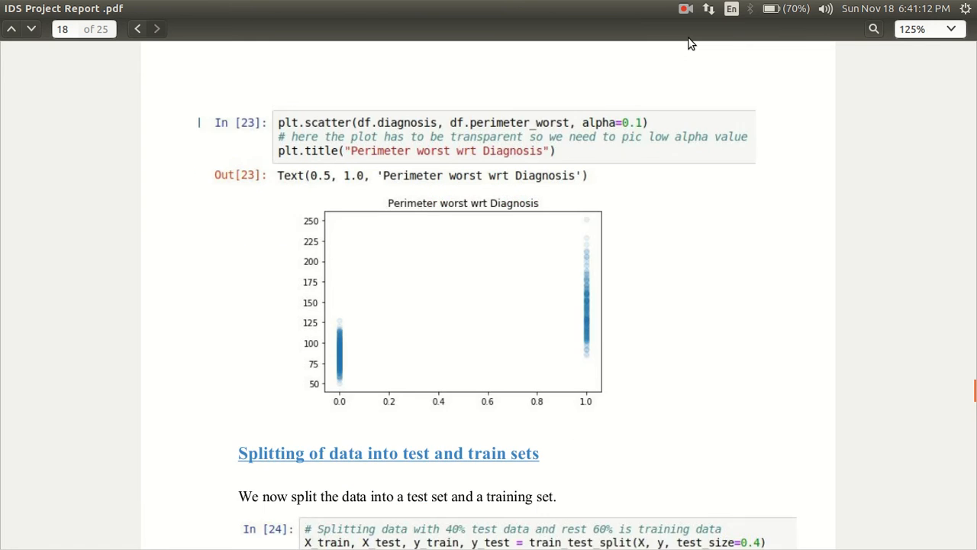
- Scroll past the 40% test-size split explanation to page 19's pairplot of high-correlation features
scroll("down", 3)
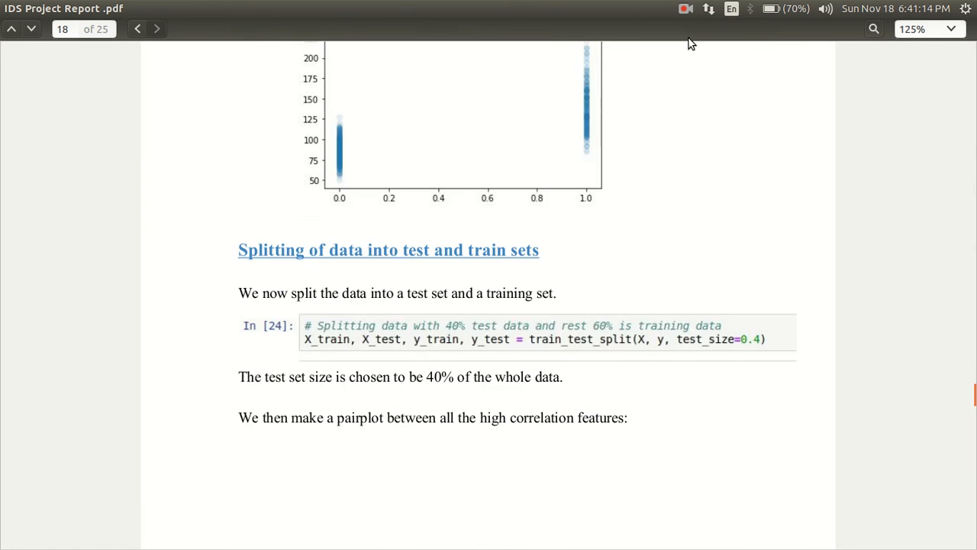
scroll("down", 3)
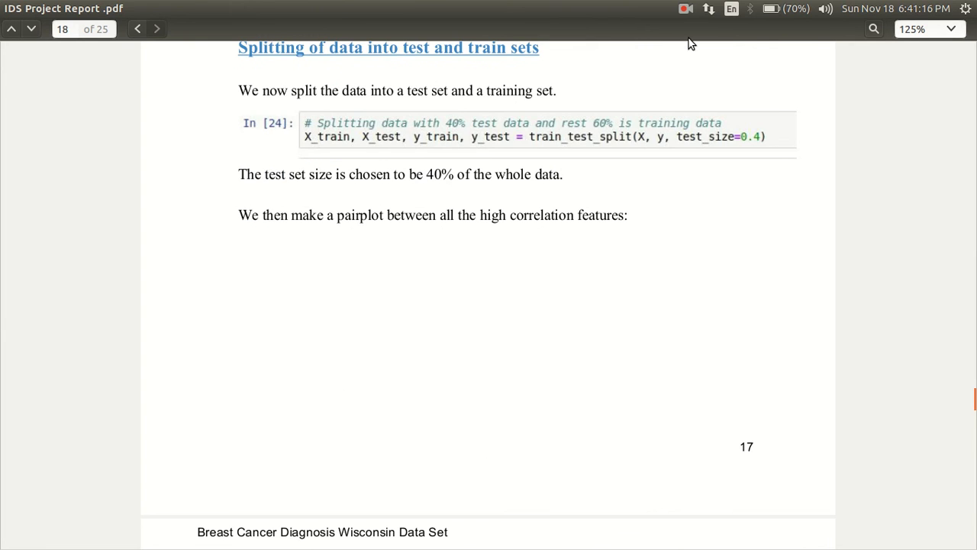
left_click(685, 10)
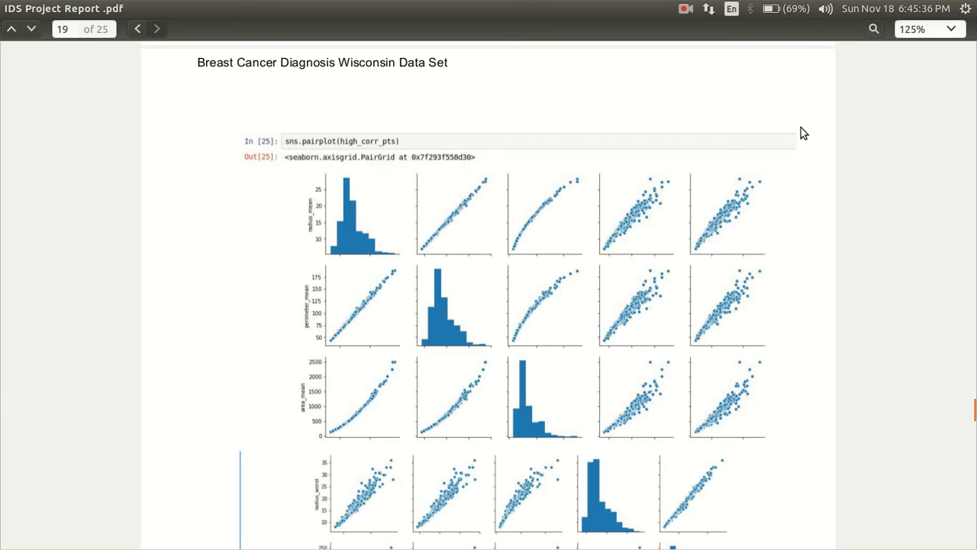
- Scroll past the pairplot to page 20's XGBoost model-training heading and listed features
scroll("down", 3)
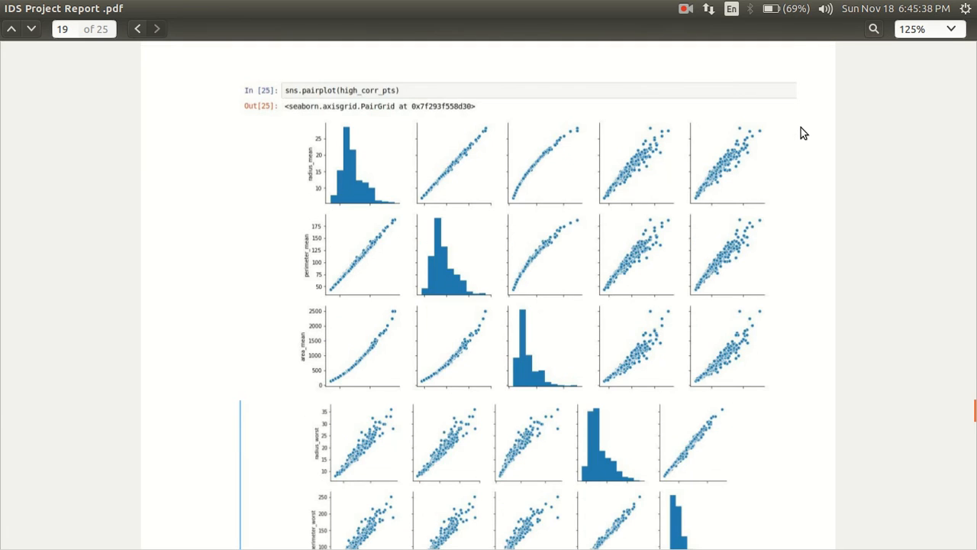
scroll("down", 3)
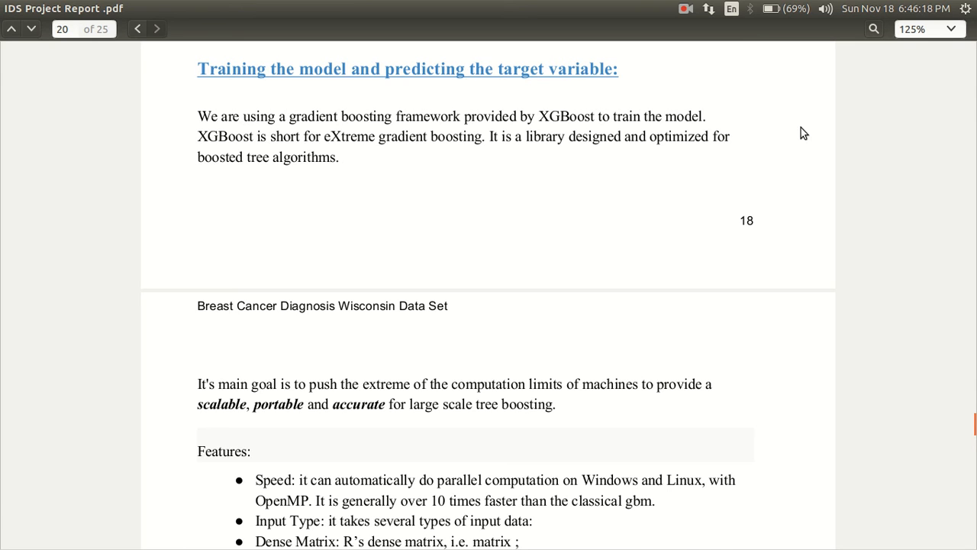
- Scroll through the gradient boosting elements to the XGBClassifier fitting and predict-on-test-data code cells
scroll("down", 3)
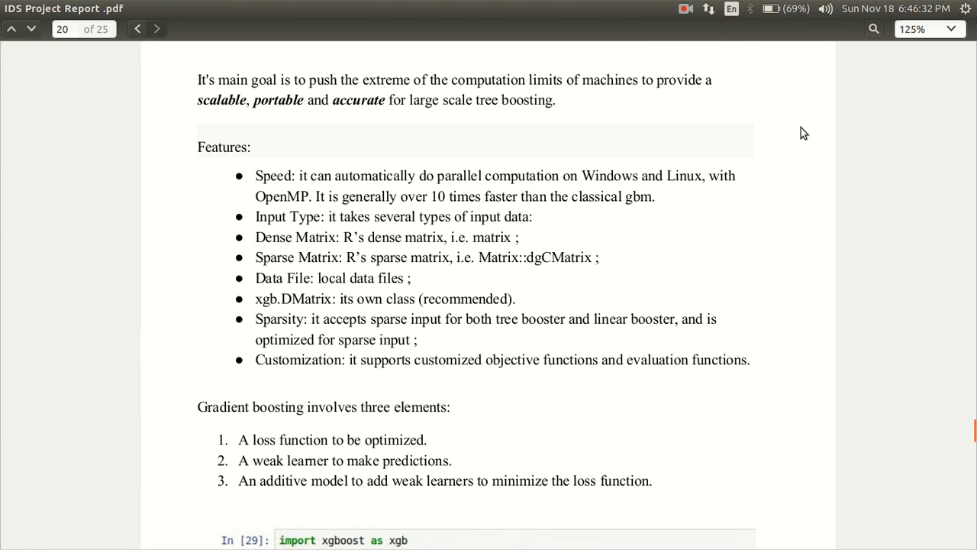
scroll("down", 3)
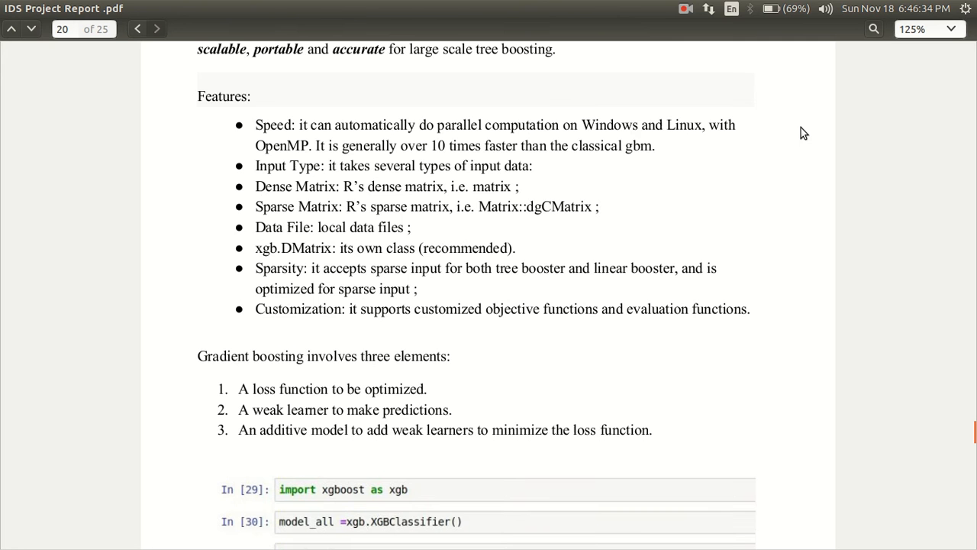
scroll("down", 3)
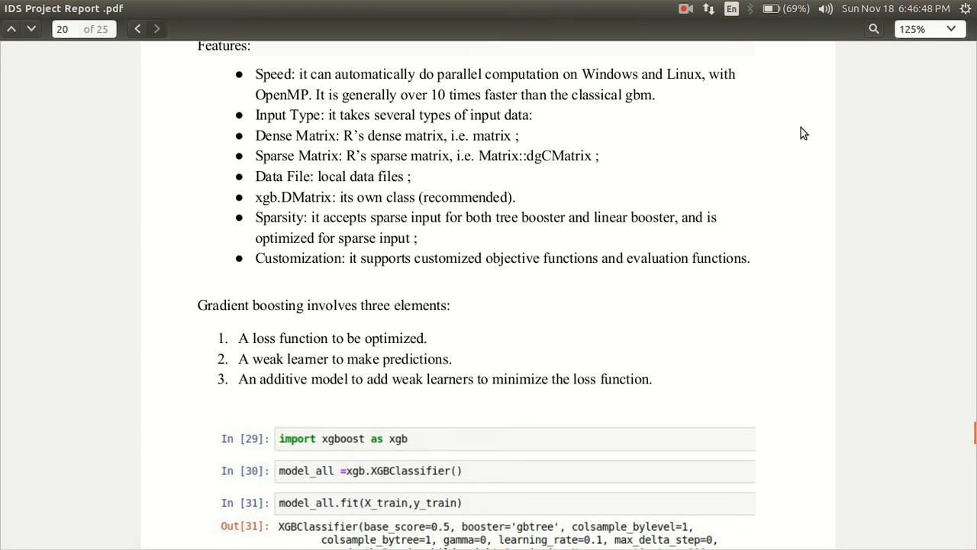
scroll("down", 3)
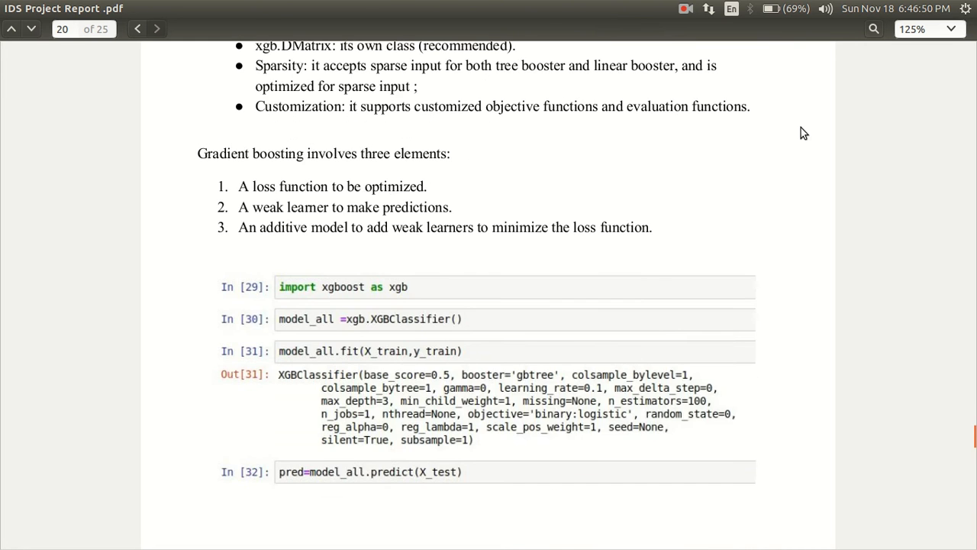
- Scroll to page 21's Analyzing the predictions section showing the 0.9518 accuracy score
scroll("down", 3)
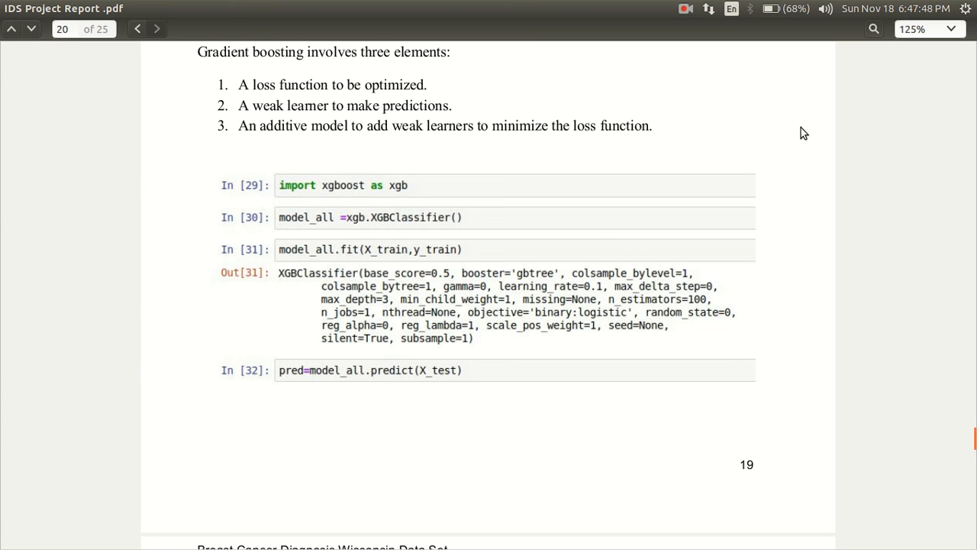
scroll("down", 3)
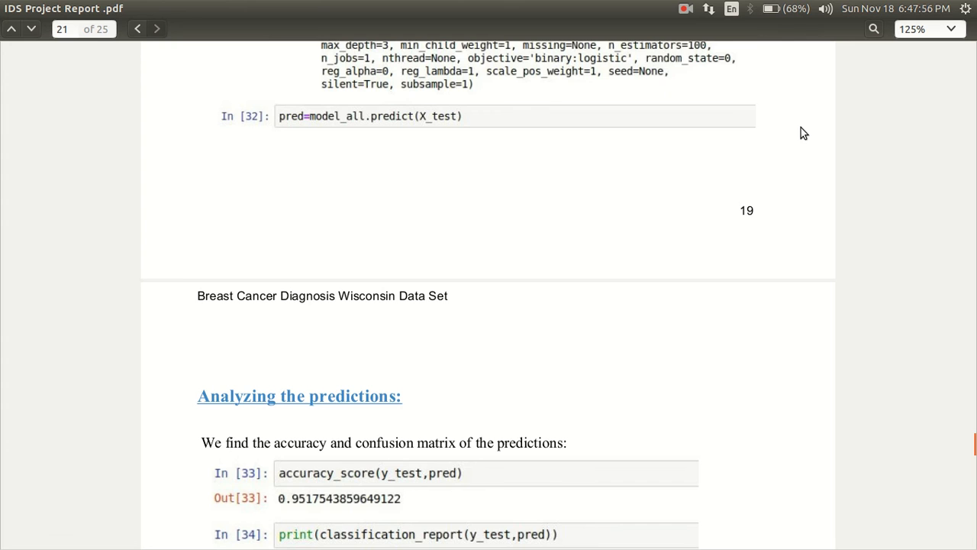
- Scroll past the classification report, confusion matrix and 0.9517 accuracy to the Finding the optimal features RFECV import
scroll("down", 3)
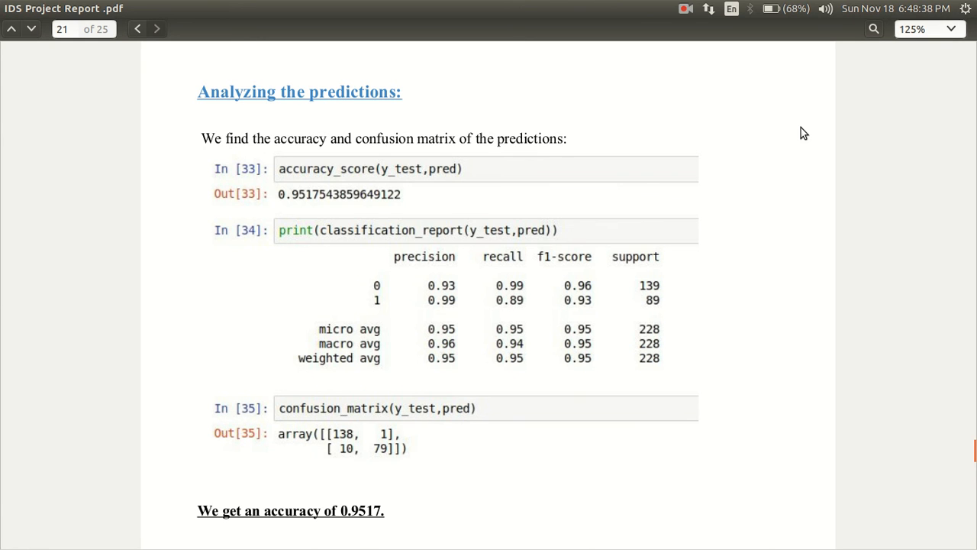
scroll("down", 3)
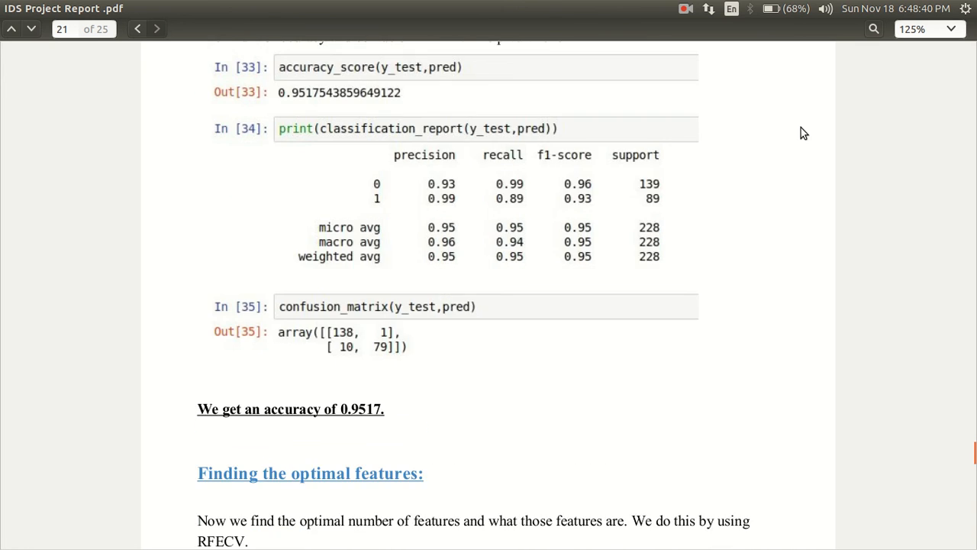
scroll("down", 3)
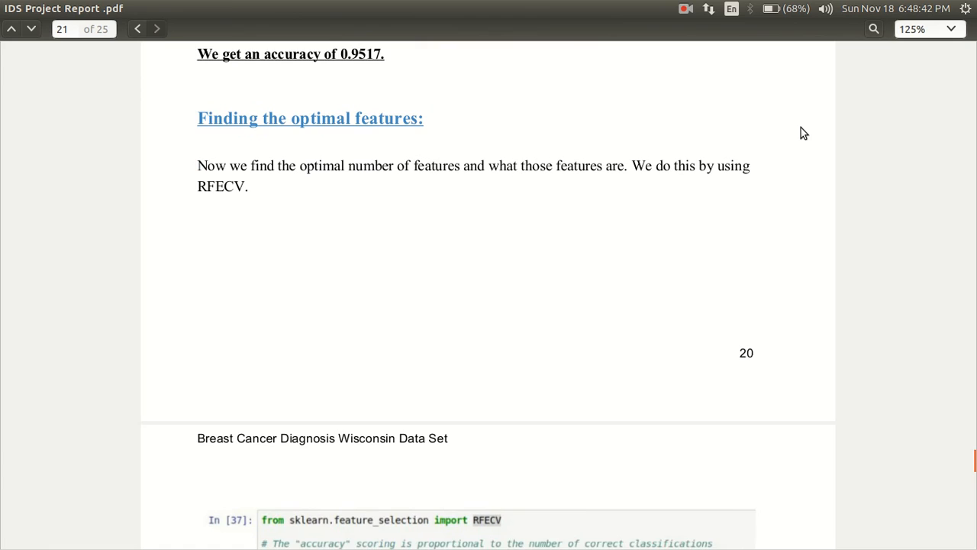
- Scroll to page 22's RFECV output of 11 optimal features and the cross-validation score plot peaking at 11
scroll("down", 3)
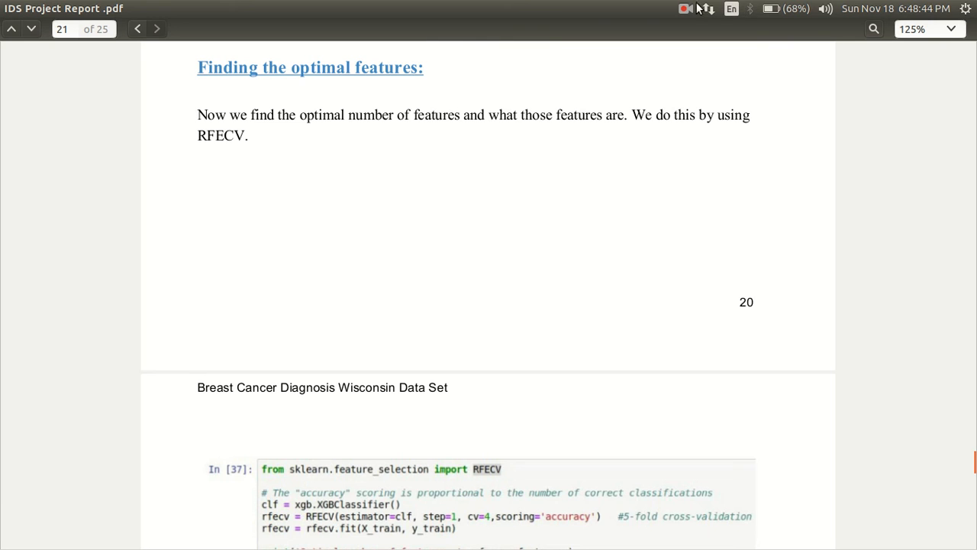
left_click(684, 9)
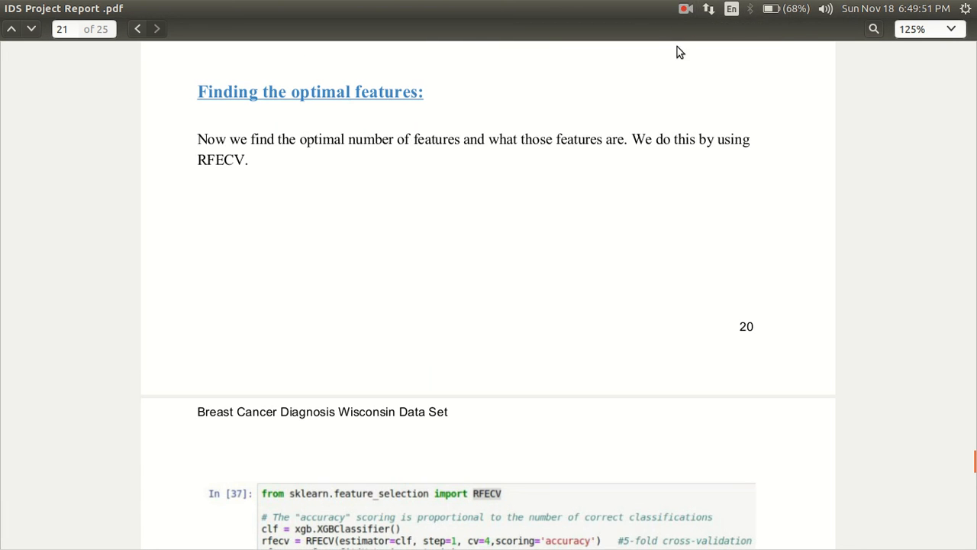
mouse_move(532, 137)
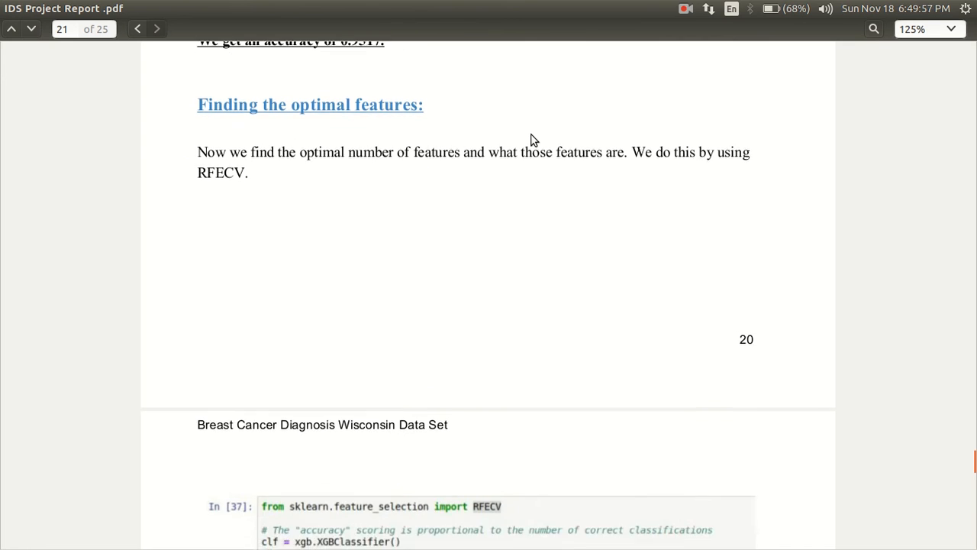
scroll("down", 3)
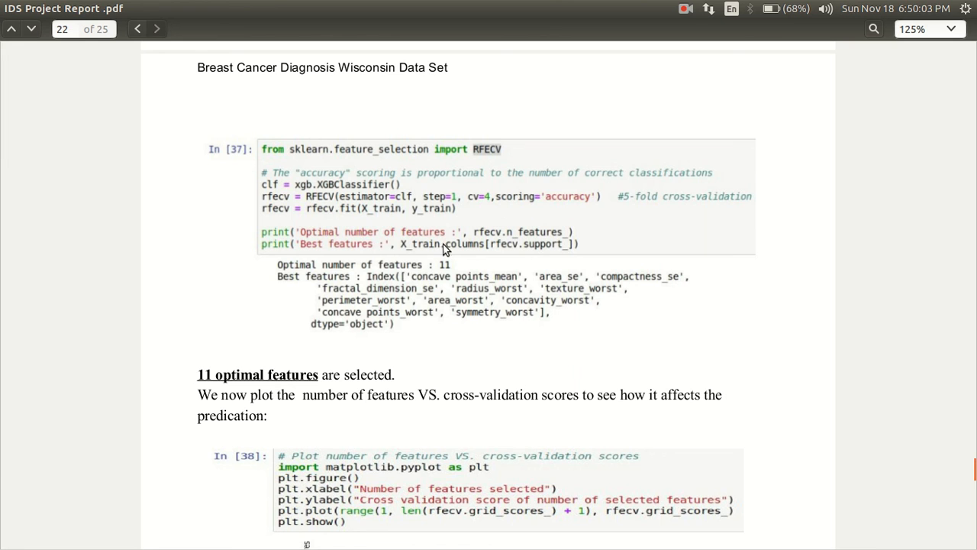
mouse_move(435, 269)
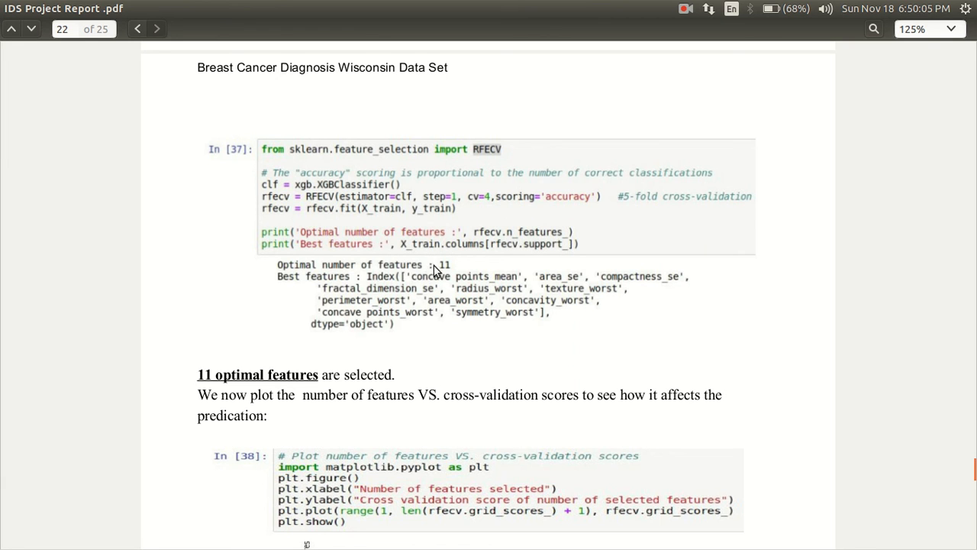
mouse_move(384, 282)
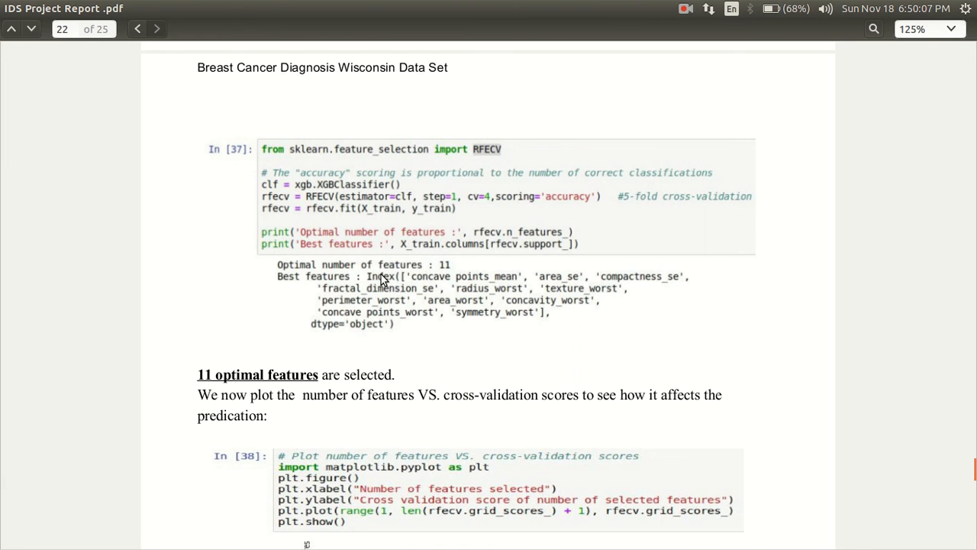
mouse_move(400, 313)
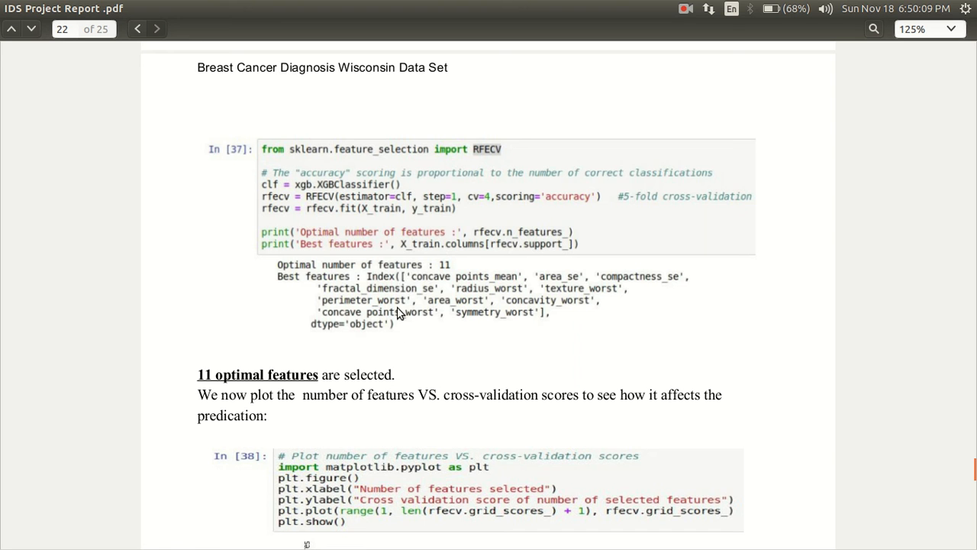
scroll("down", 3)
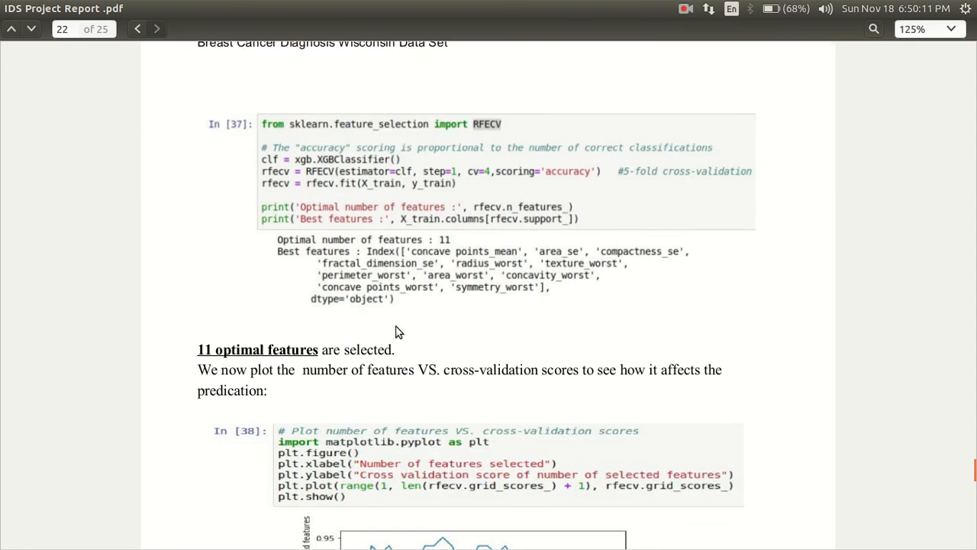
scroll("down", 3)
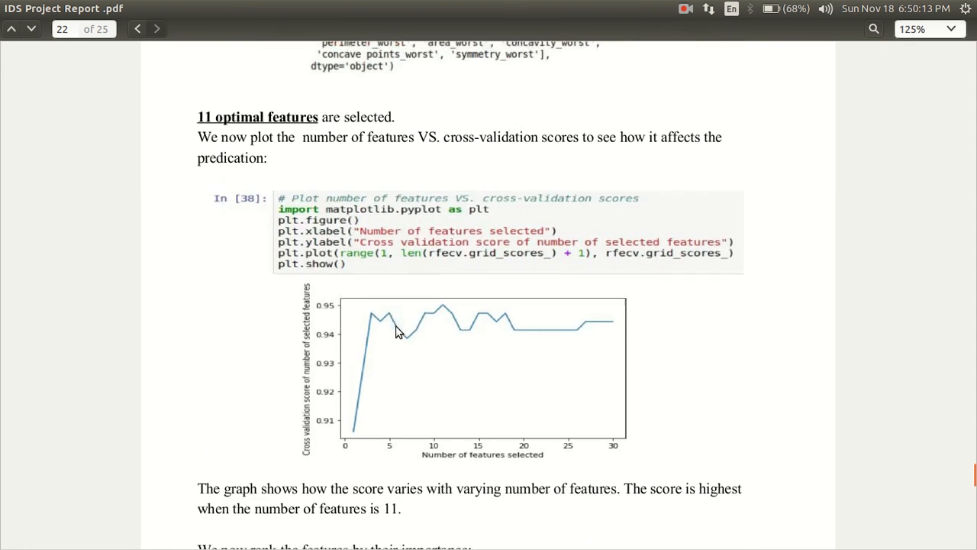
scroll("down", 3)
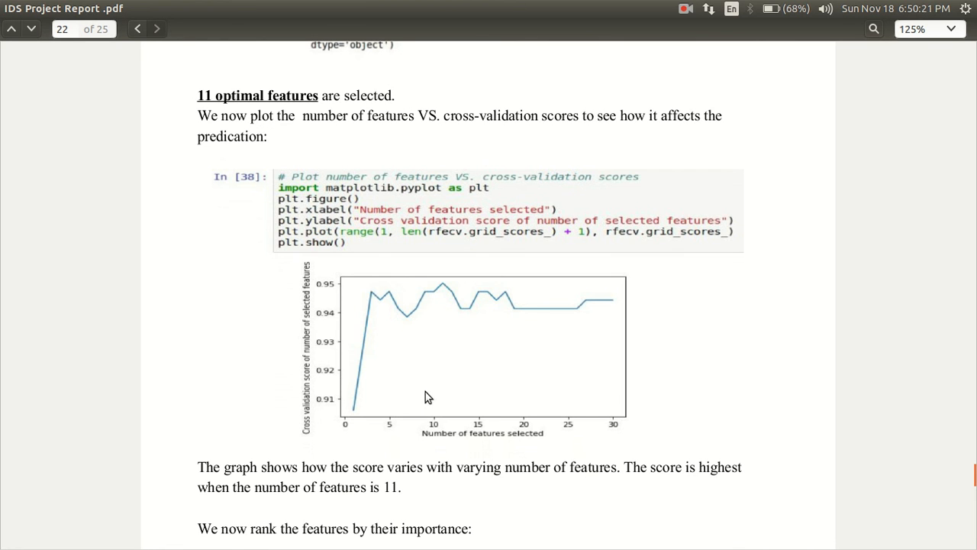
mouse_move(444, 289)
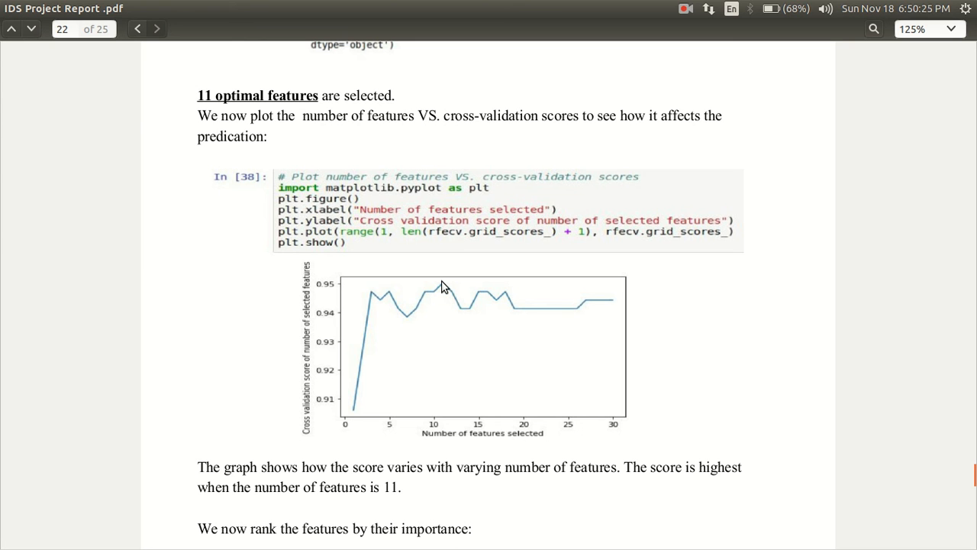
mouse_move(442, 389)
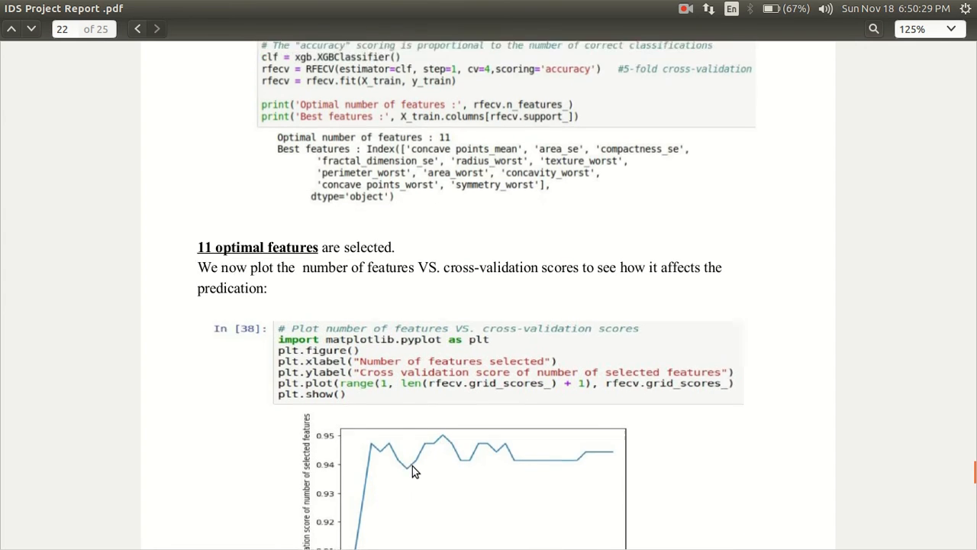
- Scroll to page 23's feature importances chart and the training with 11 optimal features (0.9649 accuracy)
scroll("down", 3)
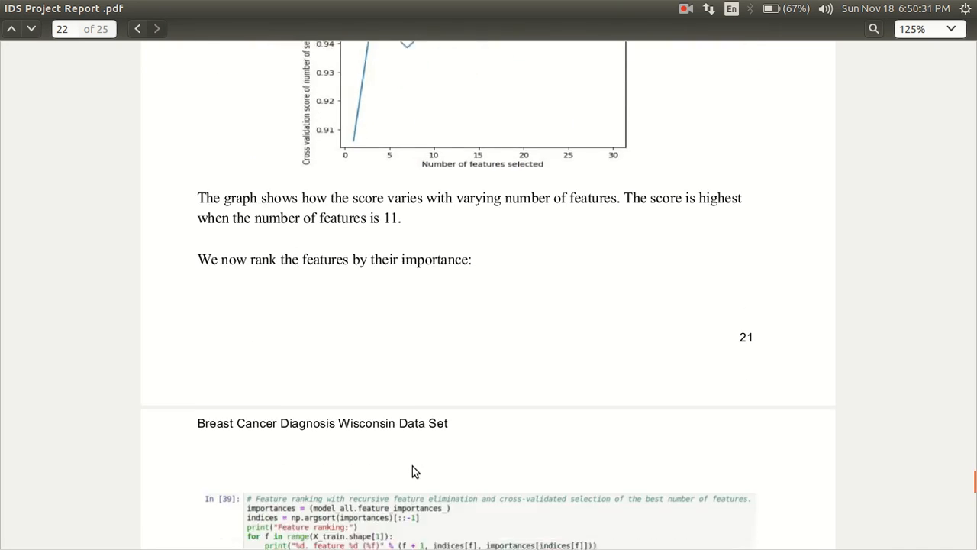
scroll("down", 3)
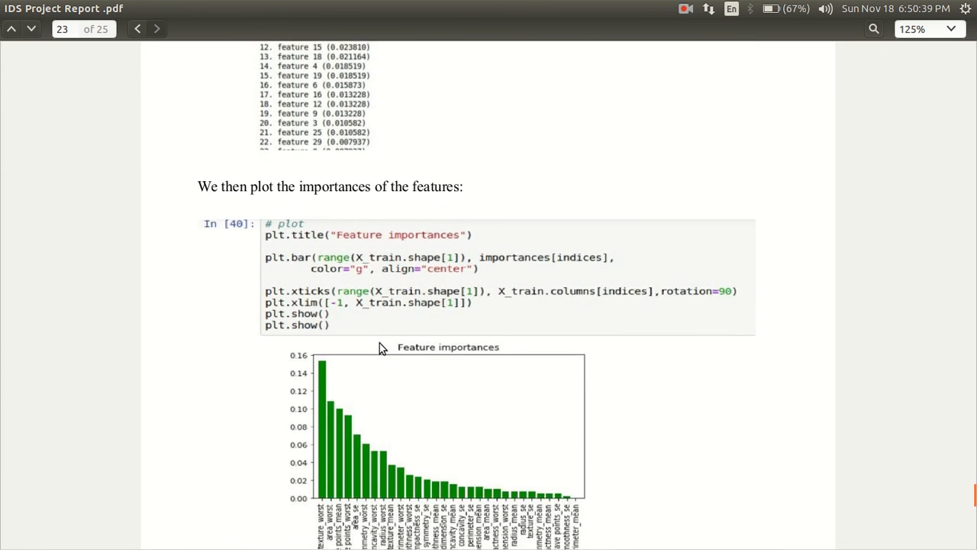
scroll("down", 3)
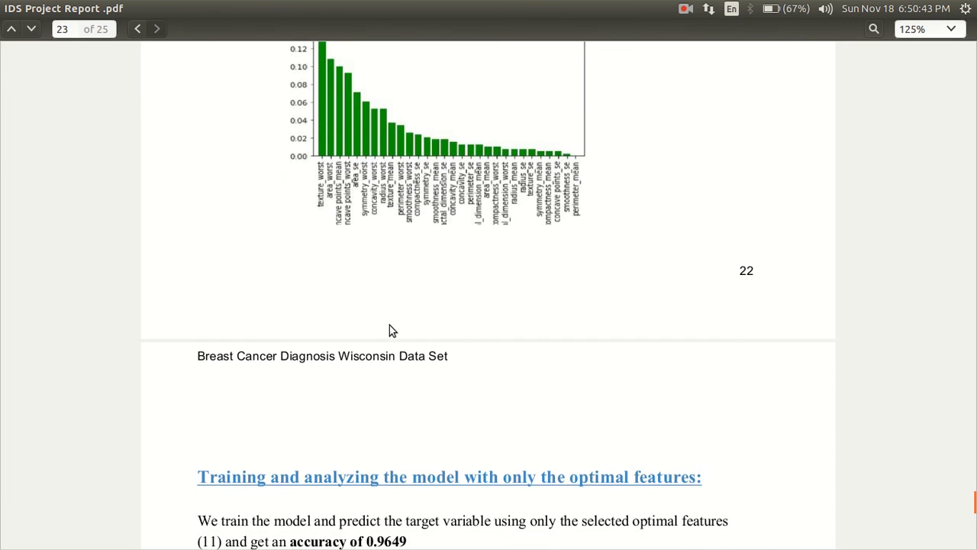
- Scroll through the optimal-features results to page 24's 'Why we chose this algorithm' with four gradient boosting benefits
scroll("down", 3)
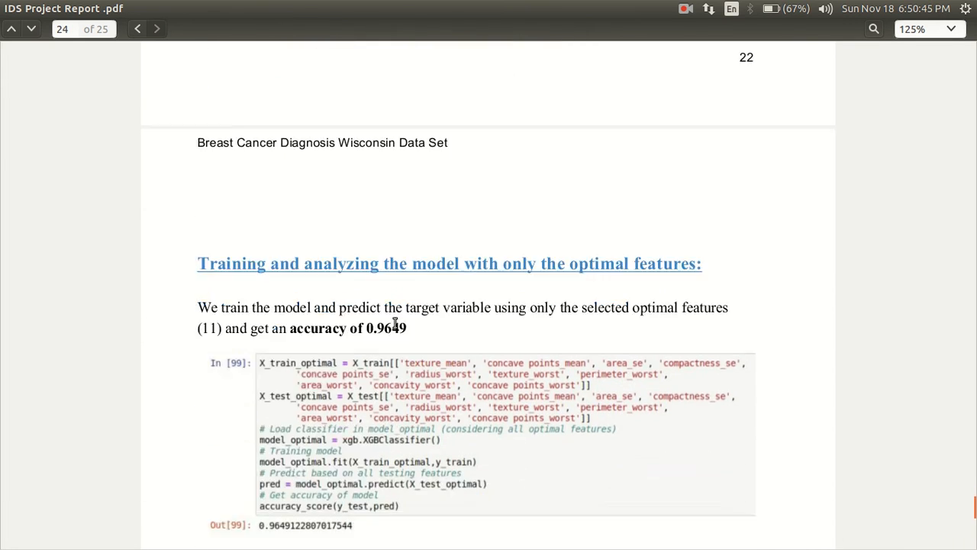
scroll("down", 3)
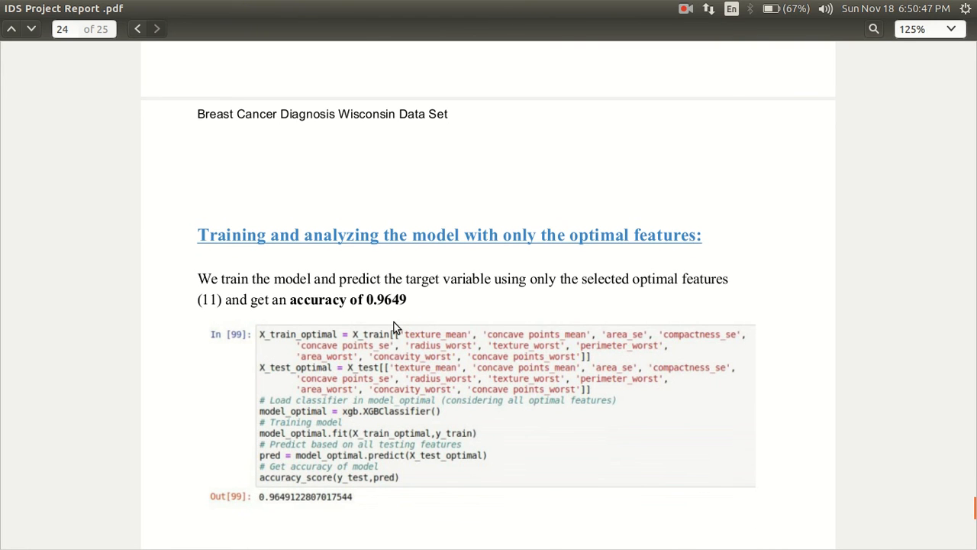
scroll("down", 3)
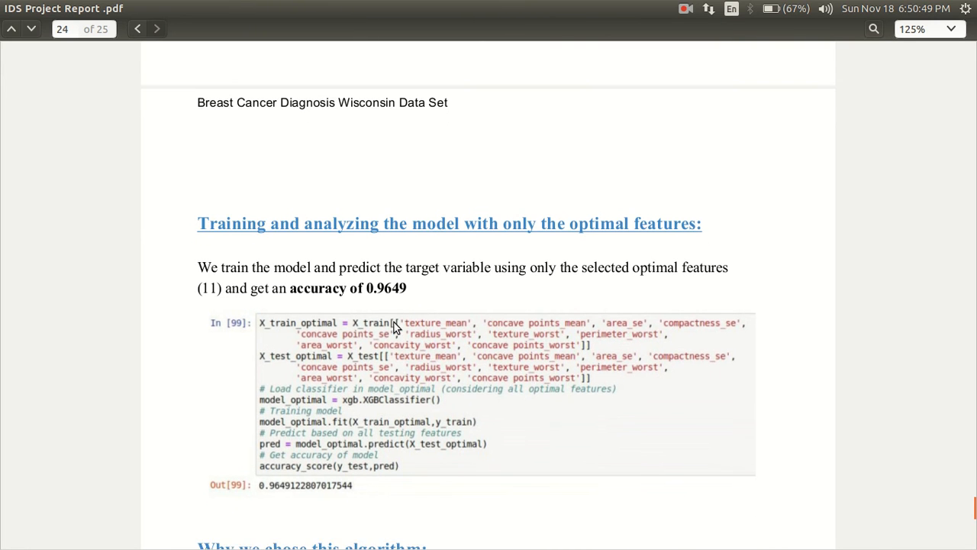
scroll("down", 3)
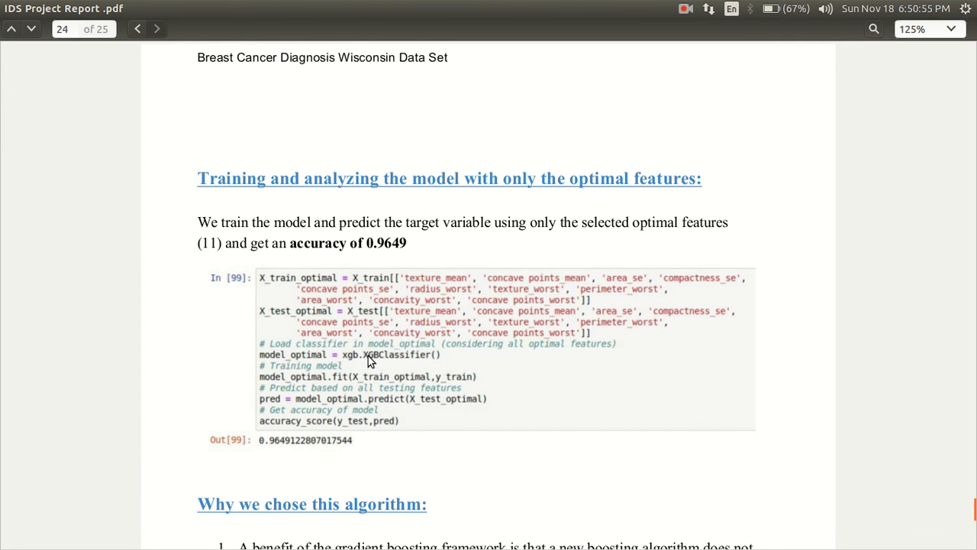
scroll("down", 3)
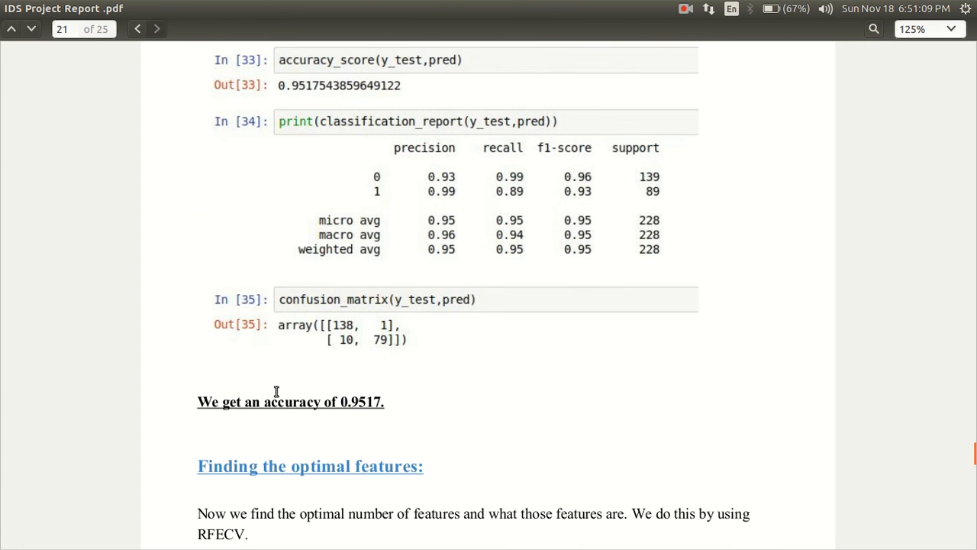
mouse_move(359, 396)
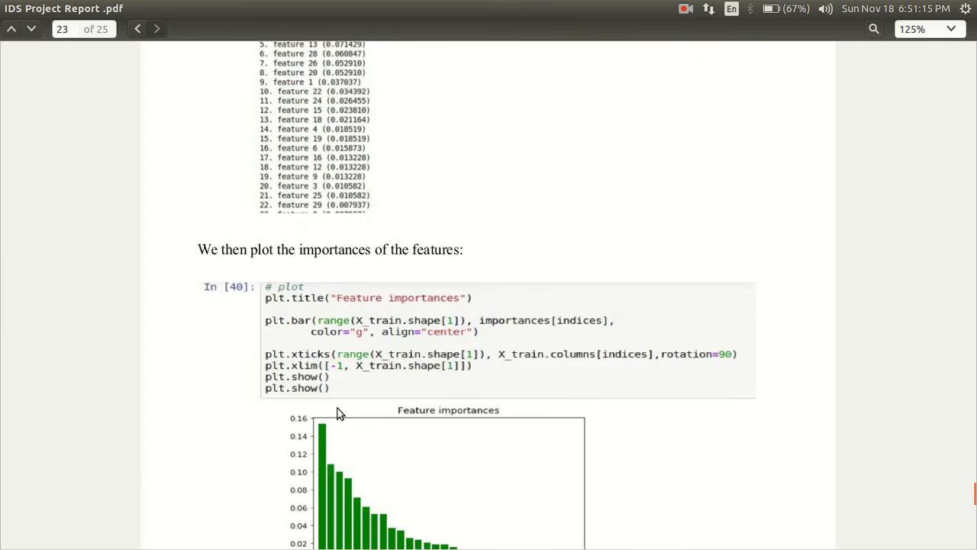
scroll("down", 3)
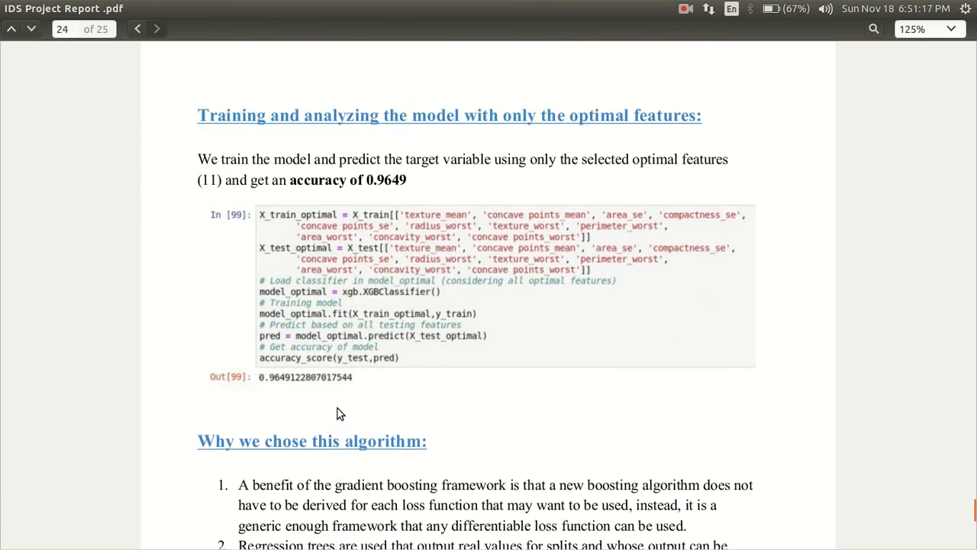
scroll("down", 3)
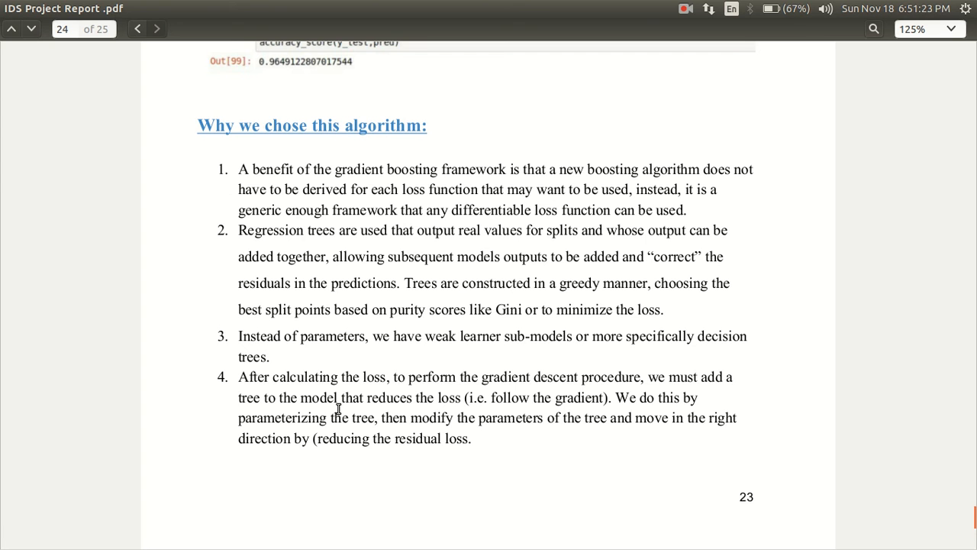
- Scroll onto page 25 showing benefits 5–6, the four boosting enhancements, and the start of the Conclusion
scroll("down", 3)
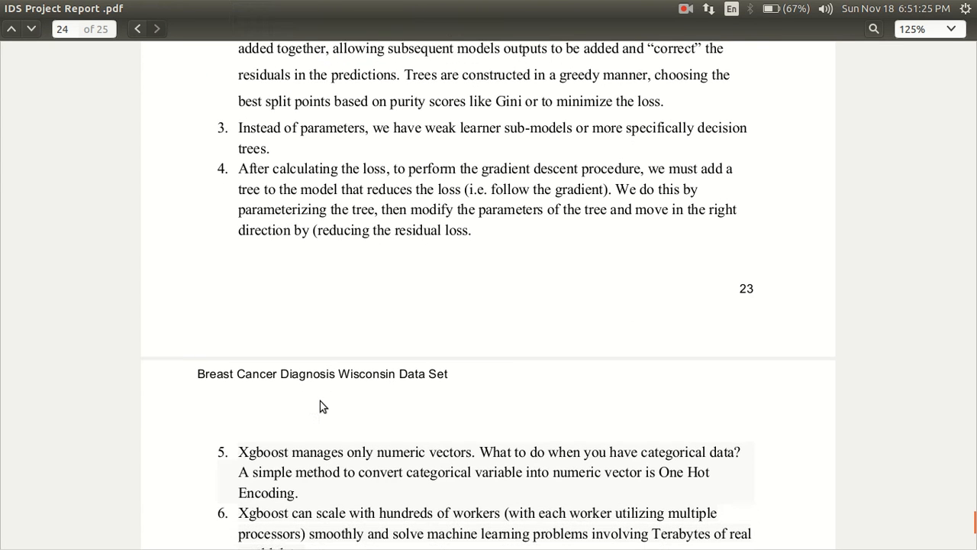
scroll("down", 3)
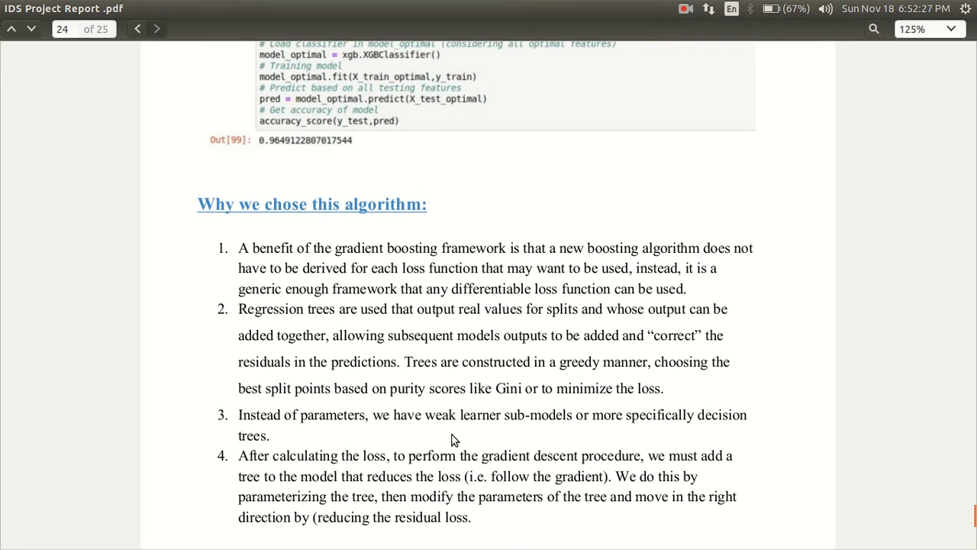
scroll("down", 3)
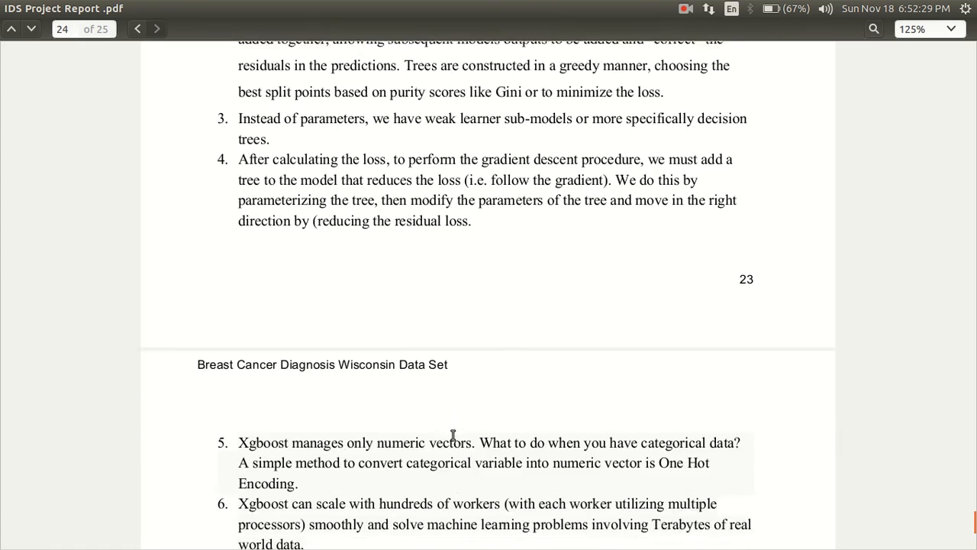
scroll("down", 3)
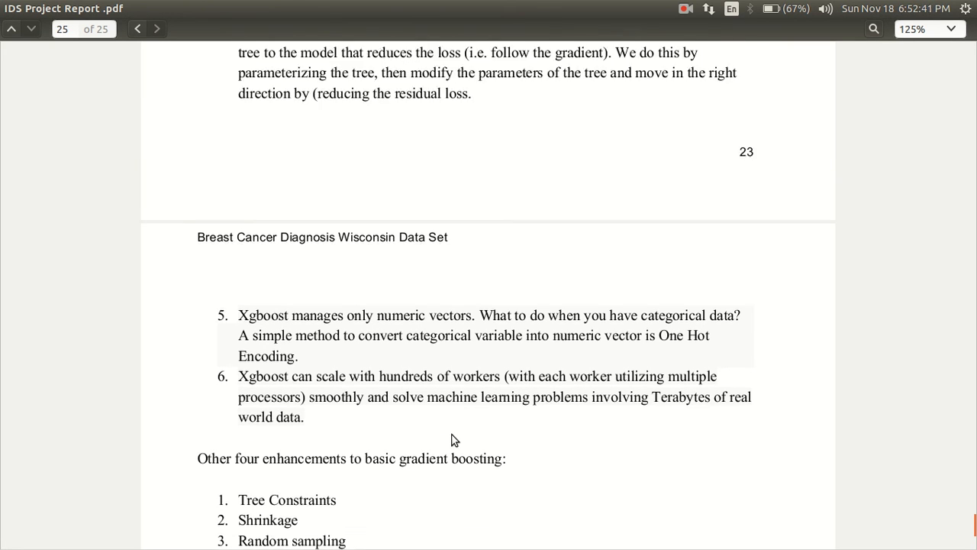
scroll("down", 3)
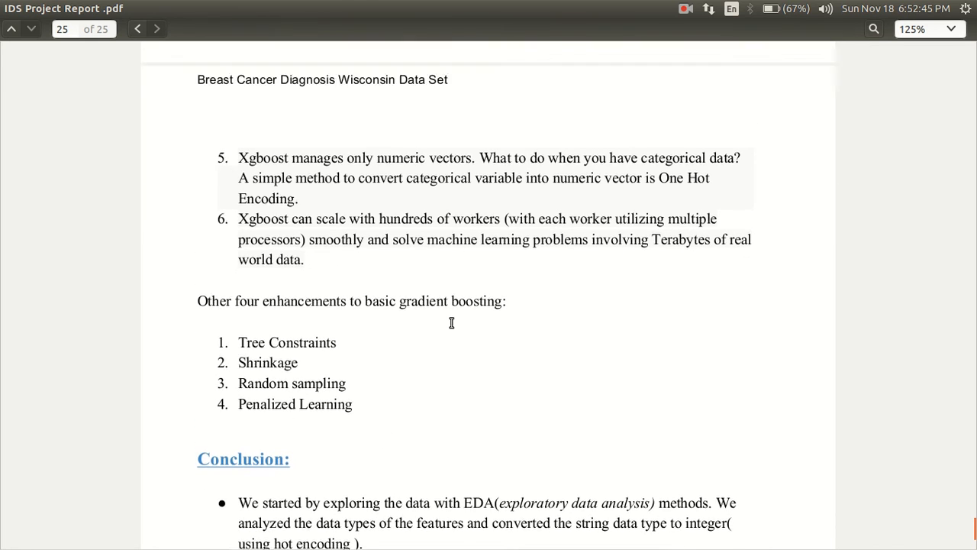
- Scroll to the full Conclusion on page 25: features reduced from 30 to 11, accuracy 96.49%
scroll("down", 3)
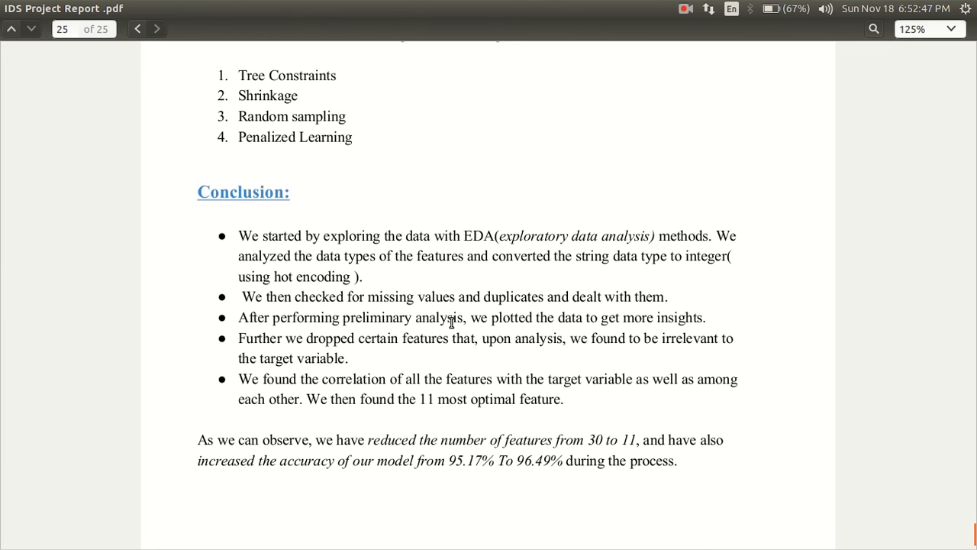
mouse_move(581, 221)
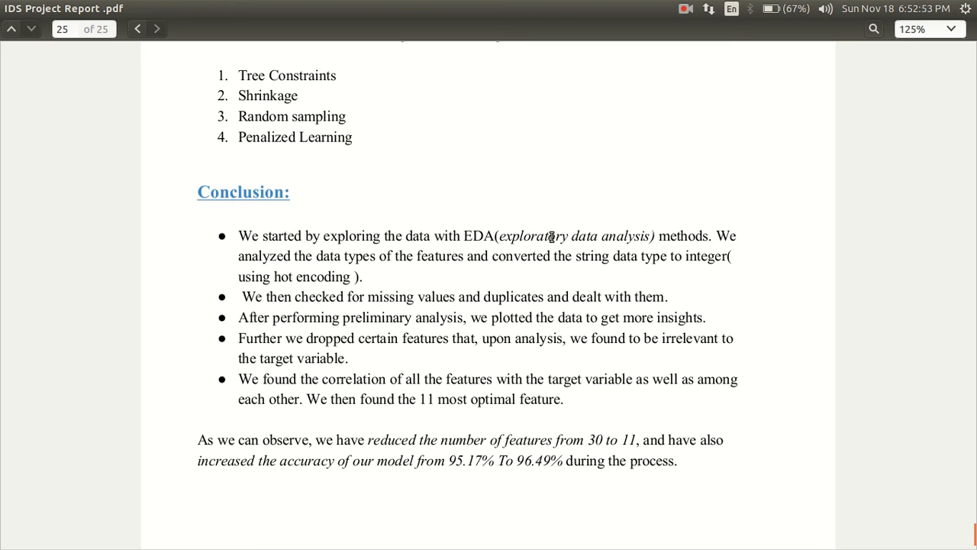
scroll("down", 3)
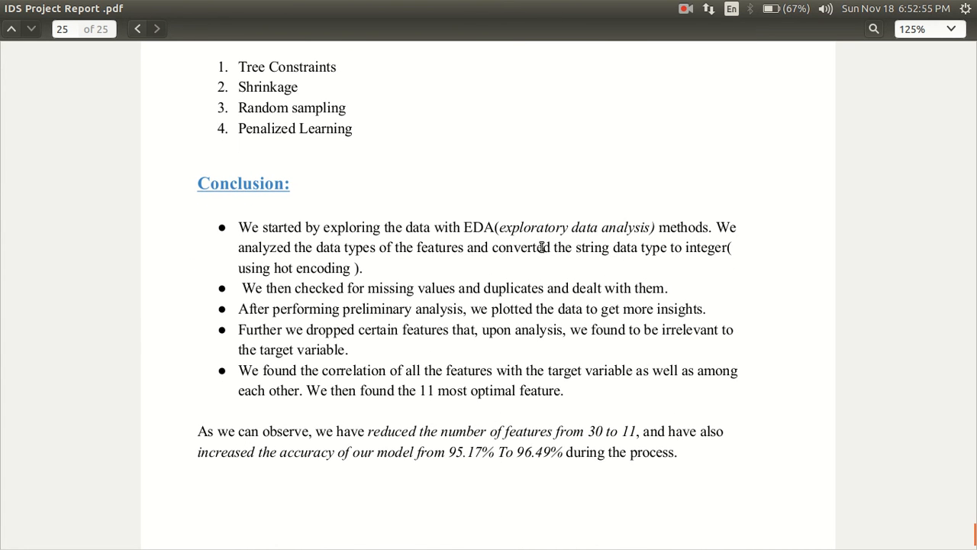
mouse_move(501, 298)
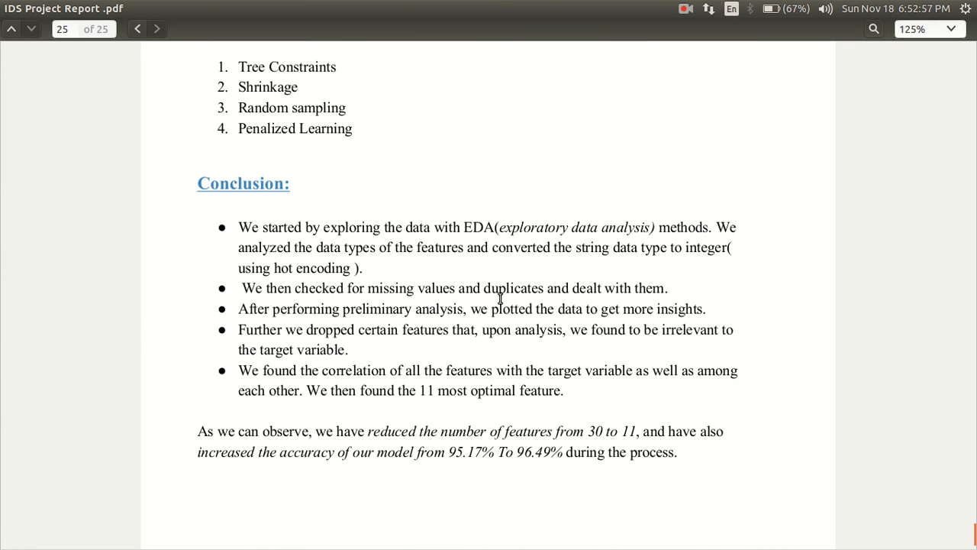
mouse_move(537, 308)
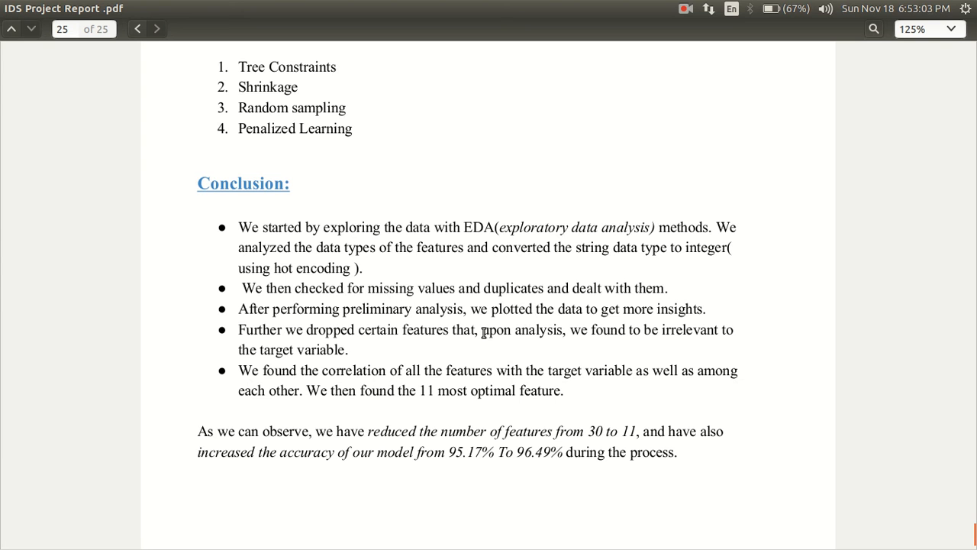
scroll("down", 3)
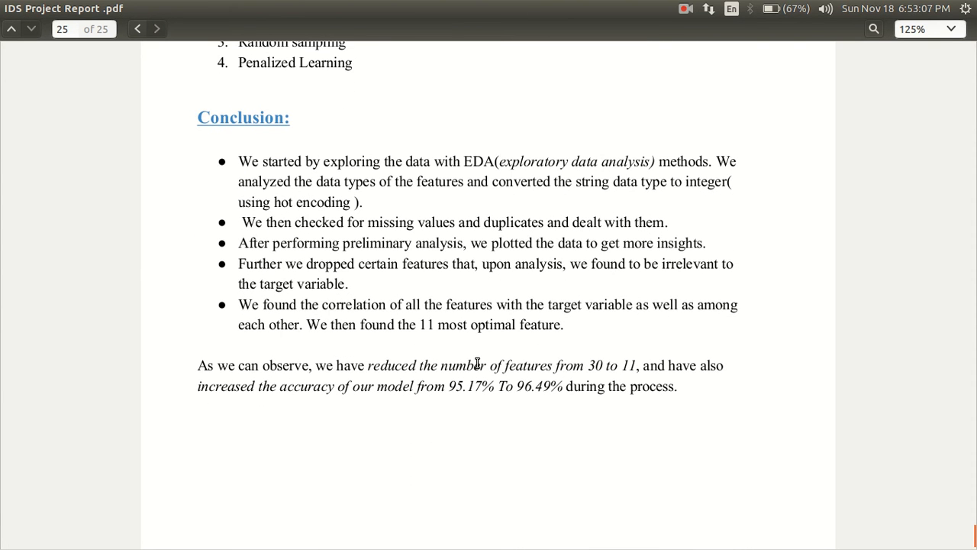
scroll("down", 3)
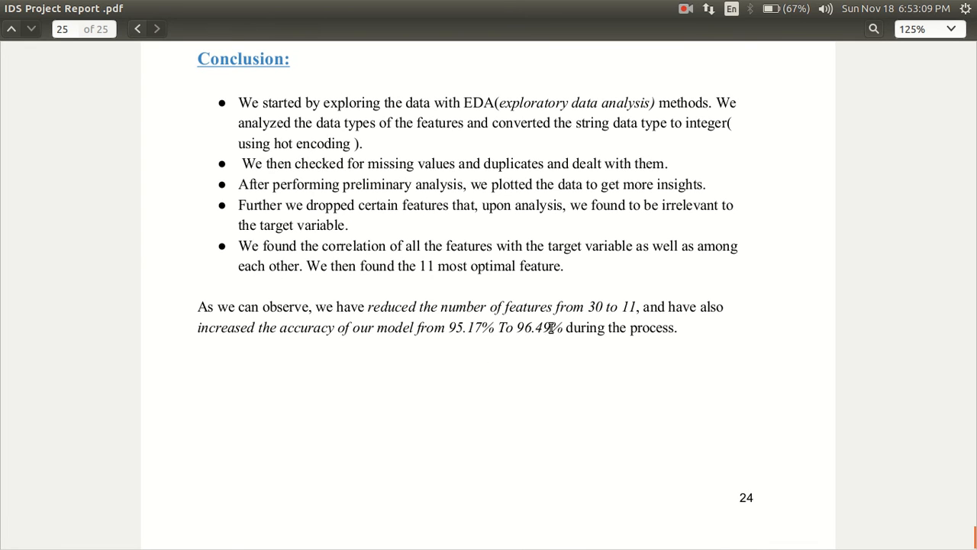
mouse_move(474, 341)
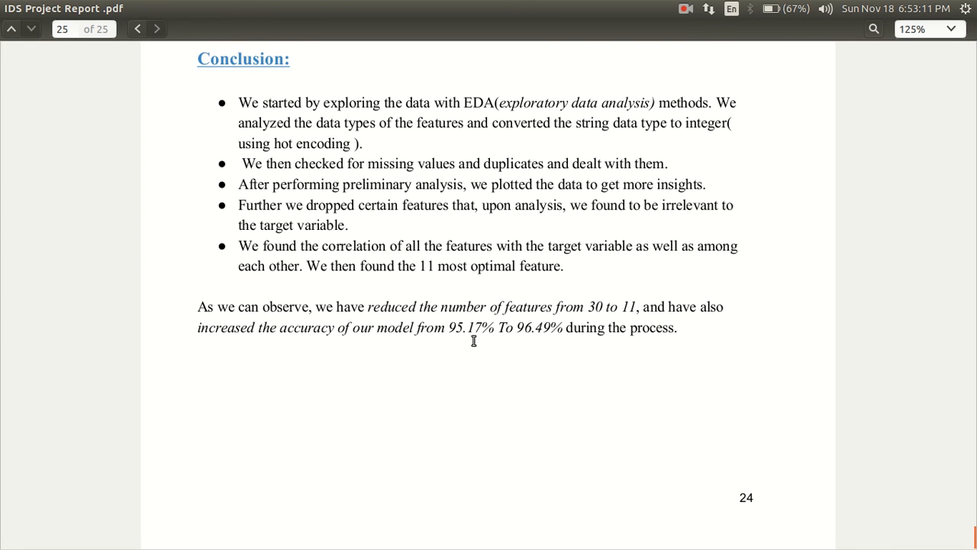
mouse_move(464, 339)
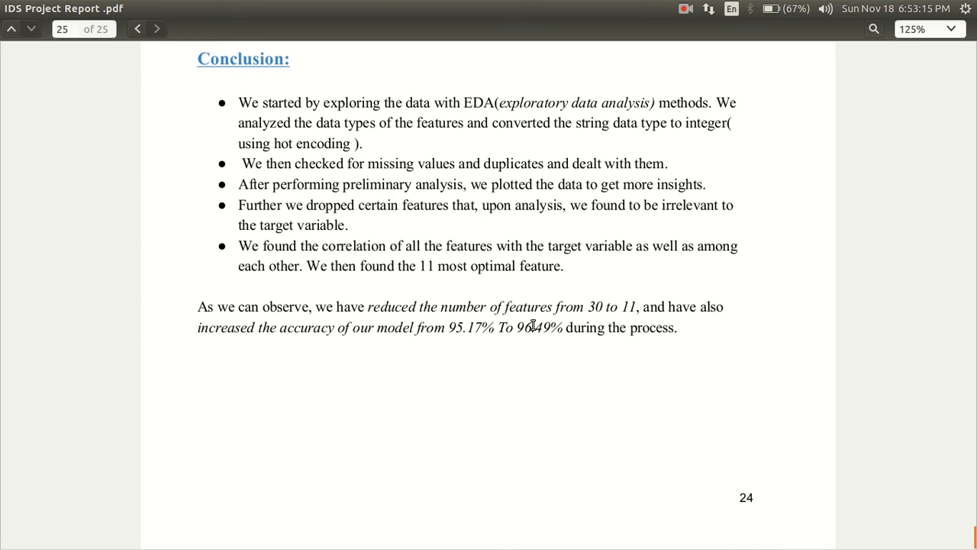
mouse_move(565, 305)
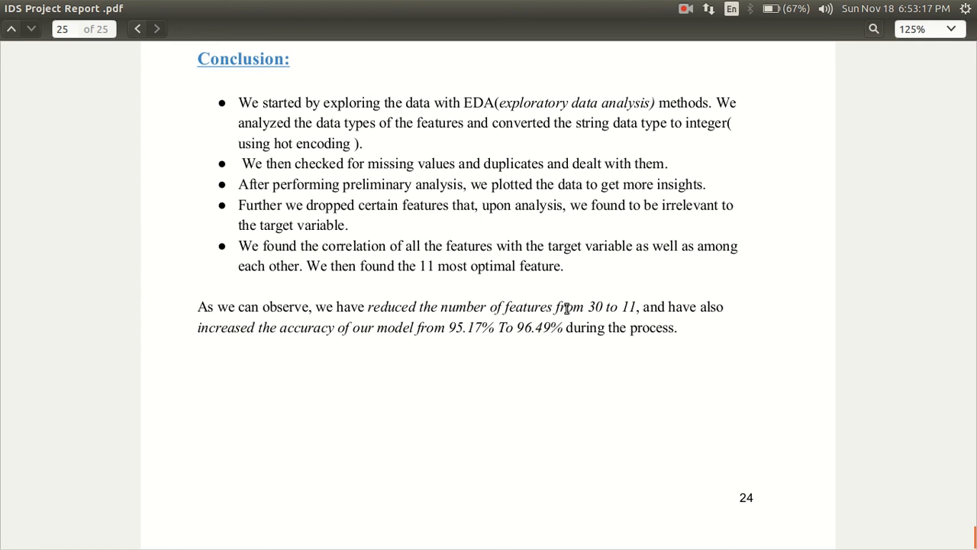
mouse_move(638, 319)
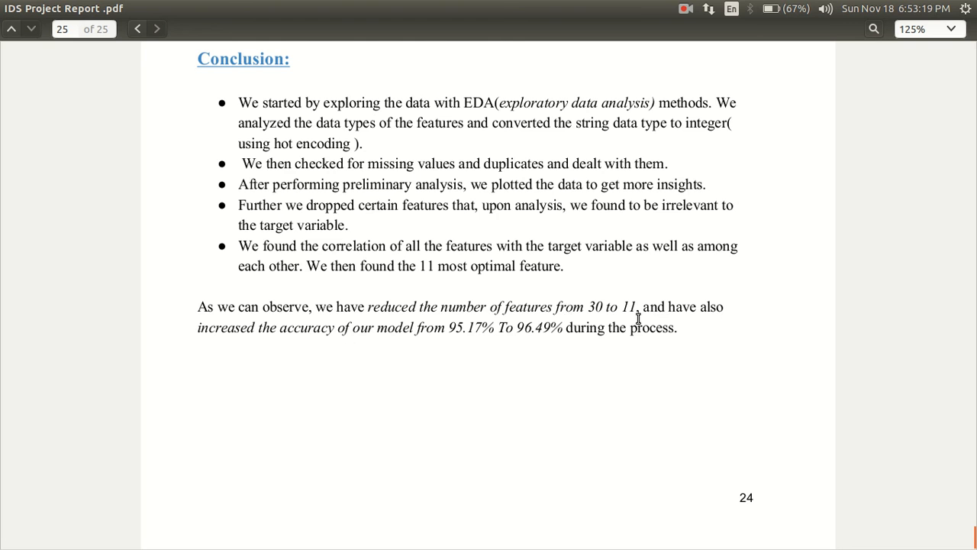
scroll("up", 3)
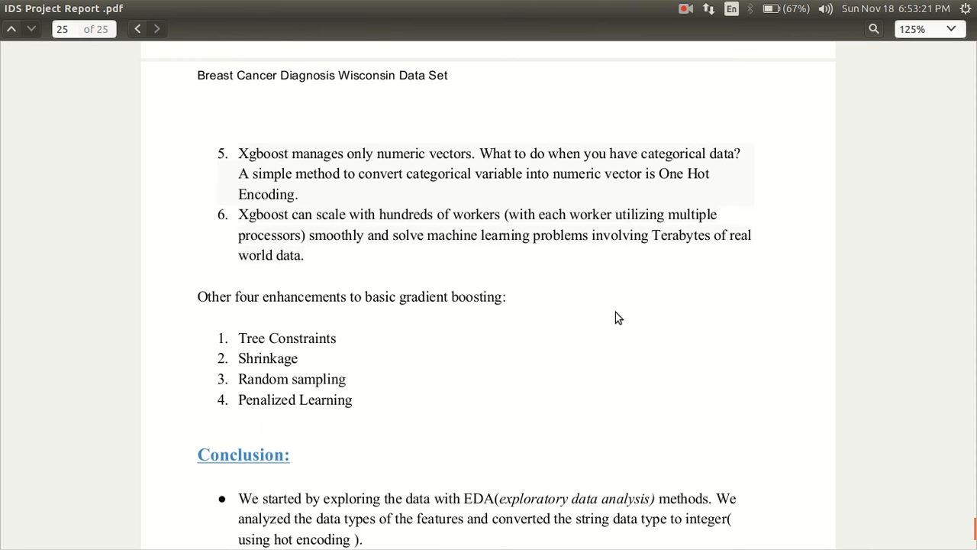
scroll("down", 3)
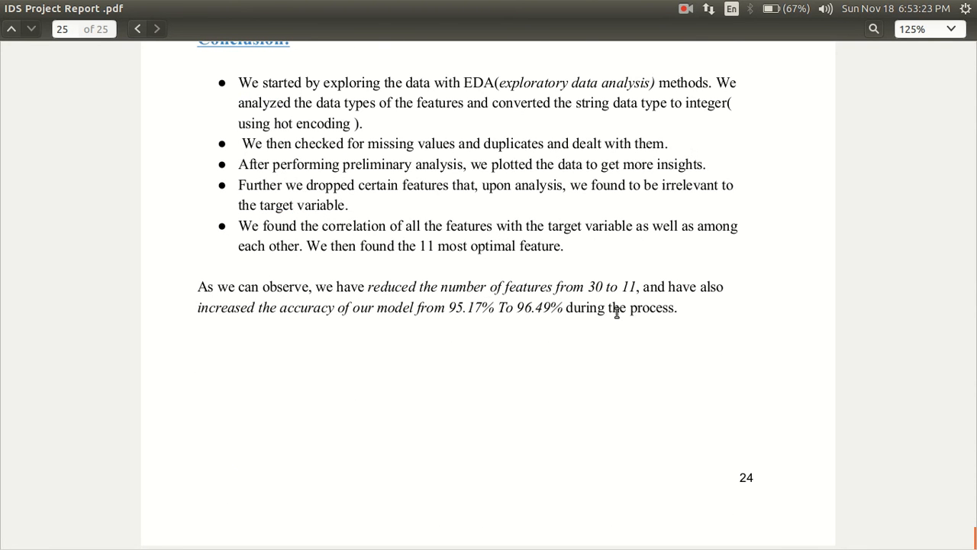
mouse_move(626, 9)
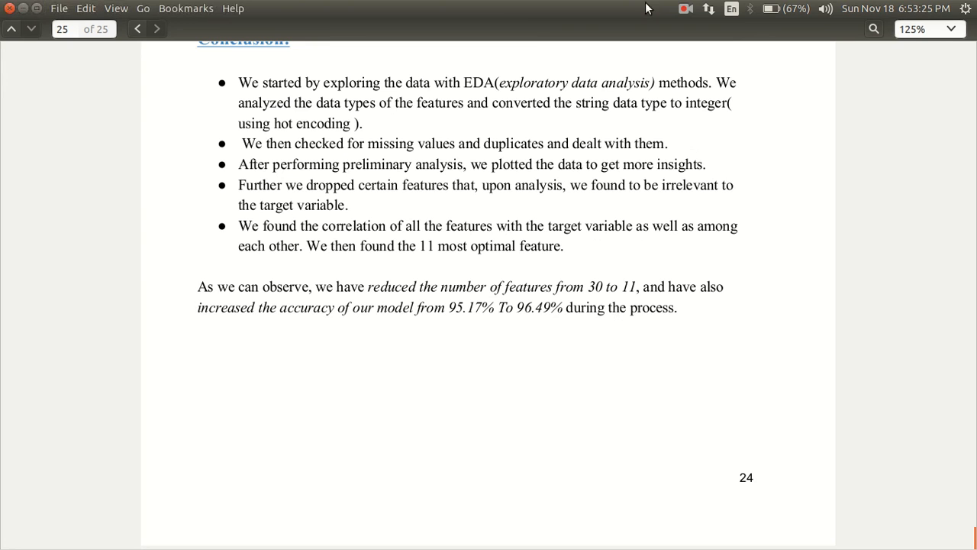
- Open the screen recorder's controls in the top panel to stop the recording
left_click(685, 9)
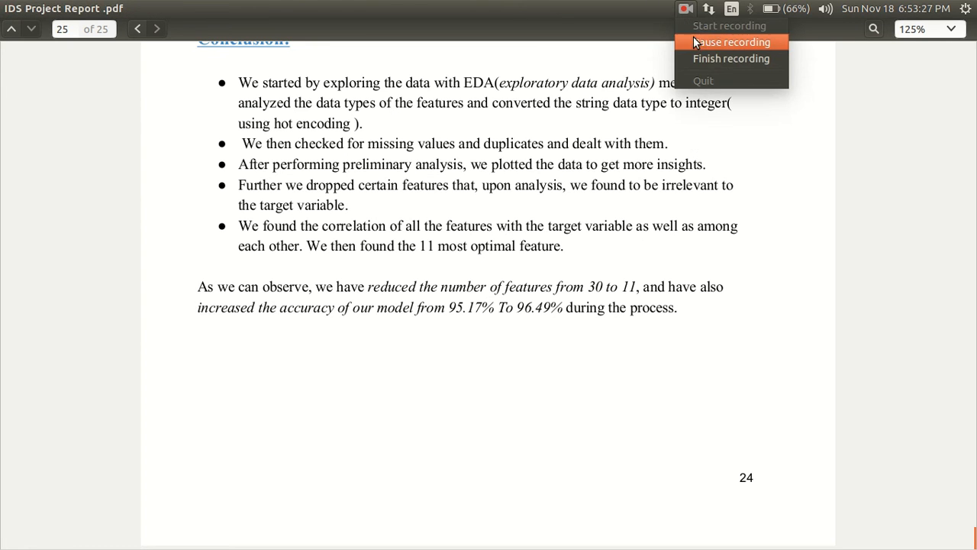